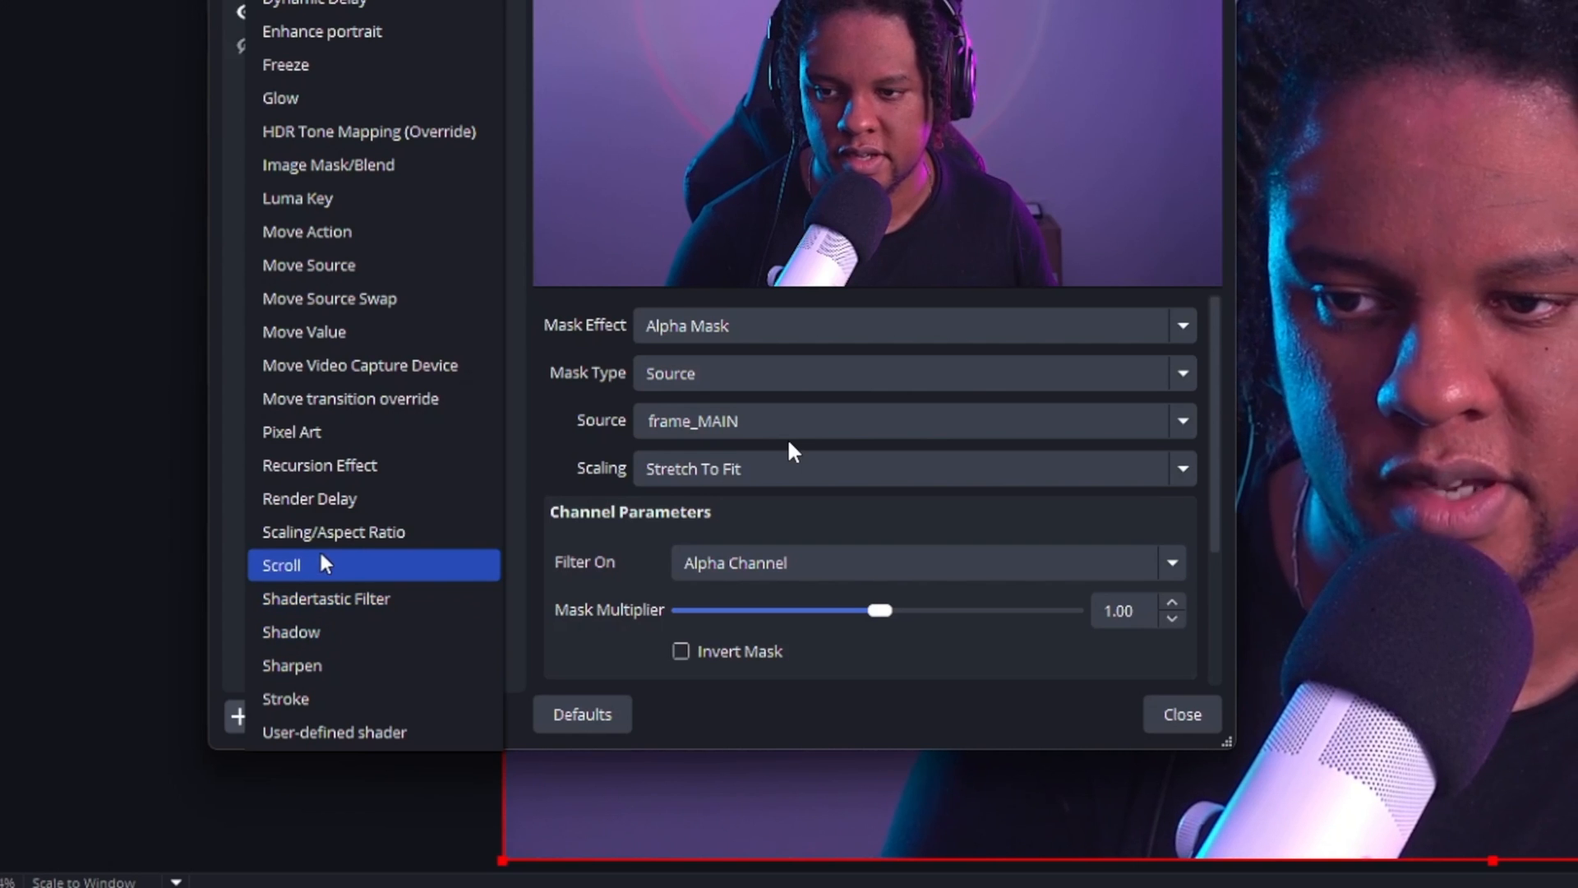
mouse_move(352, 598)
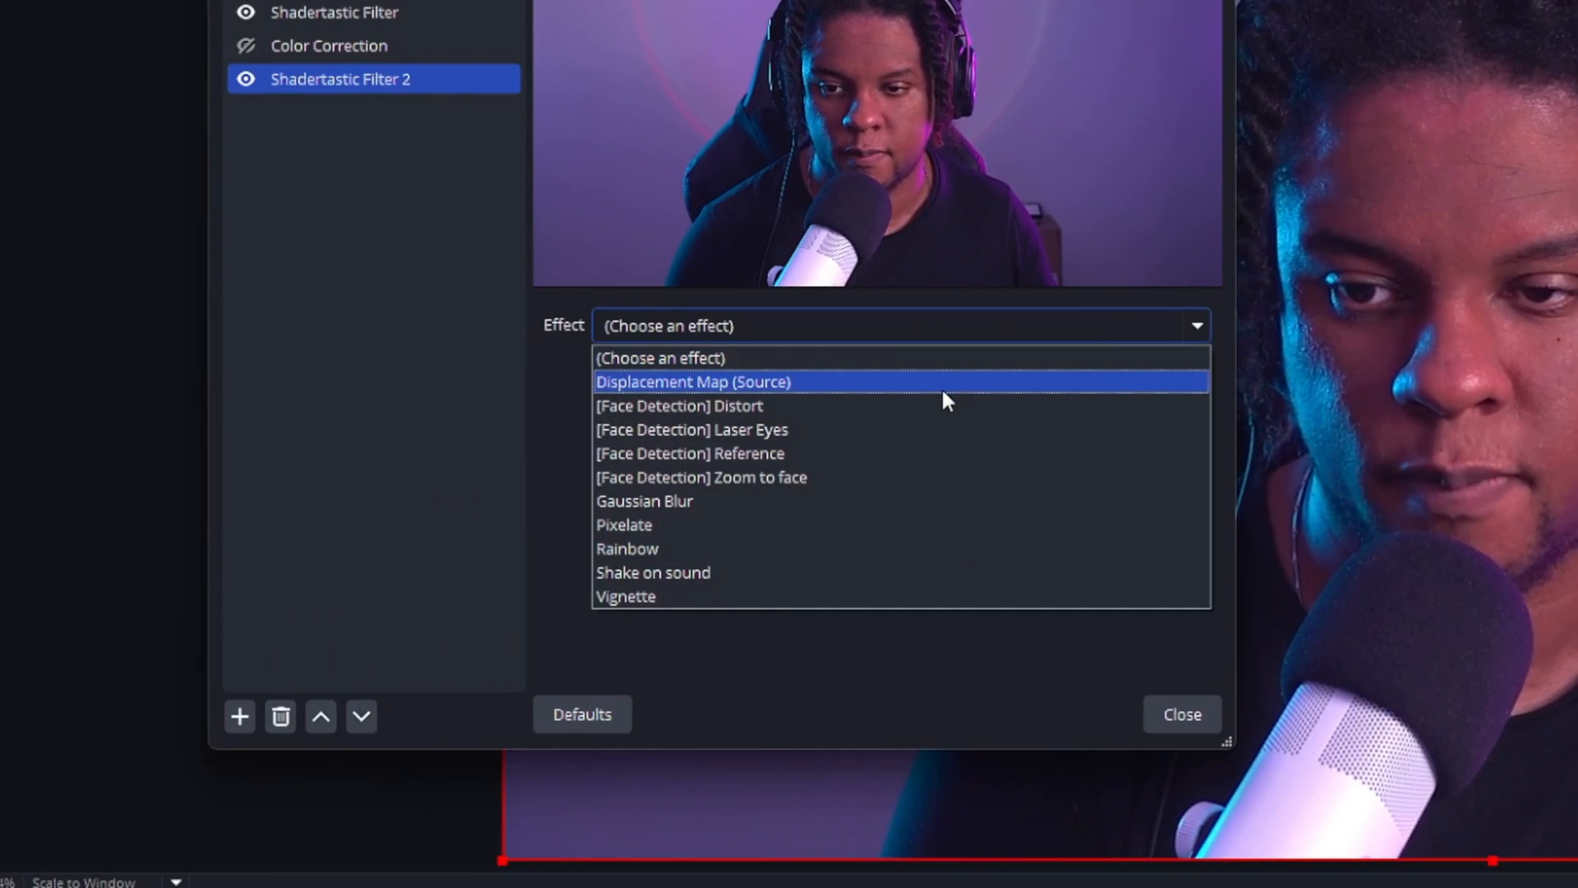
Choose the Displacement Map (Source) effect for the CAM webcam's new Shadertastic filter
left_click(692, 382)
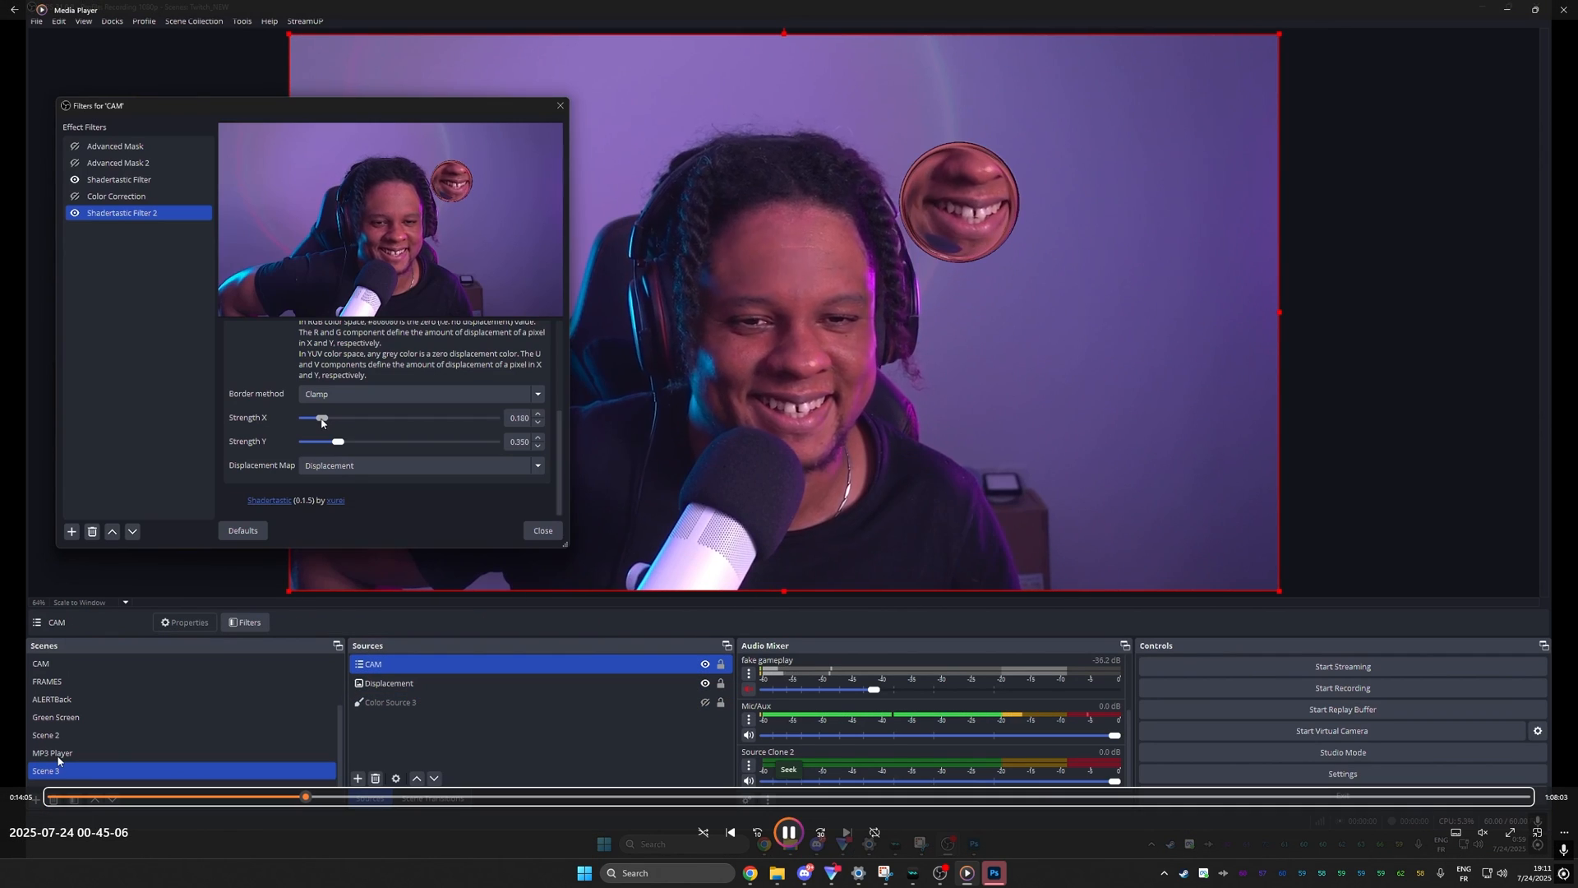
Nudge the webcam filter's Strength X from 0.100 to about 0.140
left_click_drag(322, 418, 317, 417)
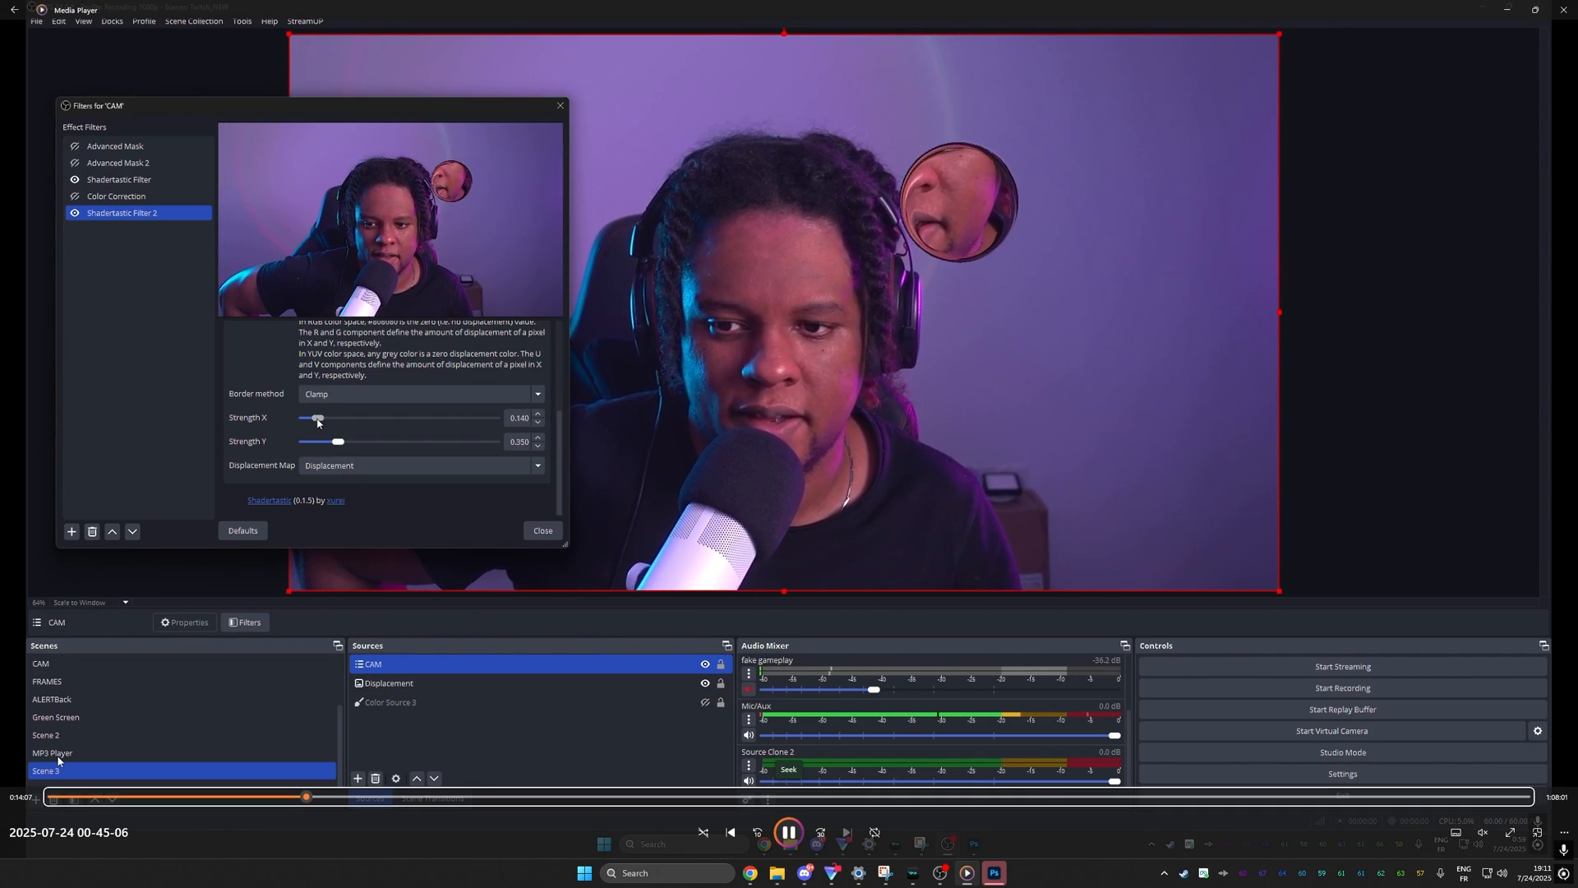
left_click(990, 873)
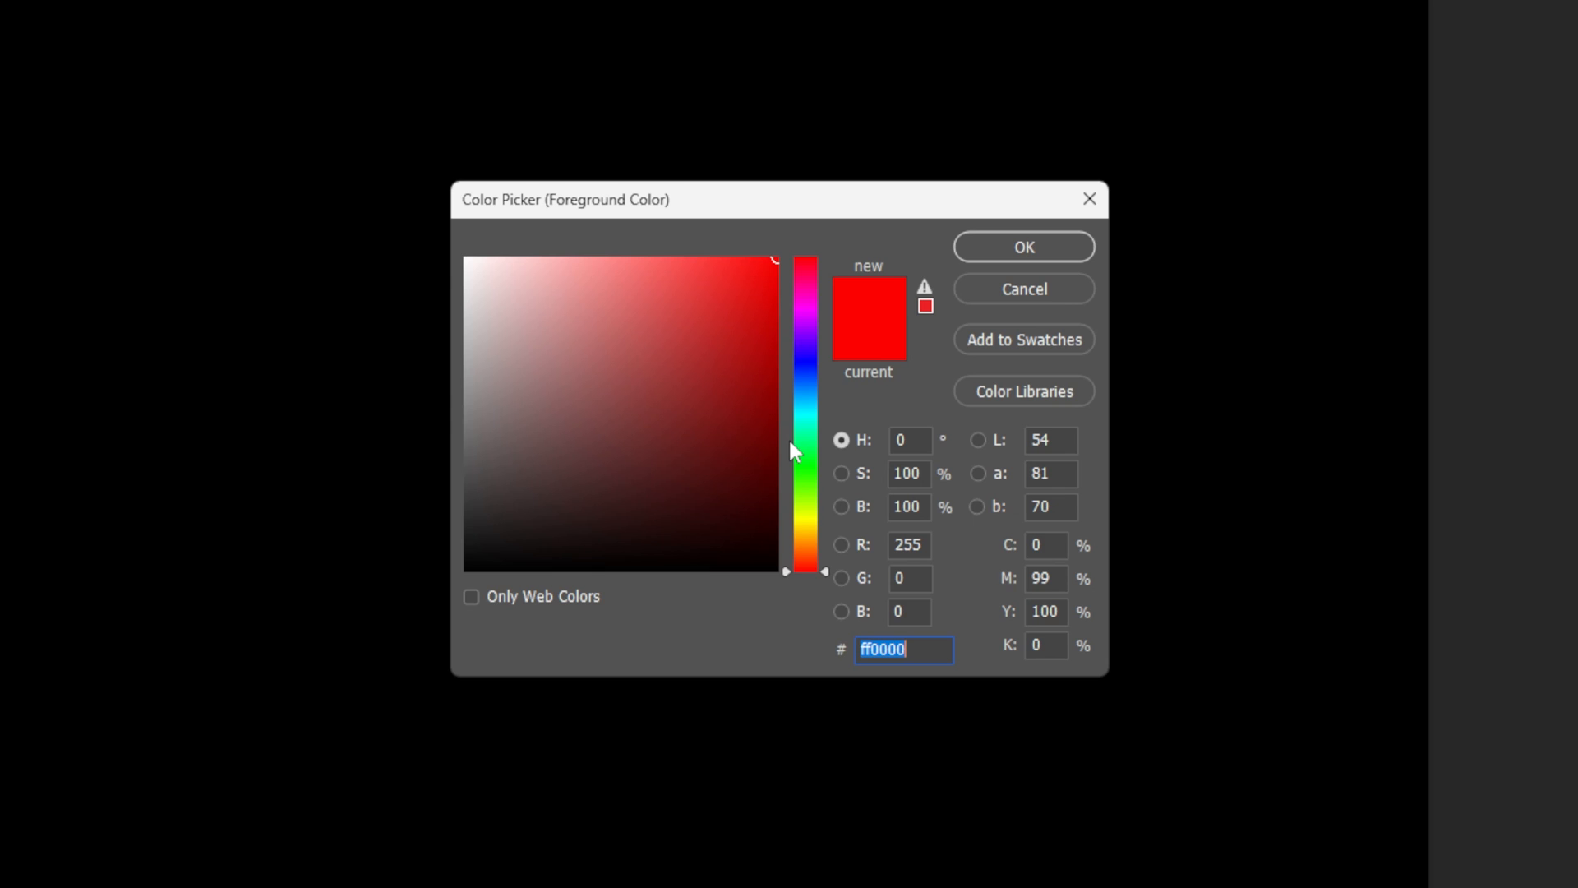
Enter 808080 as the Color Picker hex value for a neutral grey foreground
type("808080")
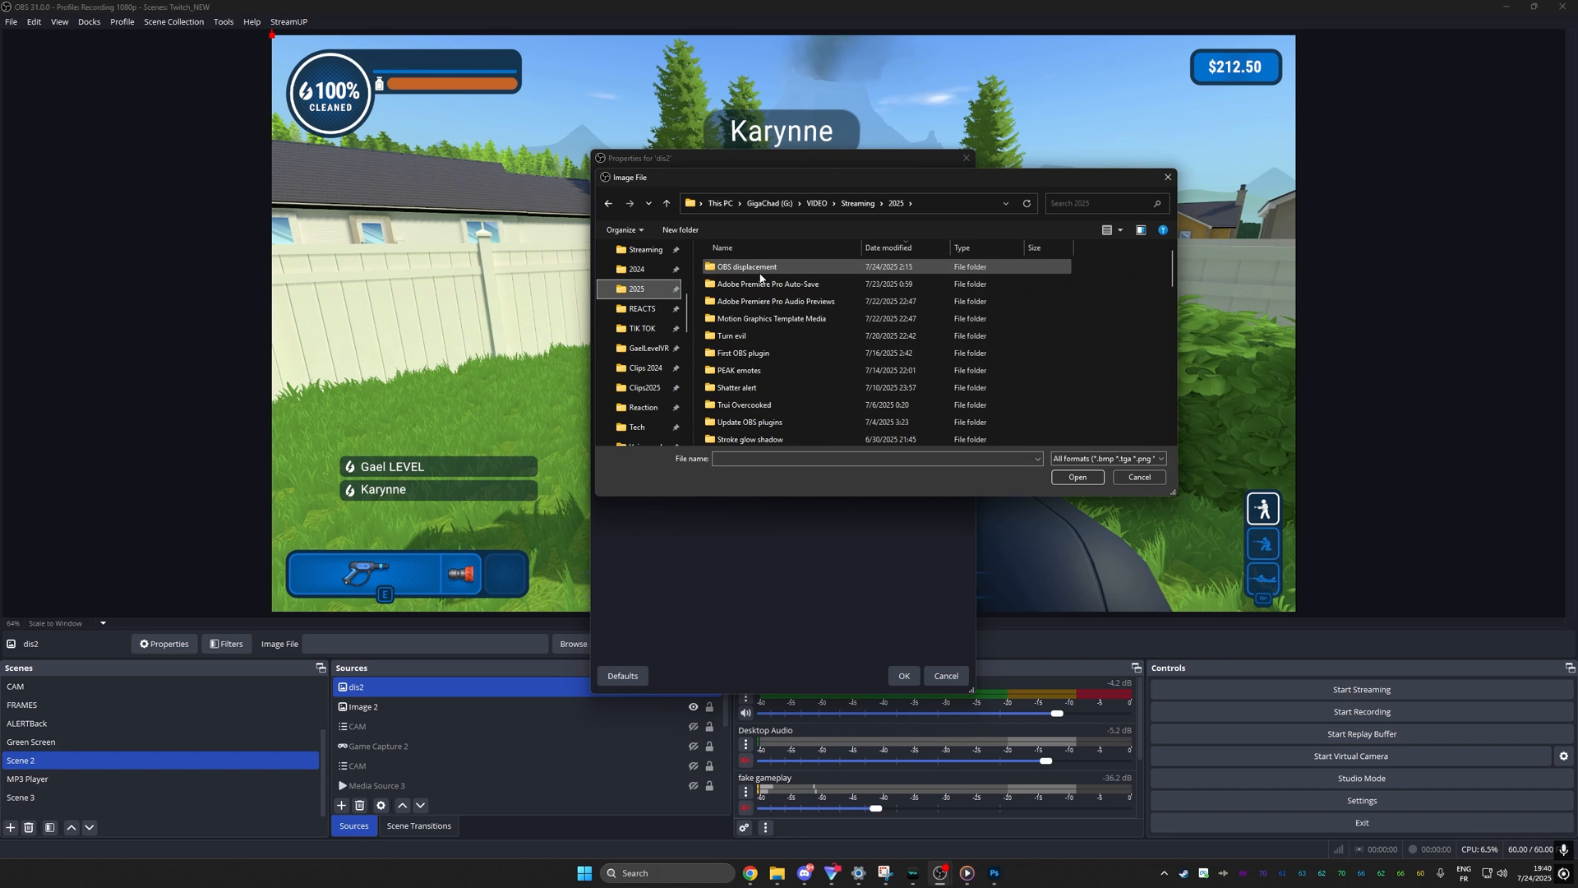
Browse into the OBS displacement folder to pick the dis2 image file
left_click(902, 675)
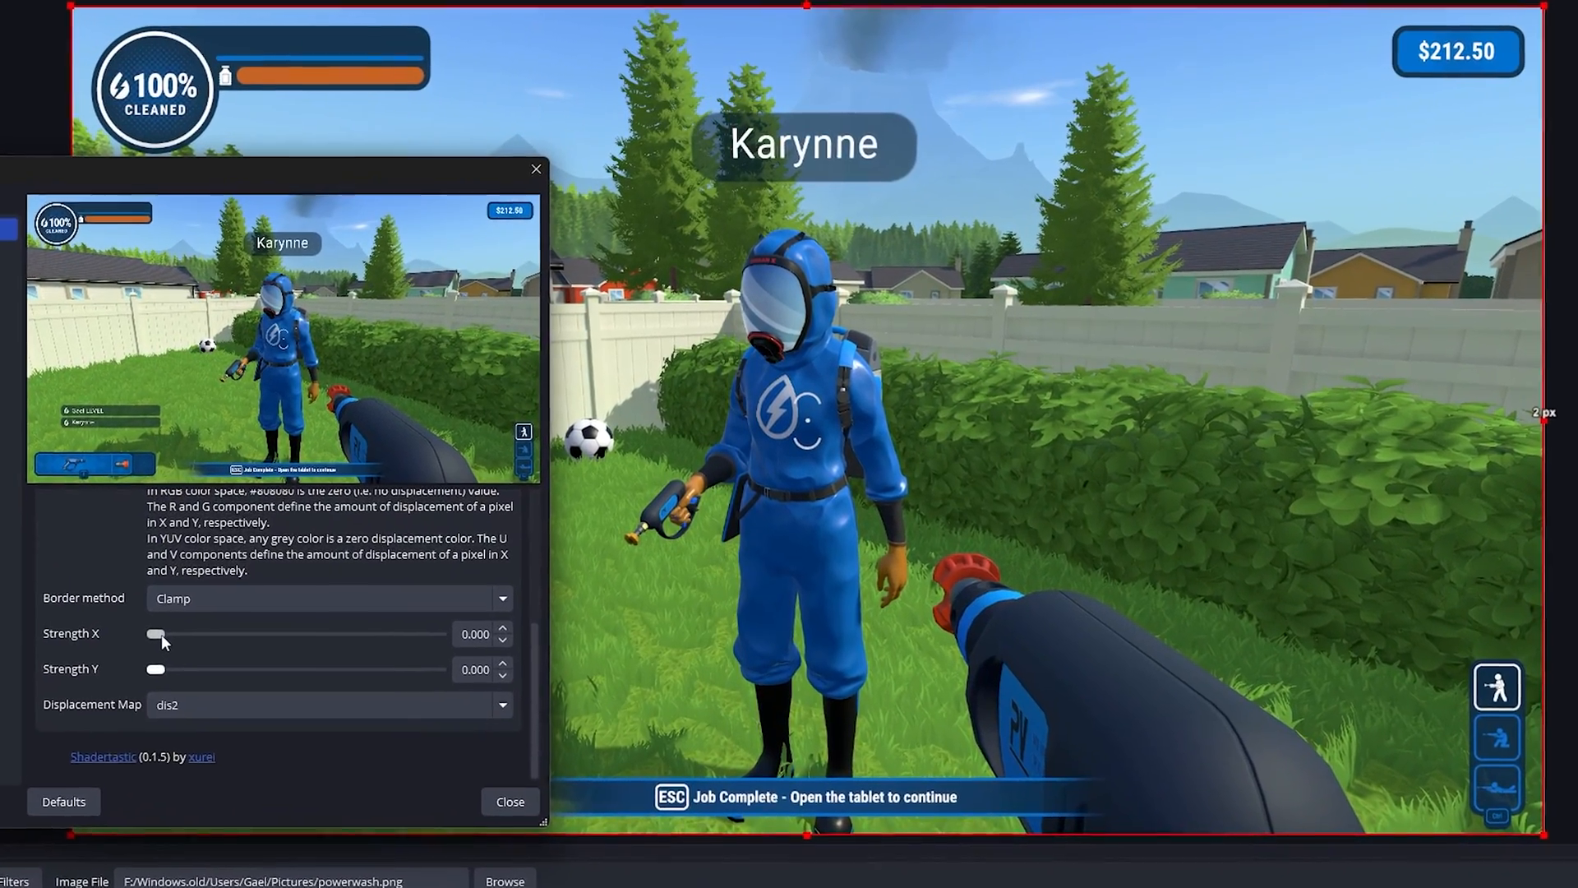
Trial horizontal and vertical displacement strengths on the game screenshot, returning Strength X to 0
left_click_drag(152, 634, 160, 641)
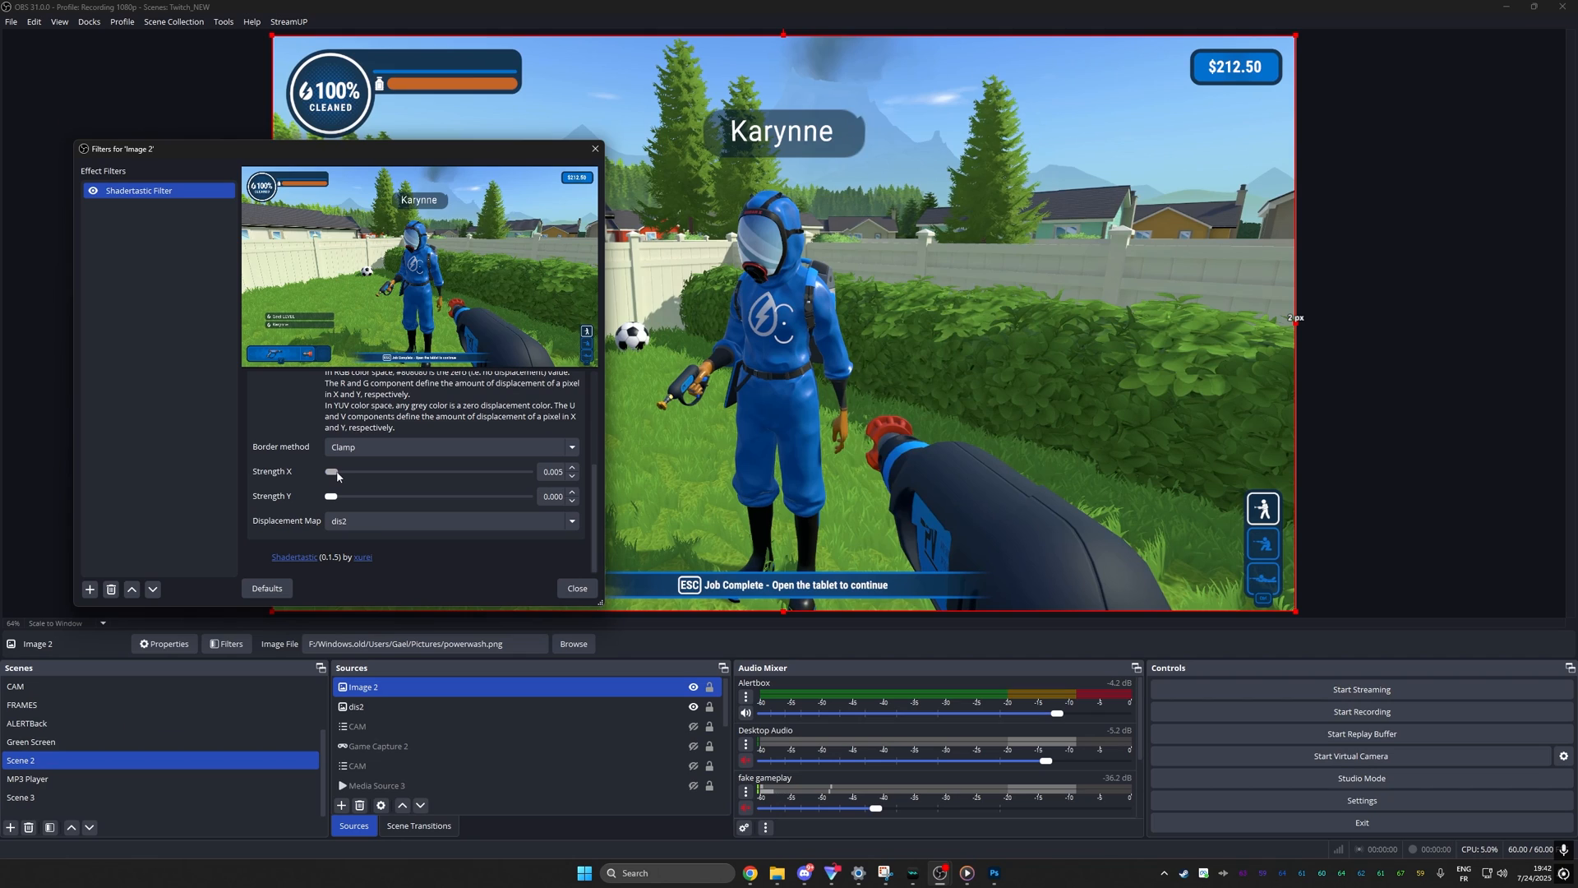
left_click_drag(329, 473, 346, 473)
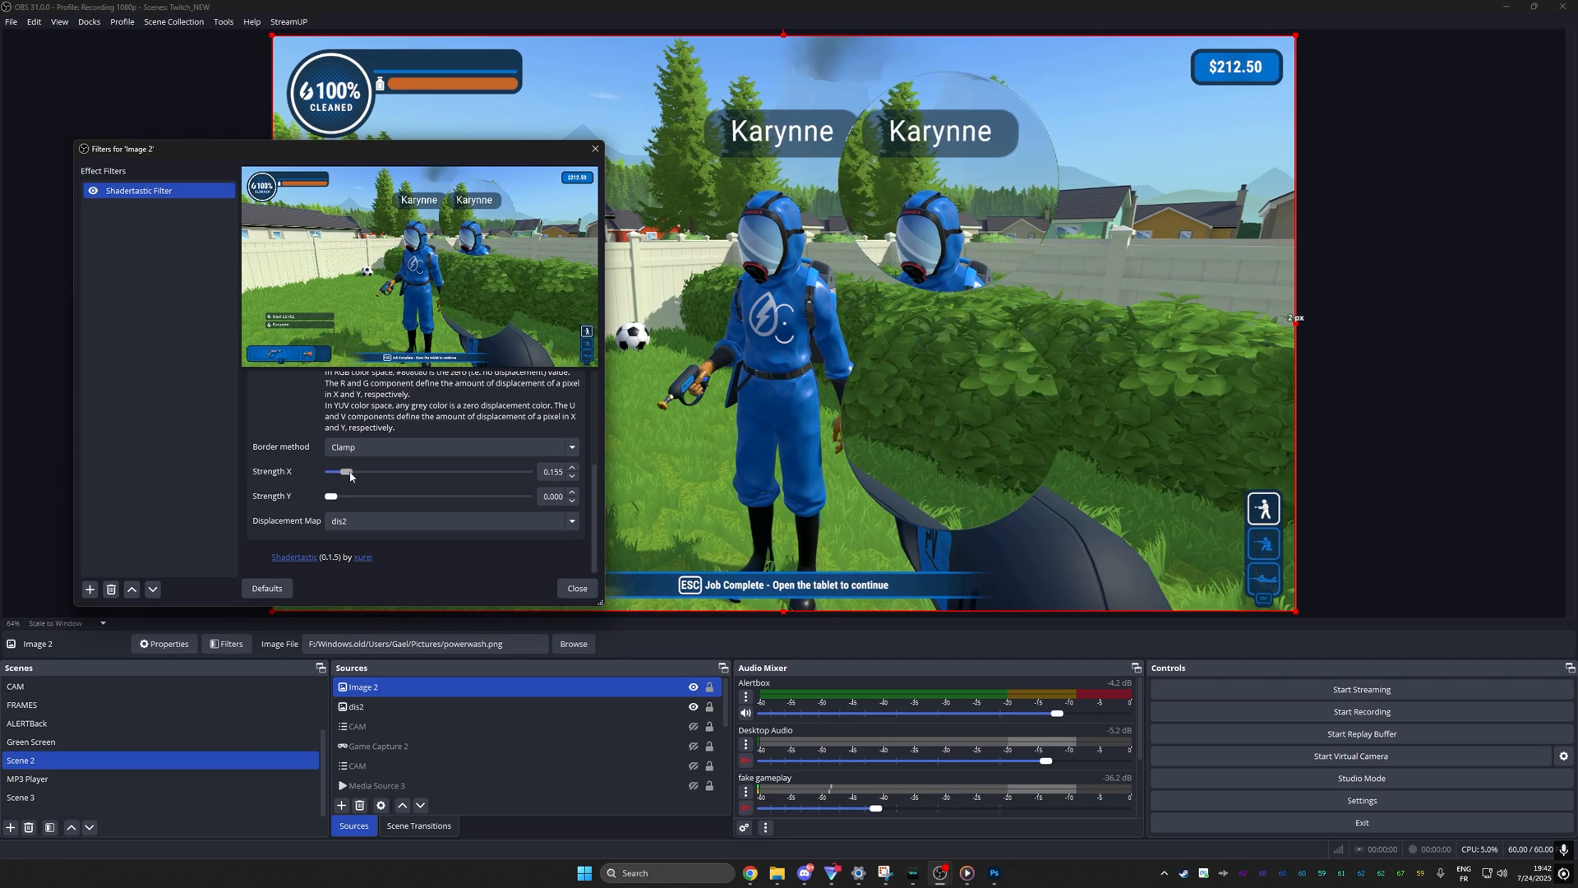
left_click_drag(344, 474, 355, 474)
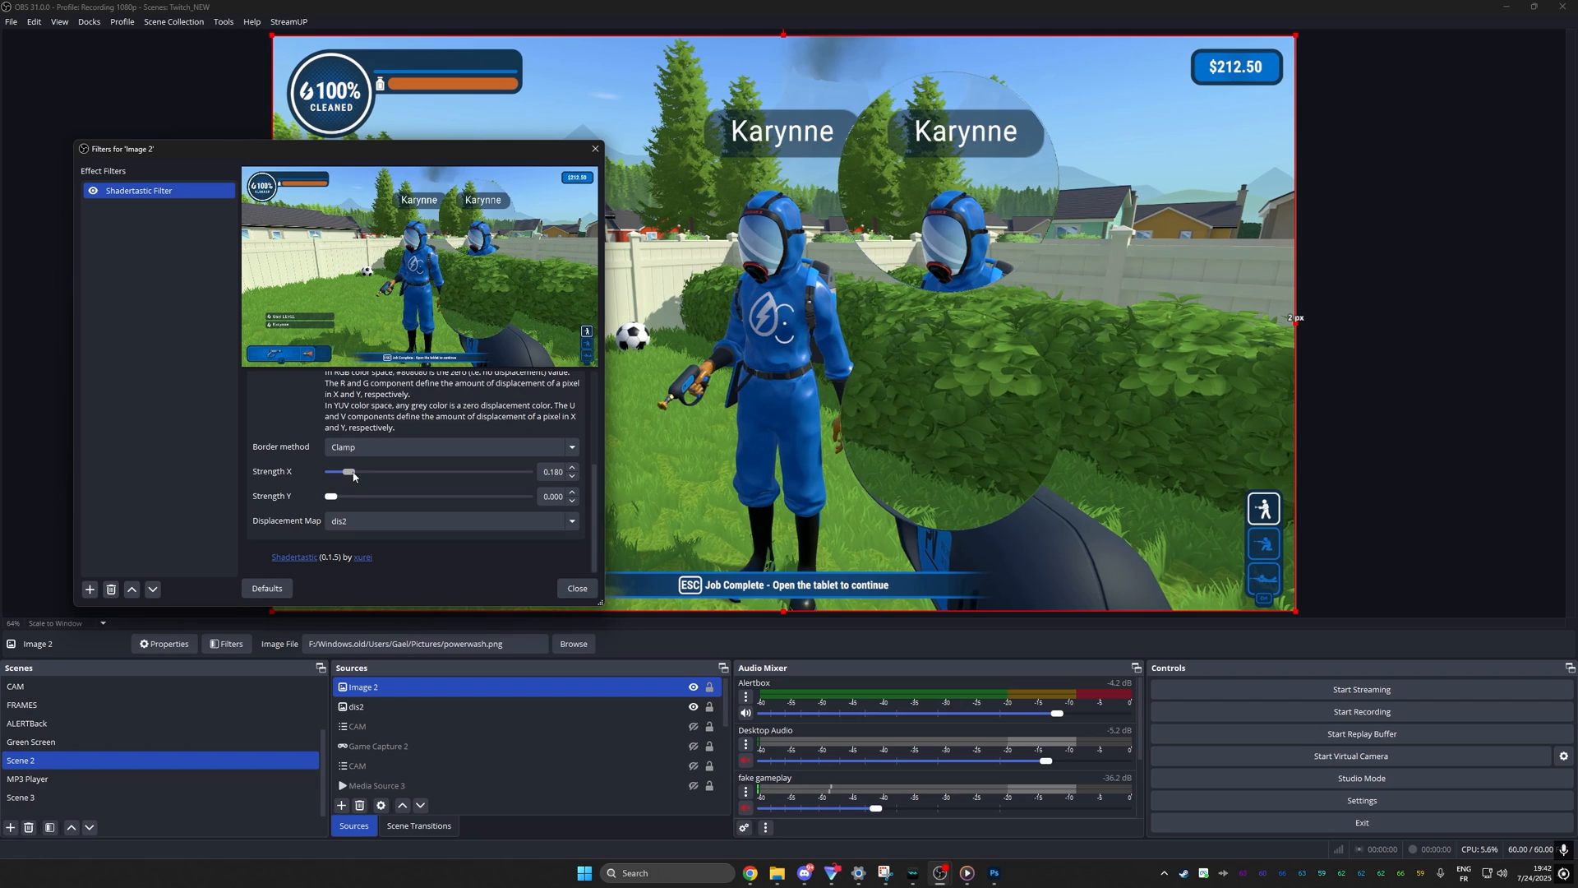
left_click_drag(347, 472, 344, 471)
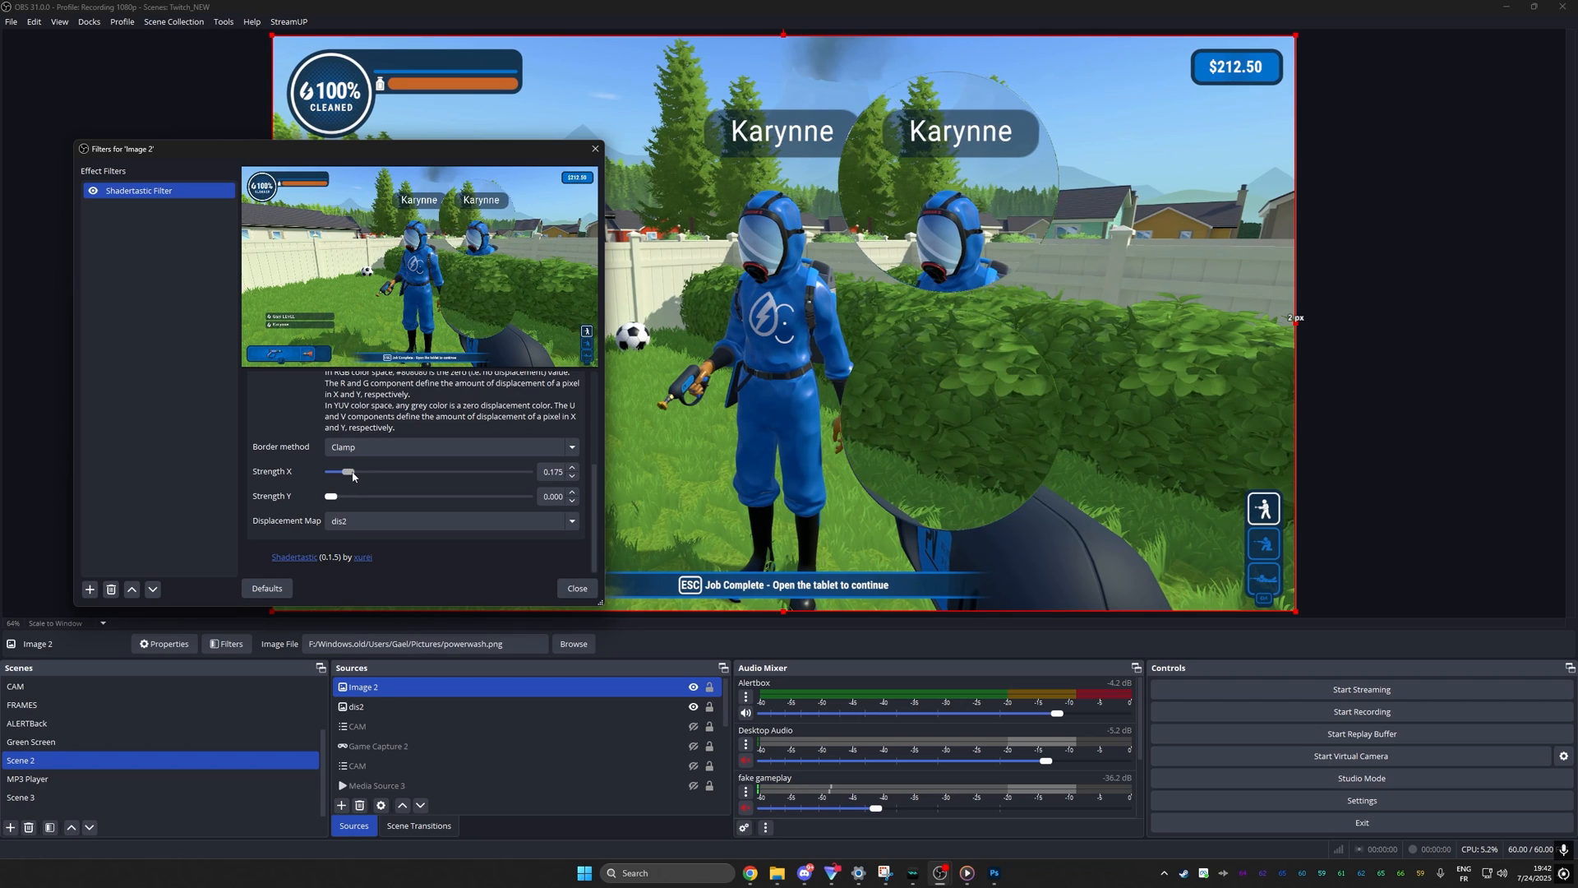
left_click_drag(347, 472, 337, 472)
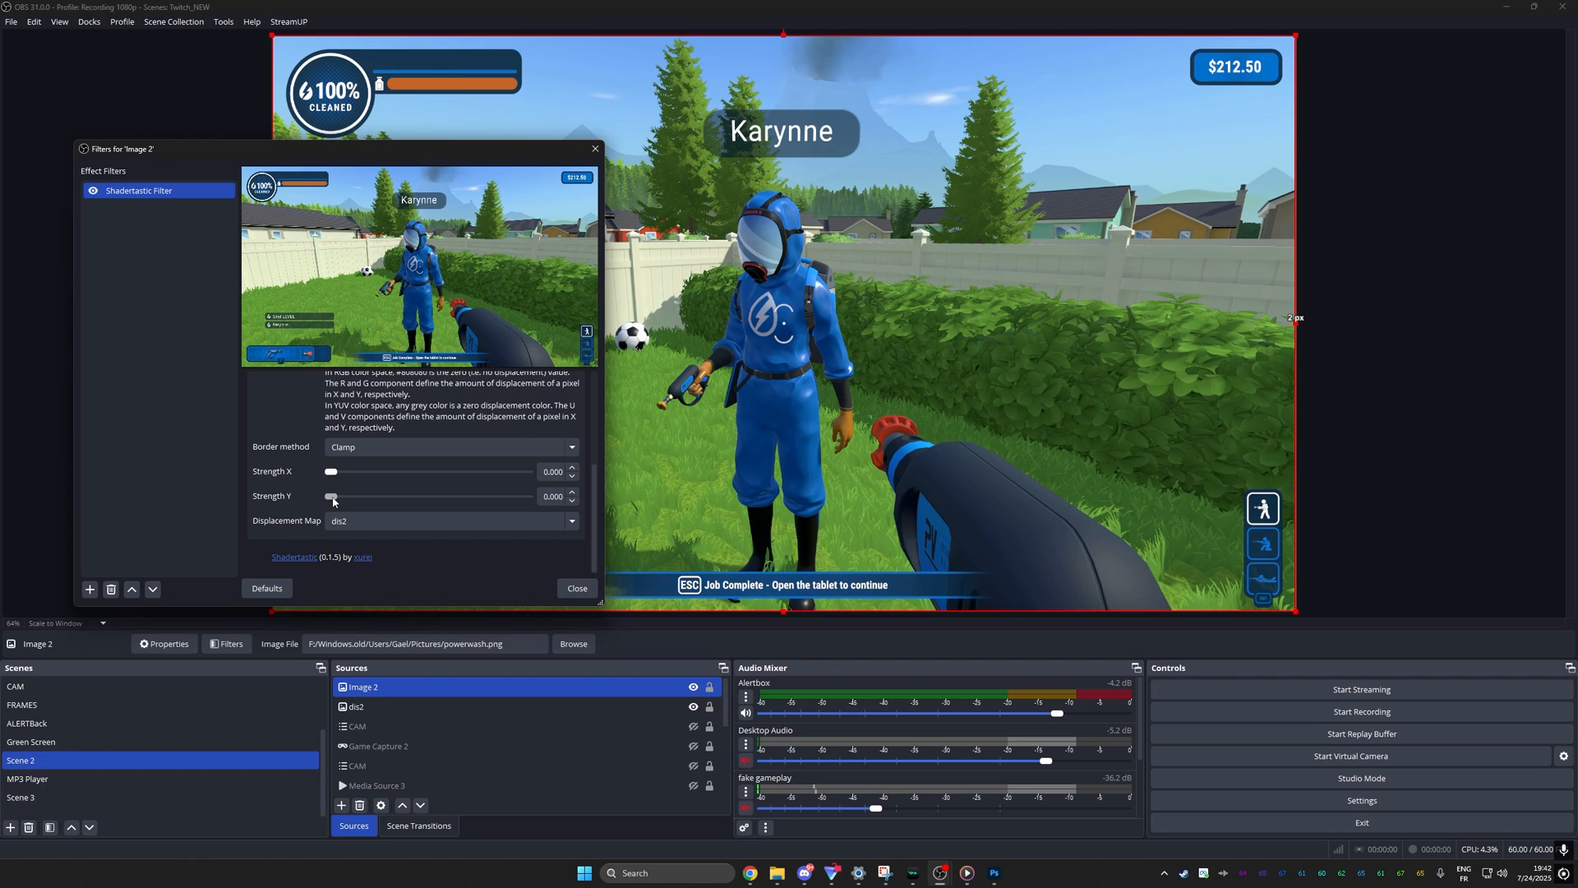
left_click_drag(329, 496, 345, 497)
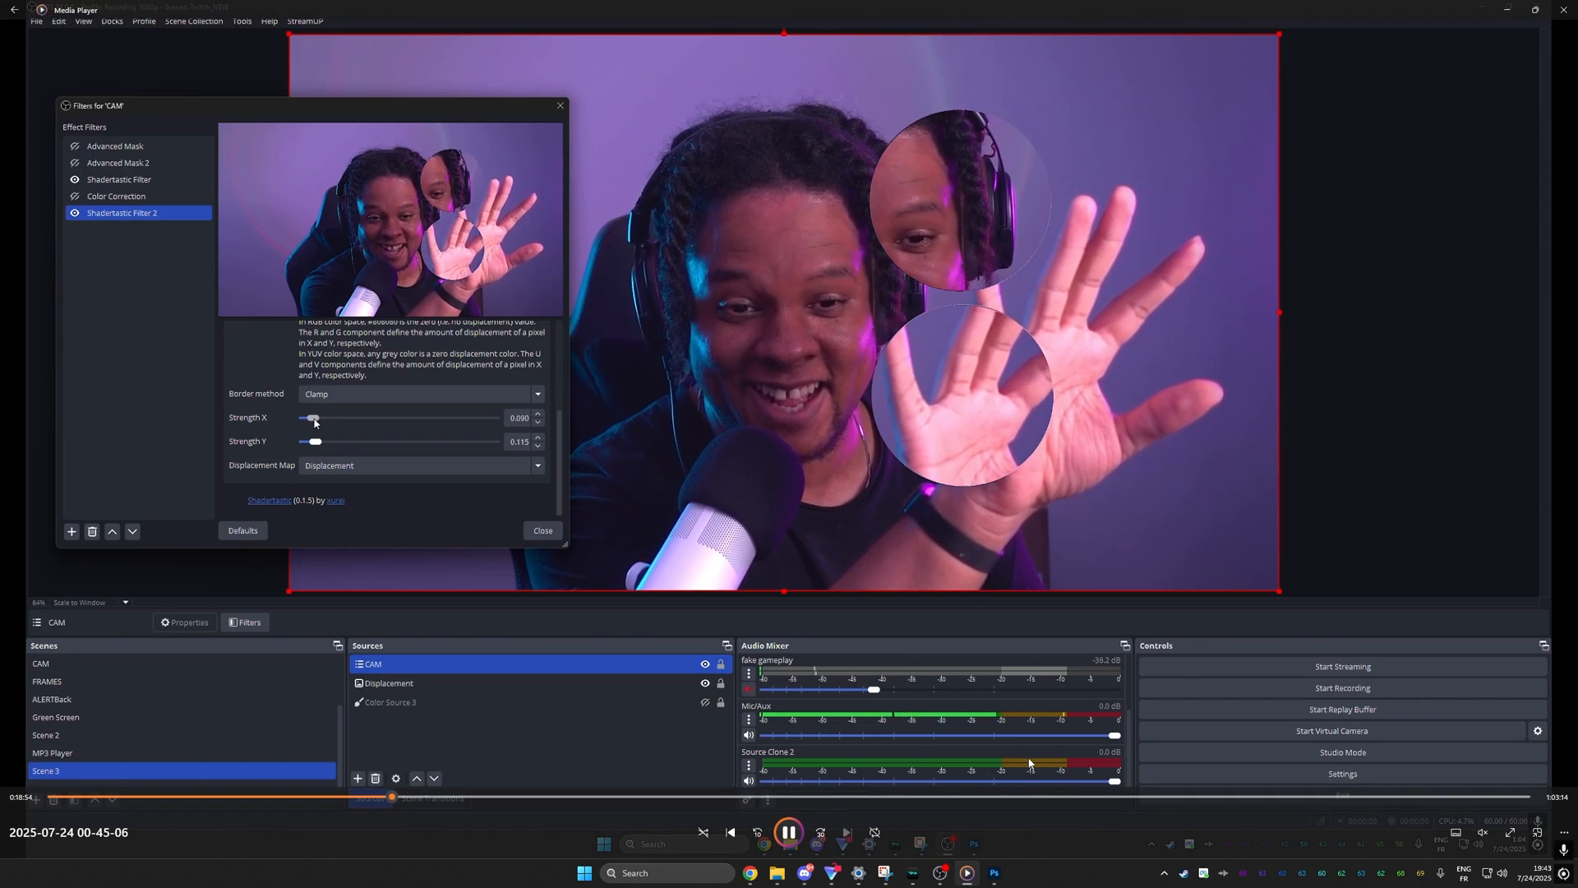
Raise the CAM webcam's displacement to Strength X 0.150, Y 0.115 for two warped bubbles
left_click_drag(314, 418, 305, 417)
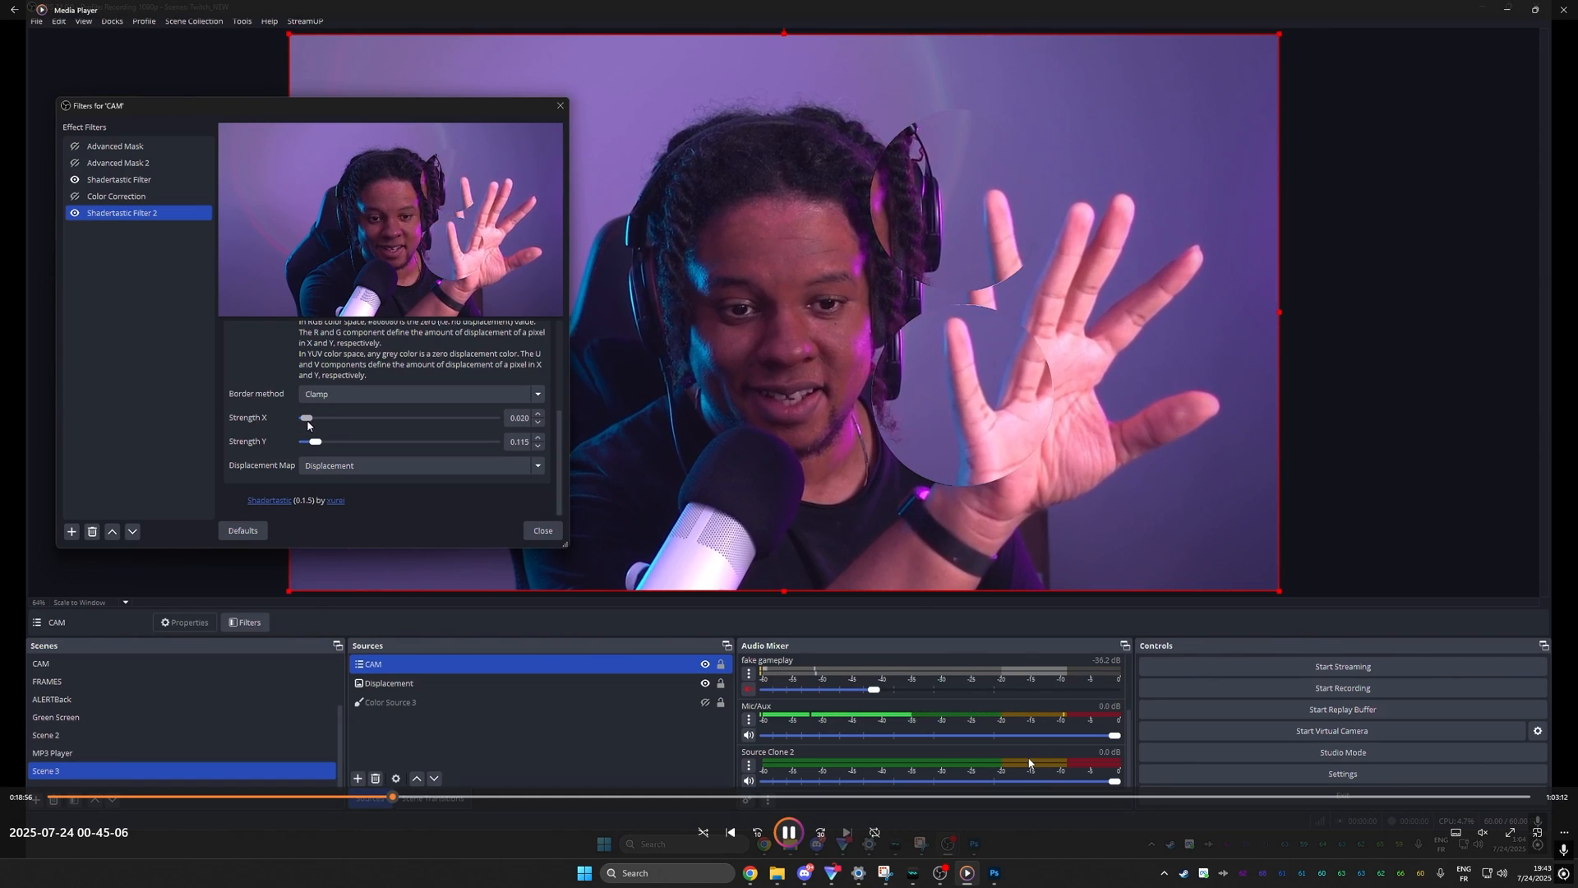
left_click_drag(306, 417, 320, 417)
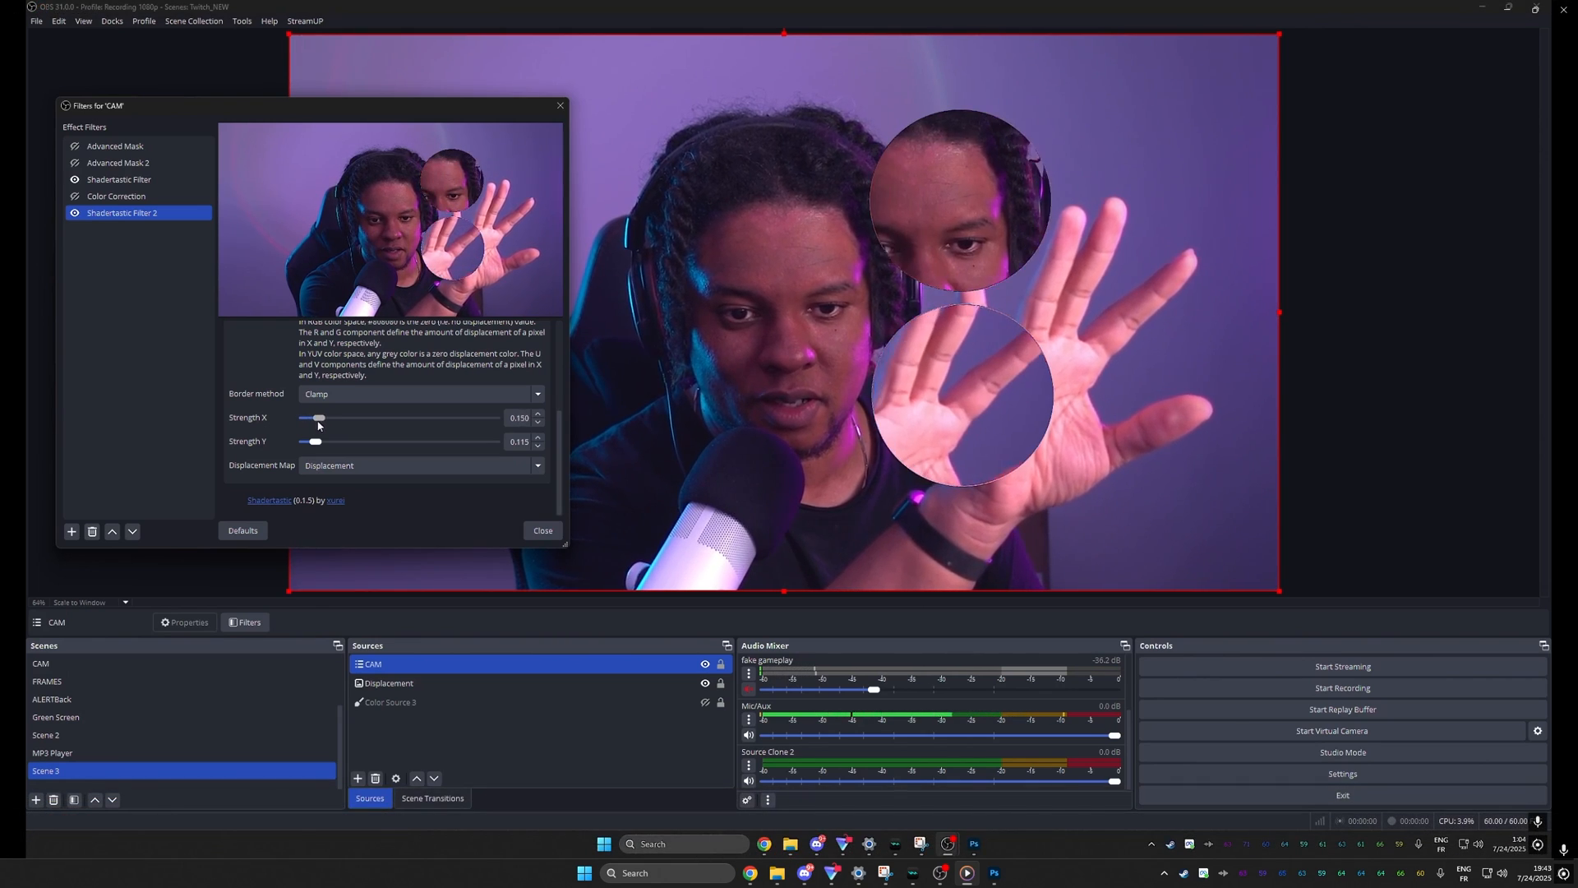
left_click(991, 873)
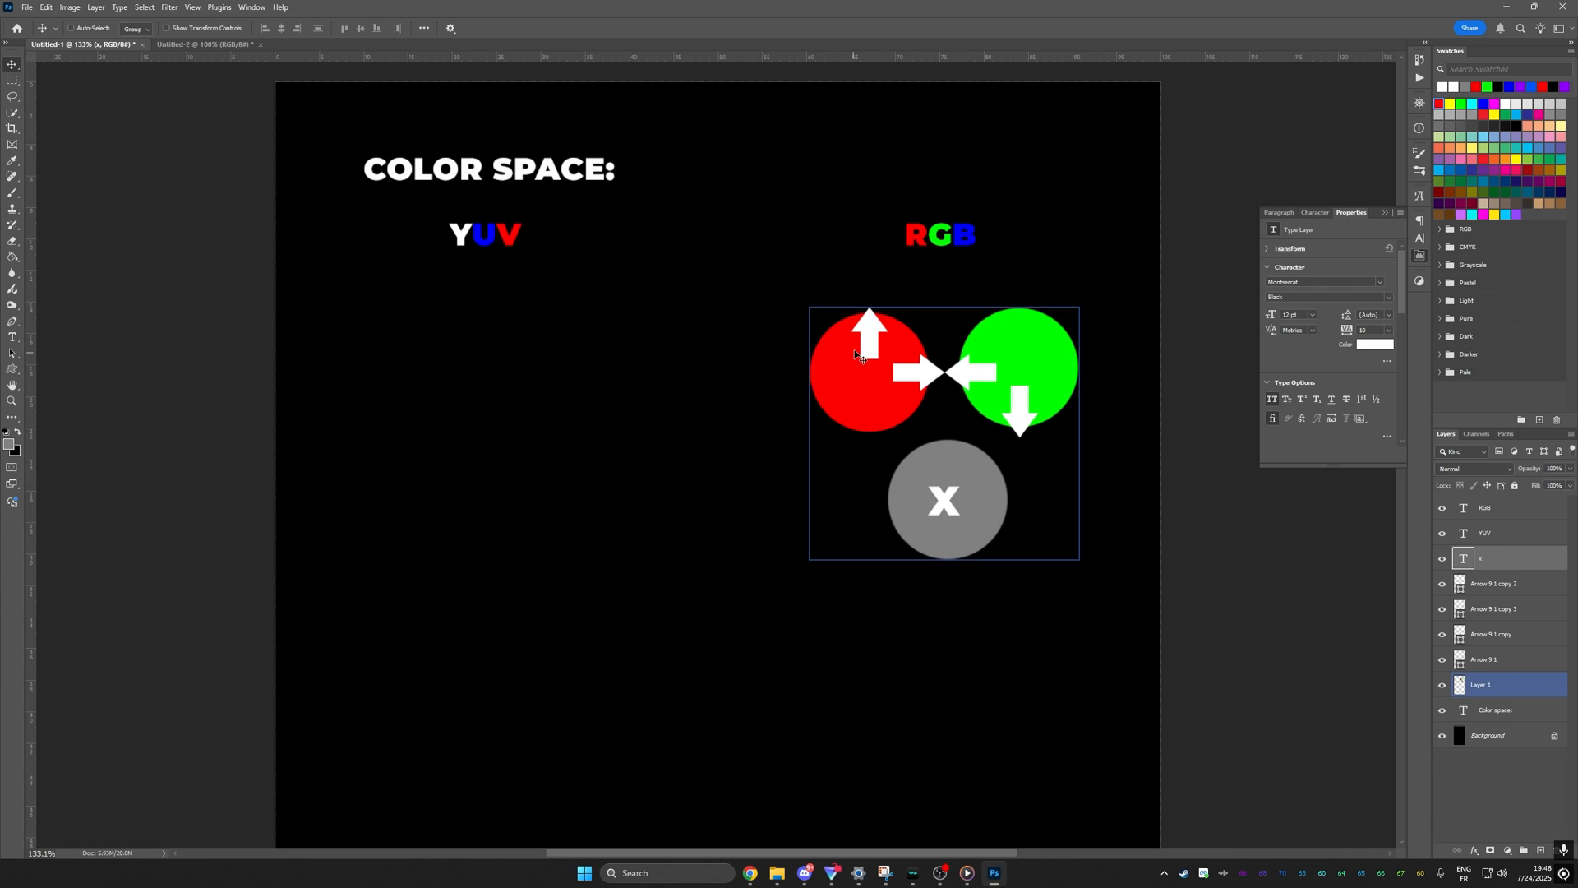
mouse_move(863, 361)
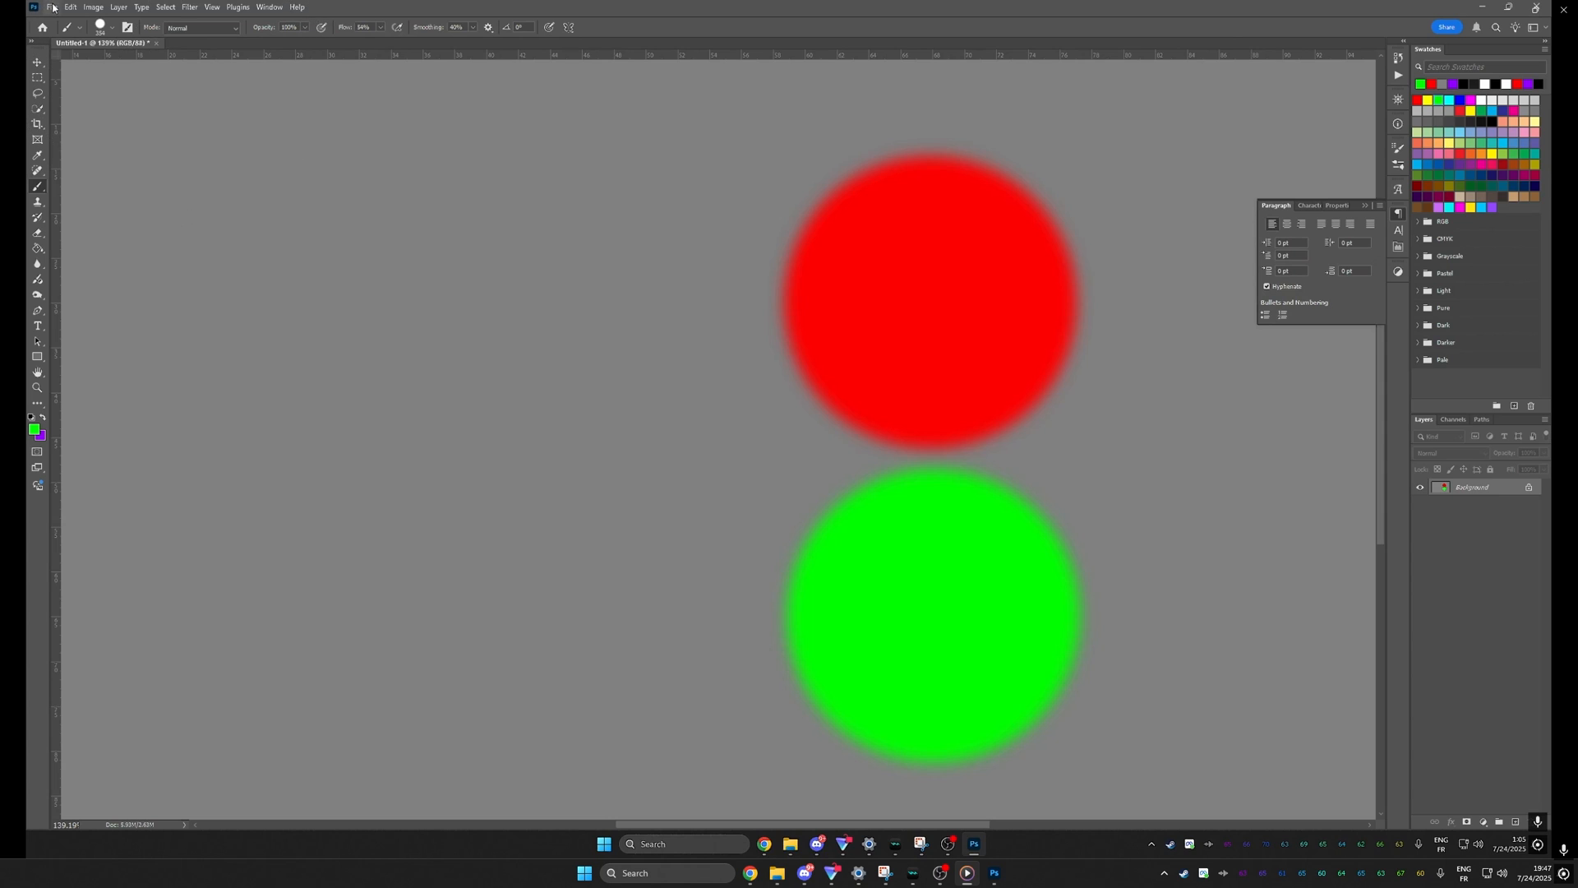
Start a new Photoshop document for the grey red-and-green circle displacement map
left_click(51, 7)
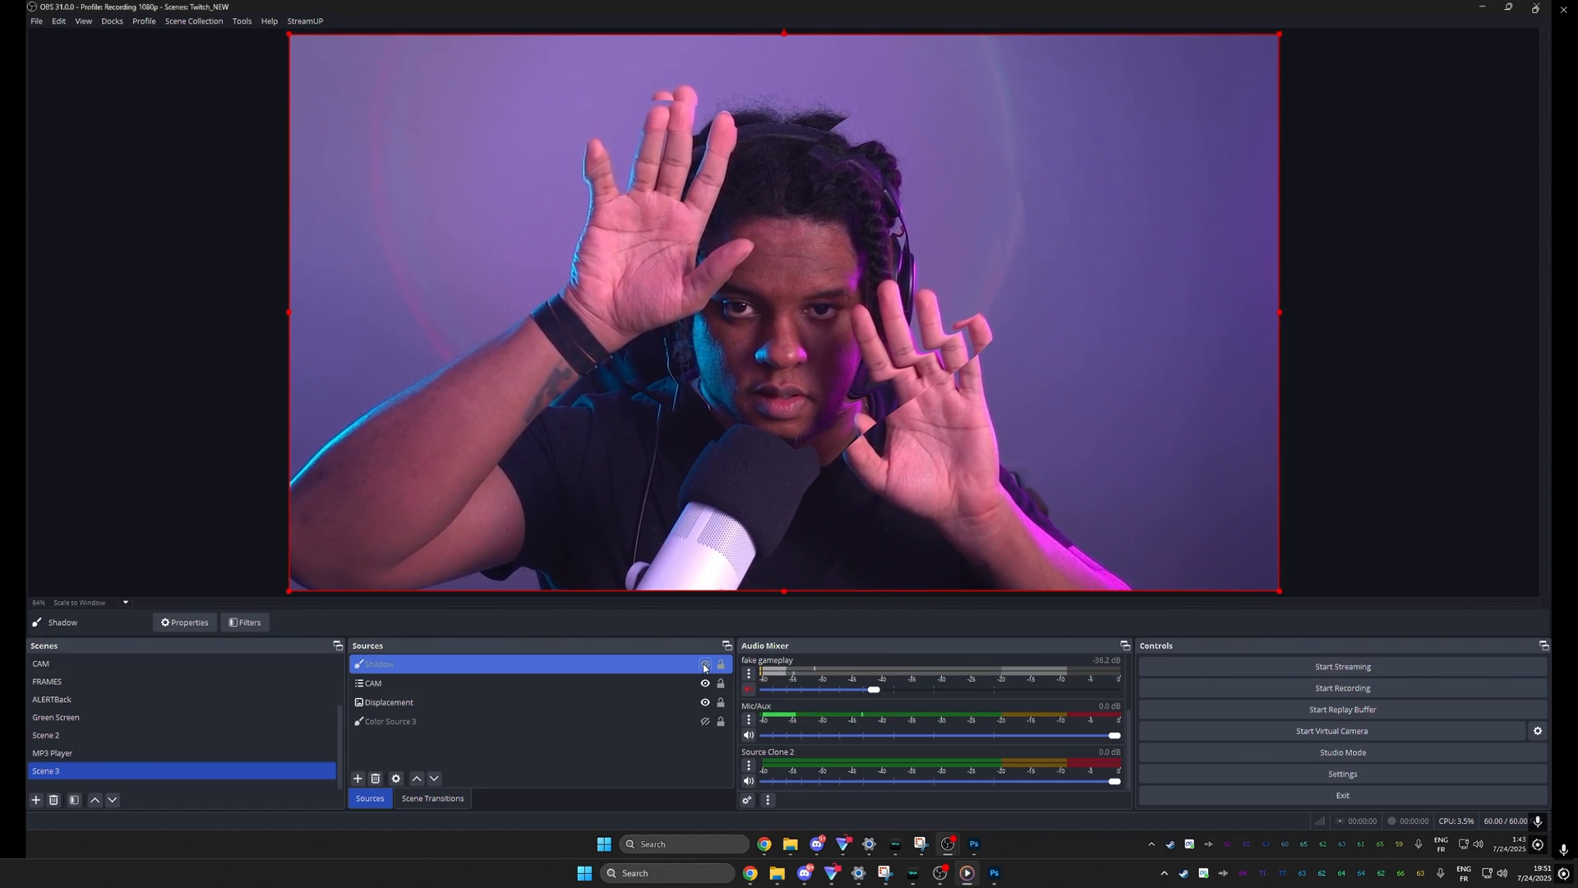
Toggle the Shadow source's eye icon in the webcam scene's Sources dock
left_click(706, 670)
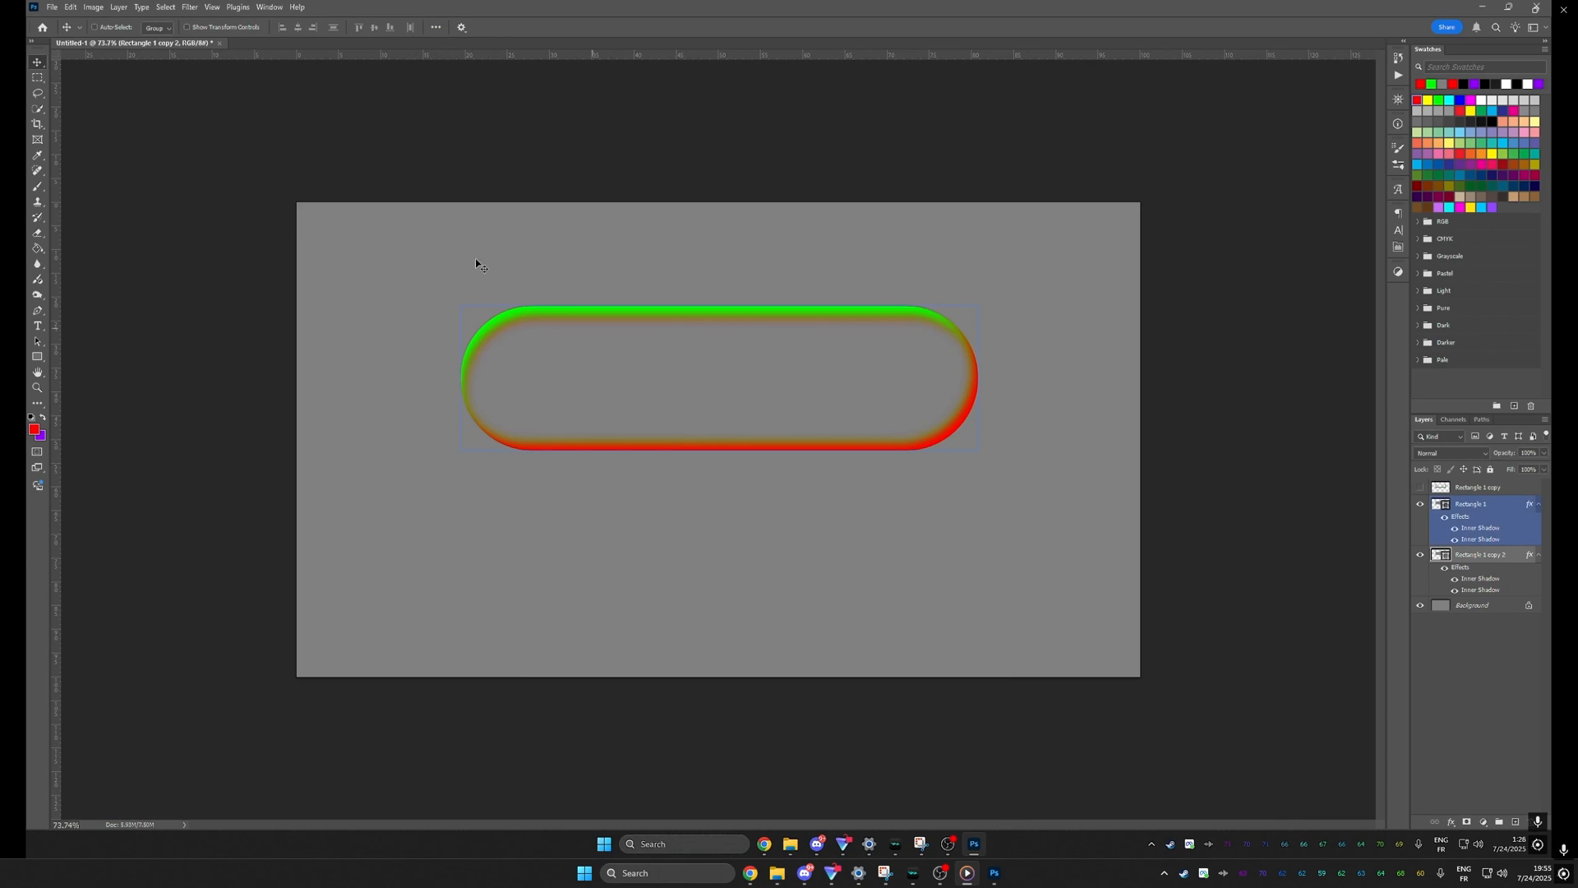
Hide the Background layer so the inner-shadow pill sits on a transparent canvas
left_click(51, 7)
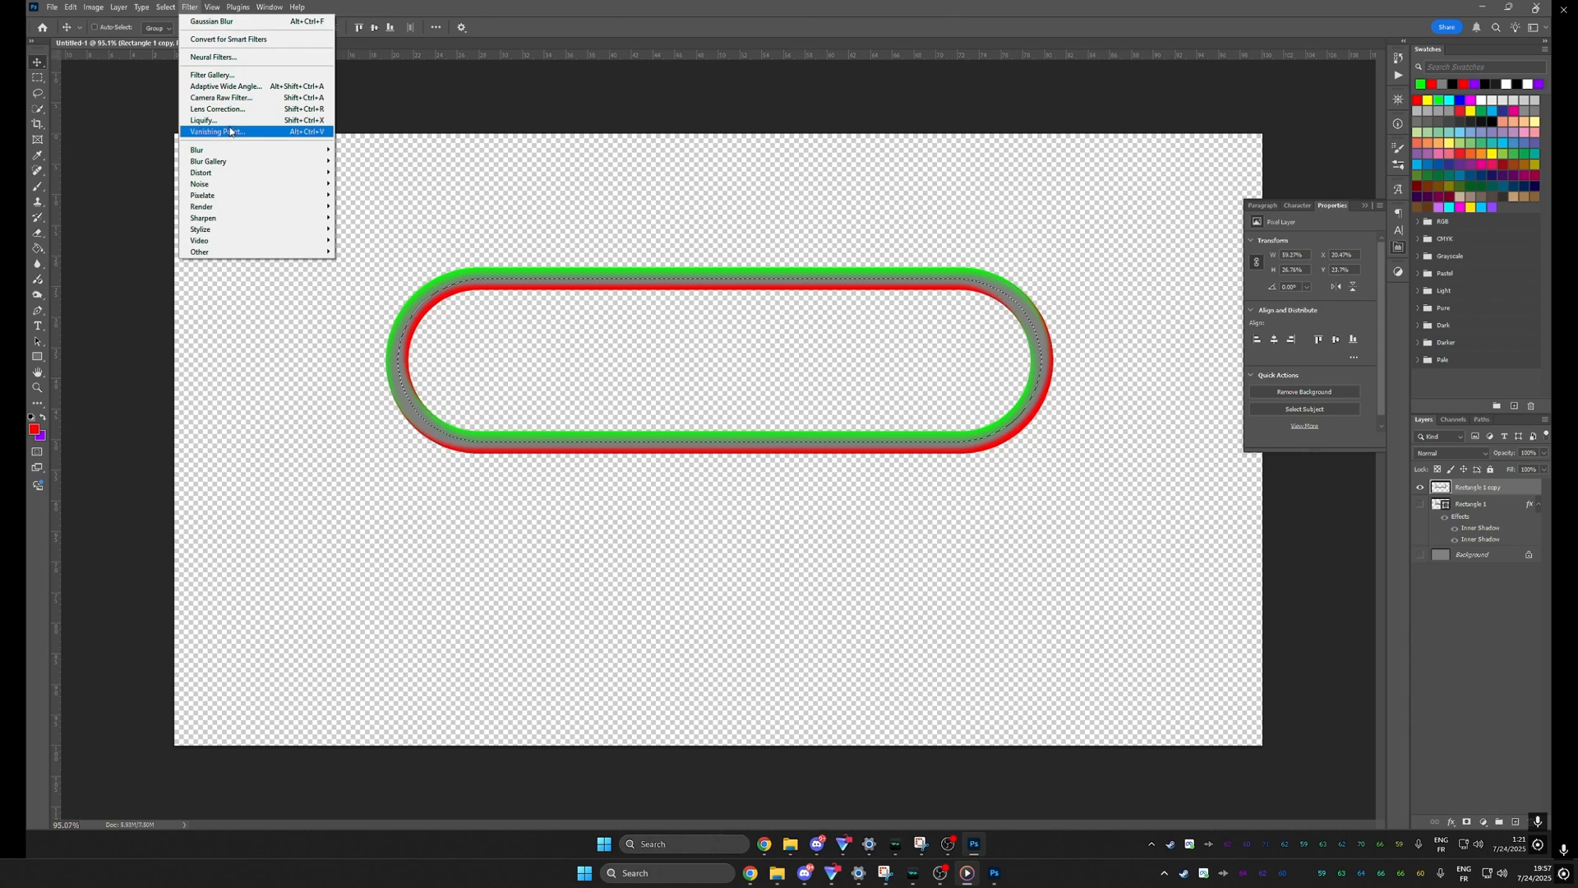
mouse_move(197, 150)
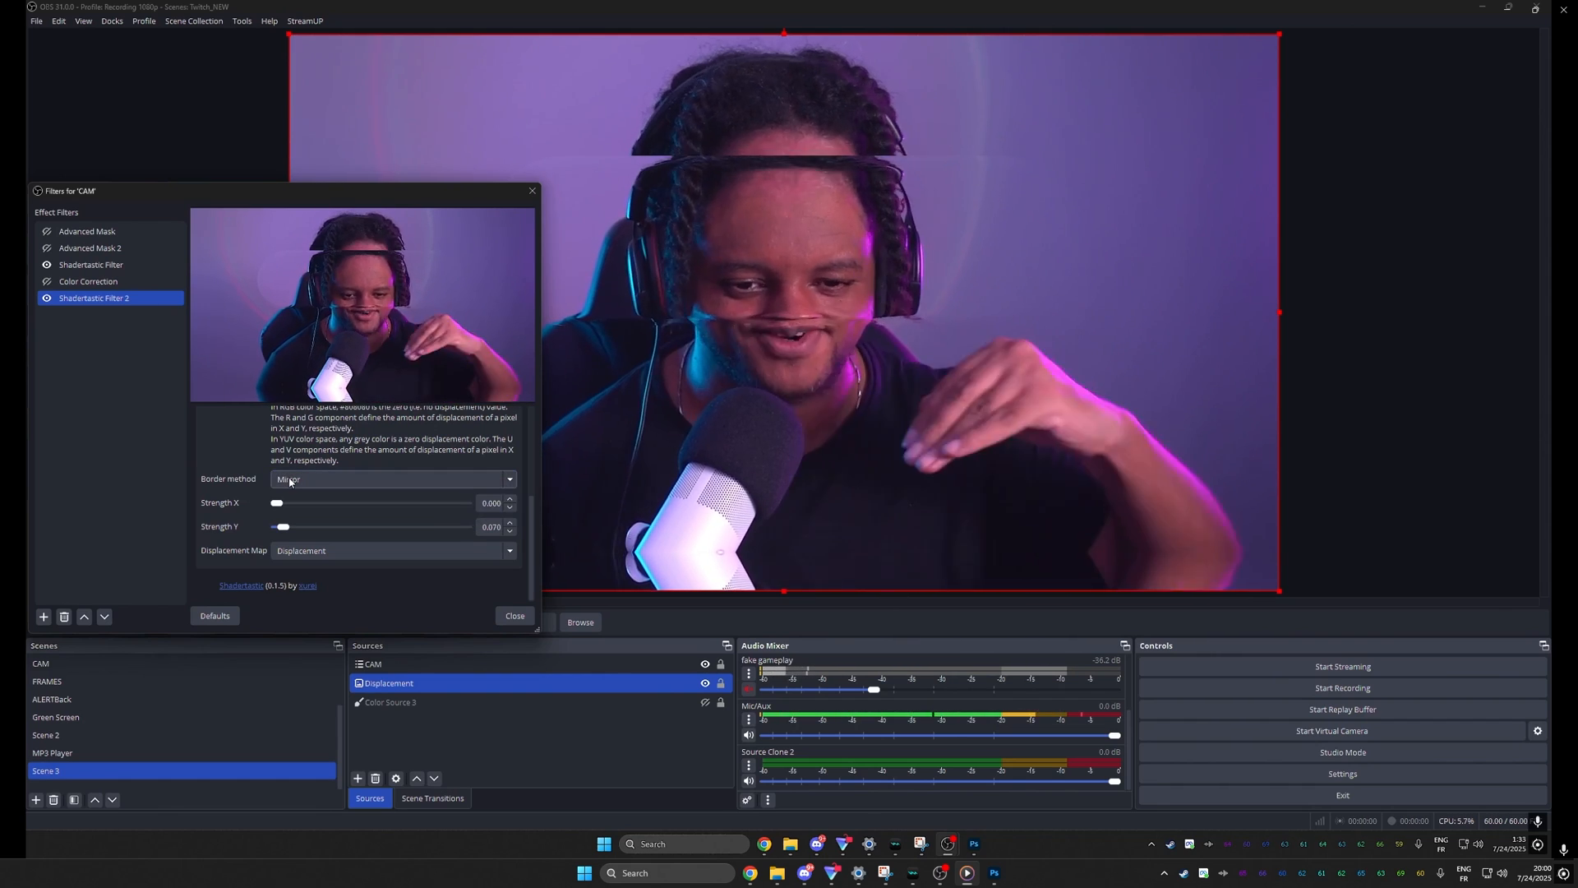
Try the Repeat border method on the webcam filter, then restore Clamp
left_click(392, 478)
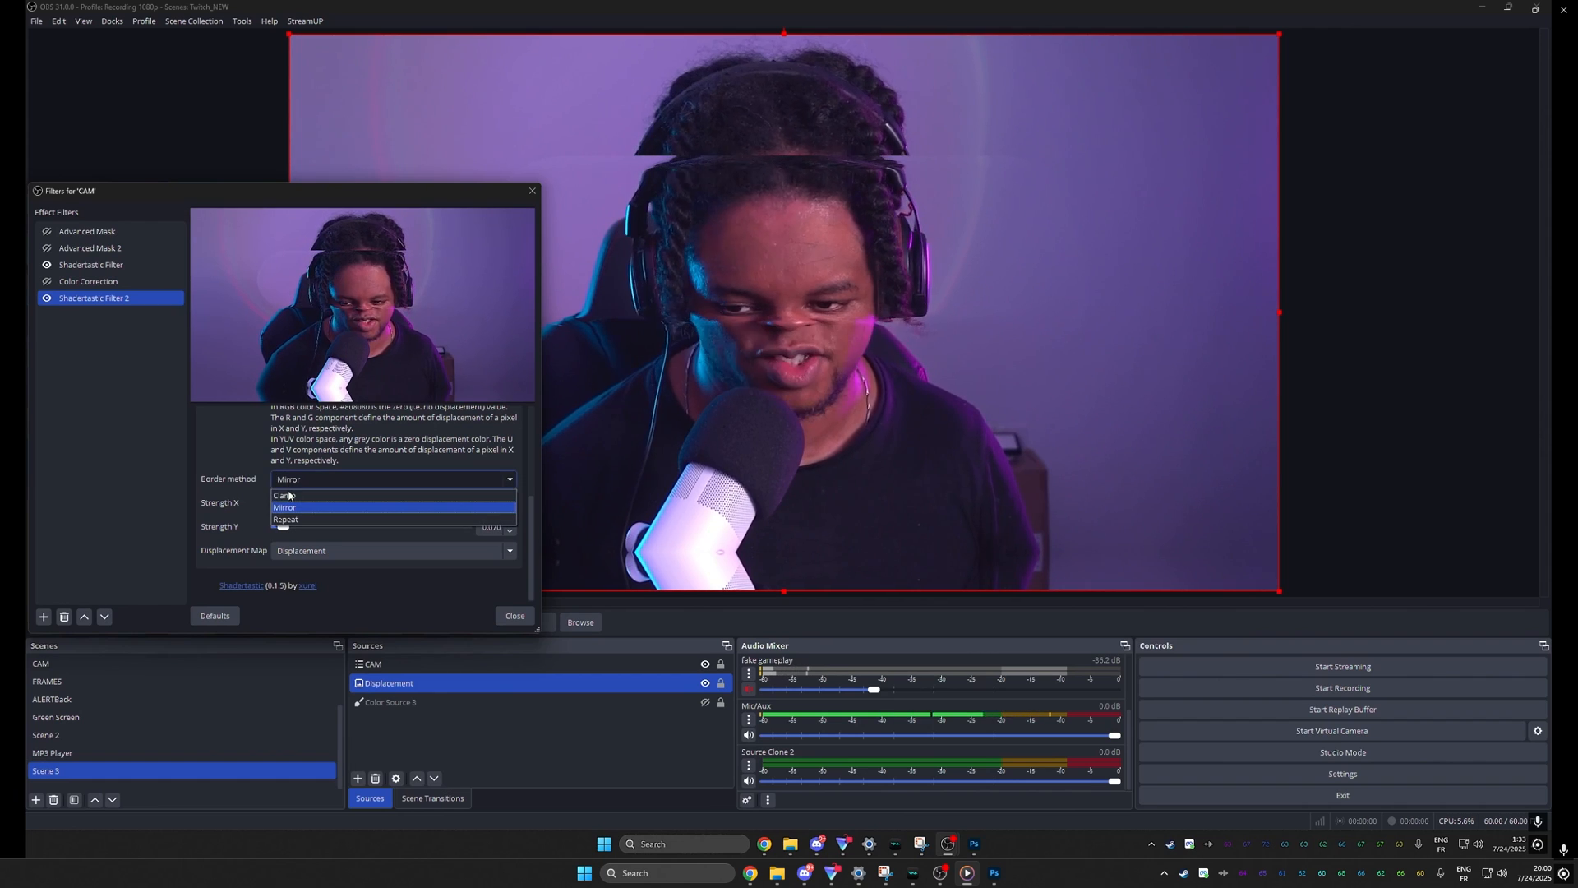
left_click(286, 519)
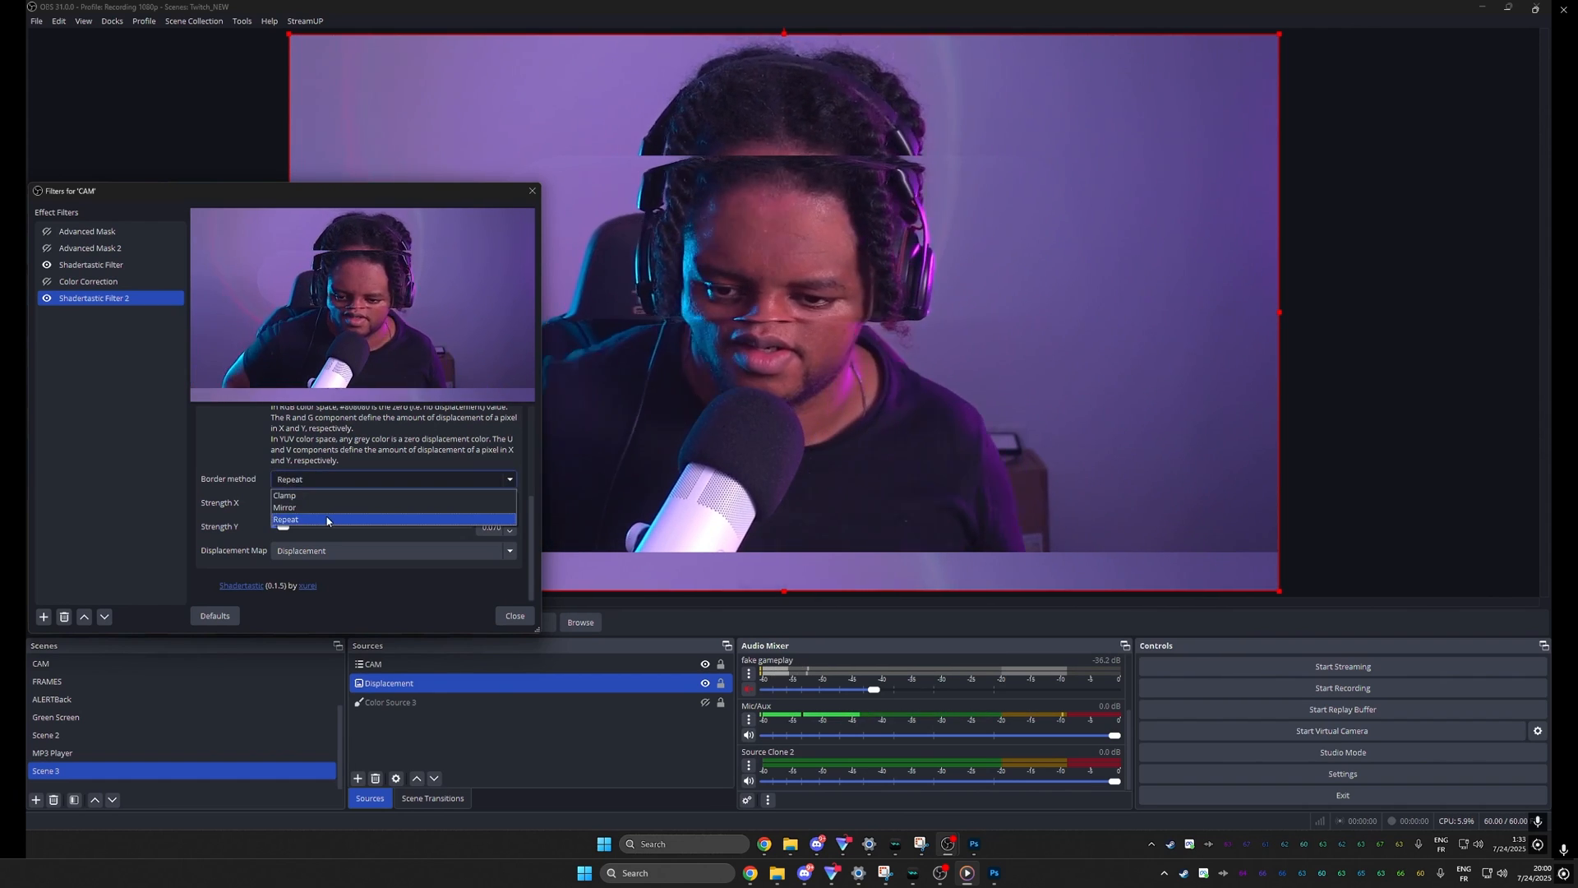
left_click(285, 495)
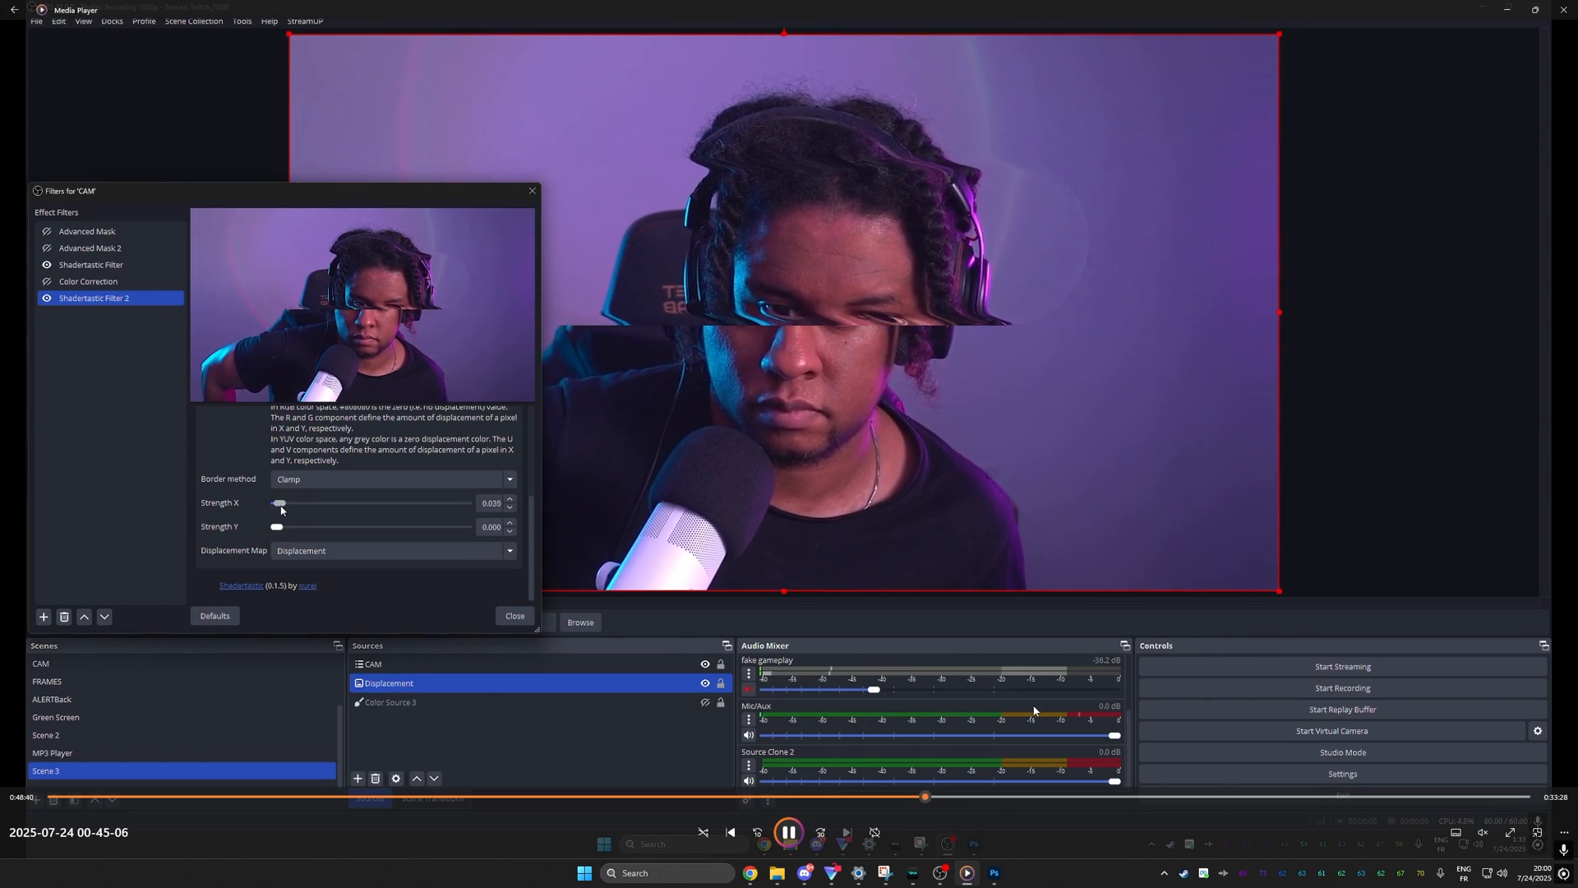
Sweep the webcam's Strength X through about 0.200, 0.485 and 0.560 to stretch the pill area
left_click_drag(280, 503, 284, 503)
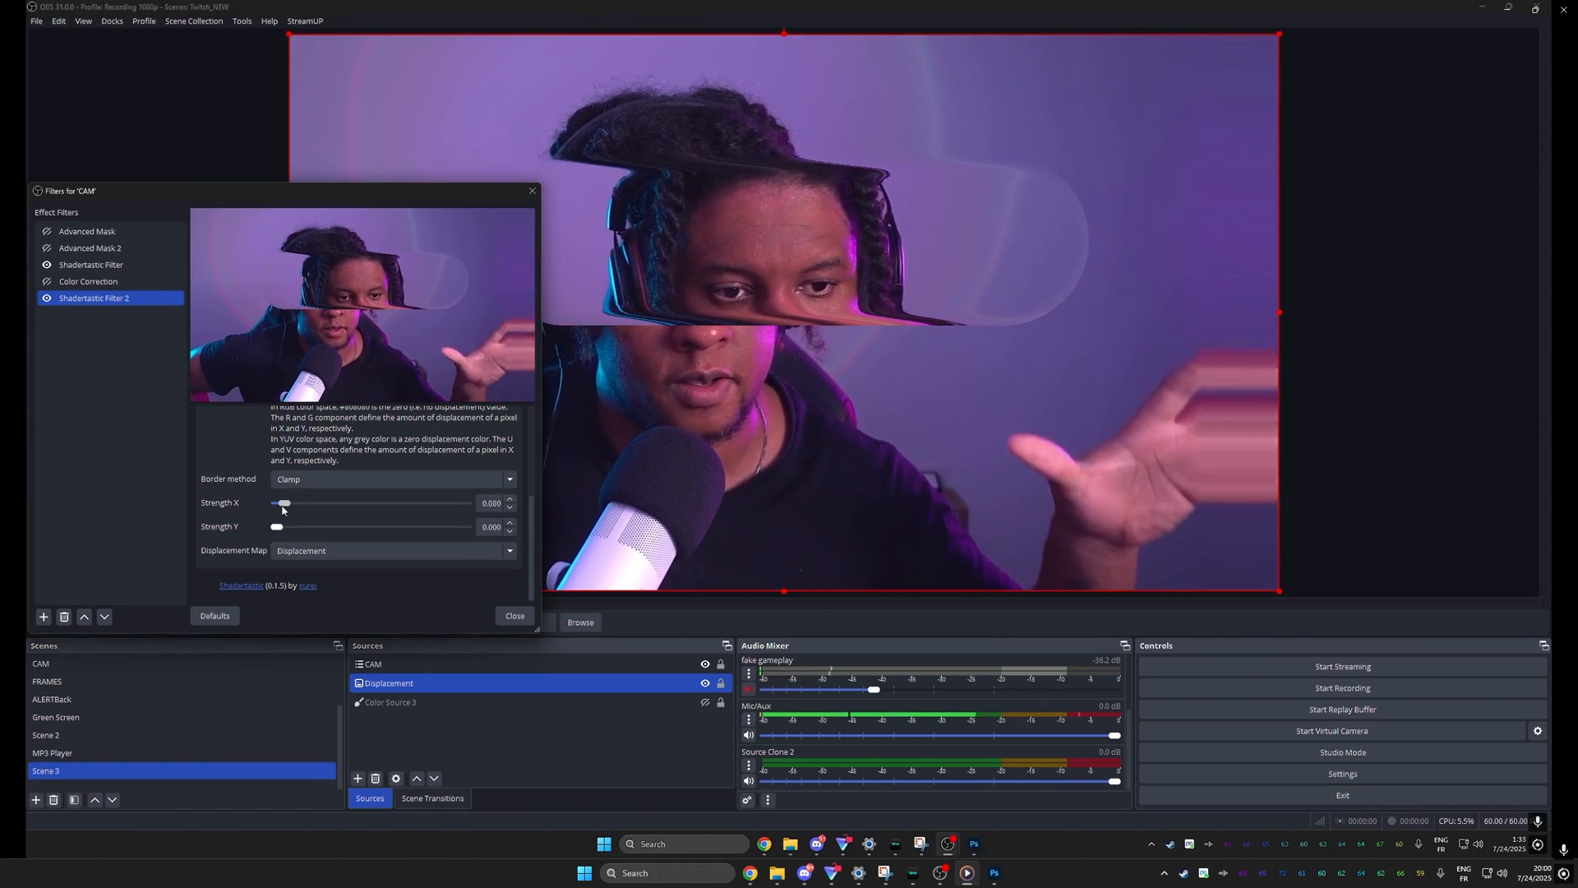
left_click_drag(284, 503, 289, 503)
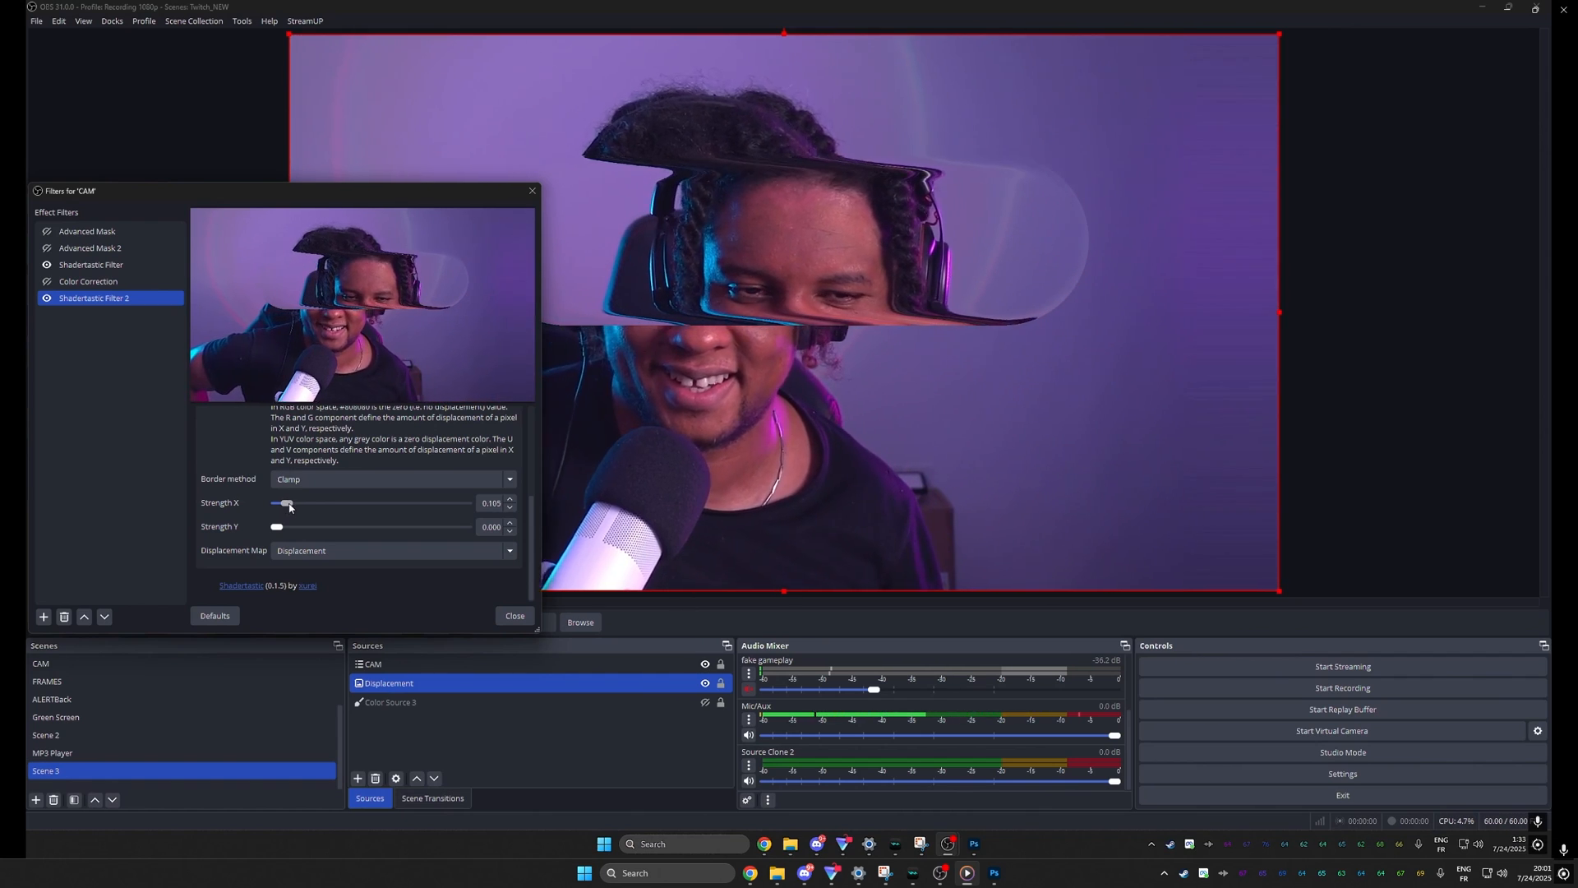
left_click_drag(288, 503, 312, 503)
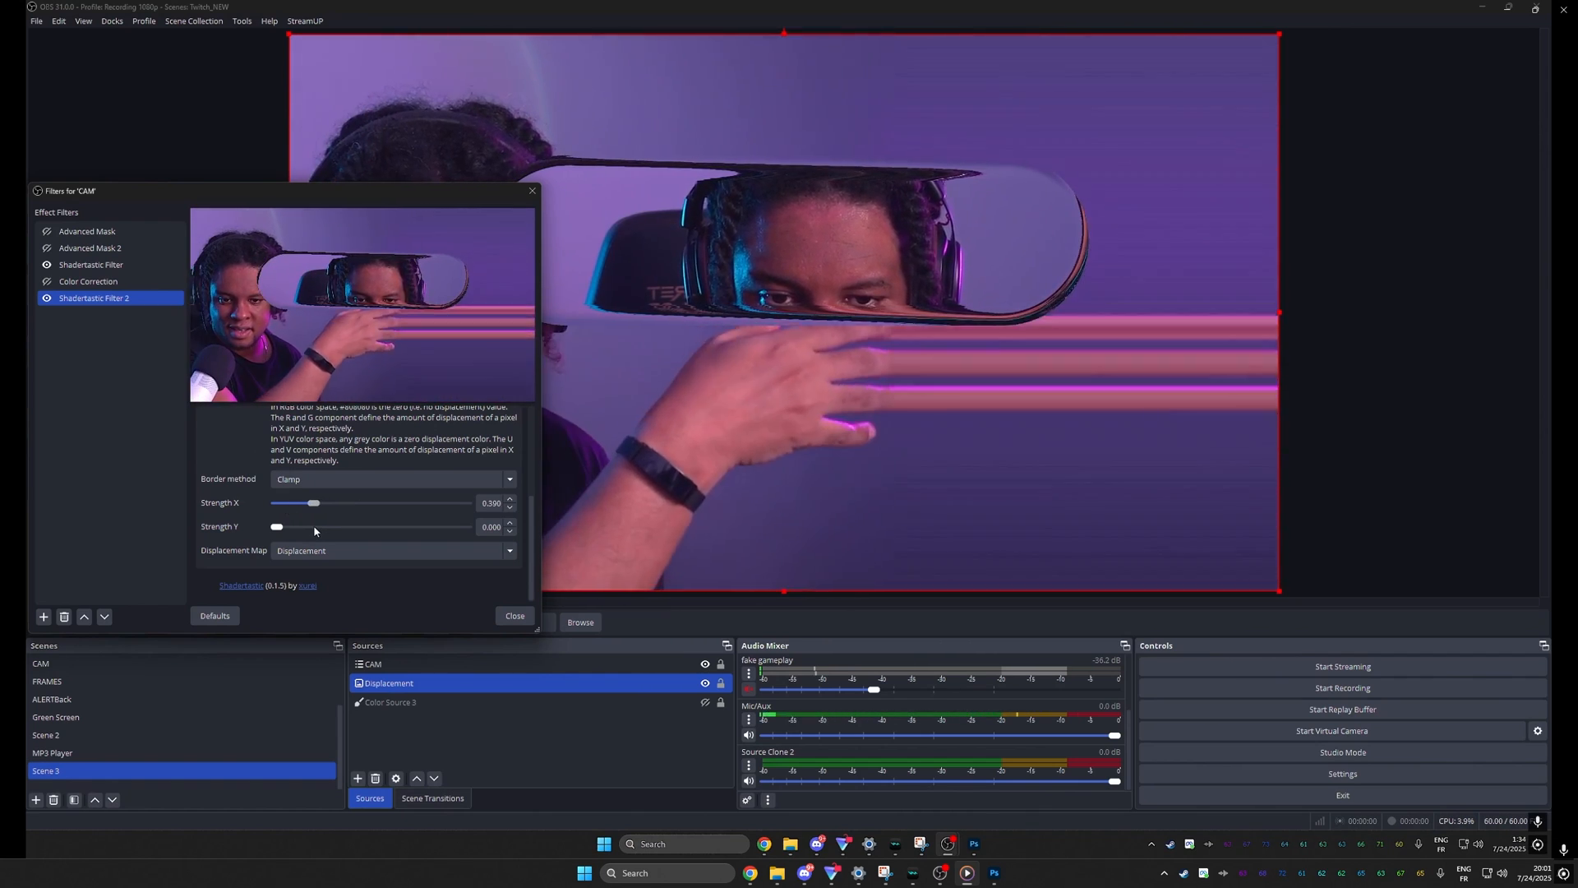
left_click_drag(299, 503, 286, 503)
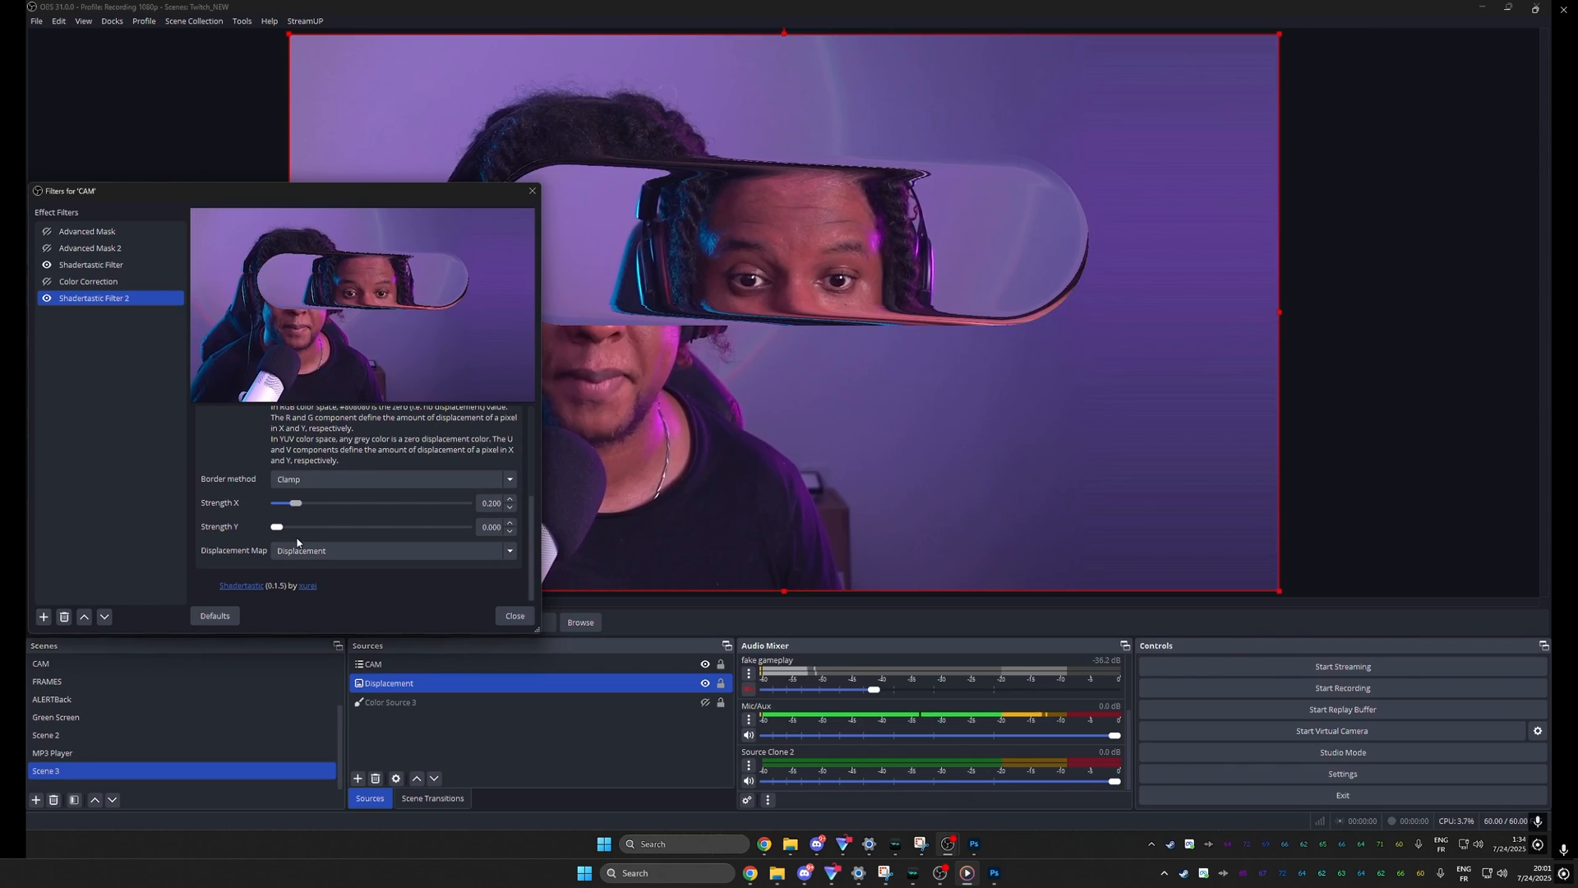
left_click_drag(296, 503, 324, 503)
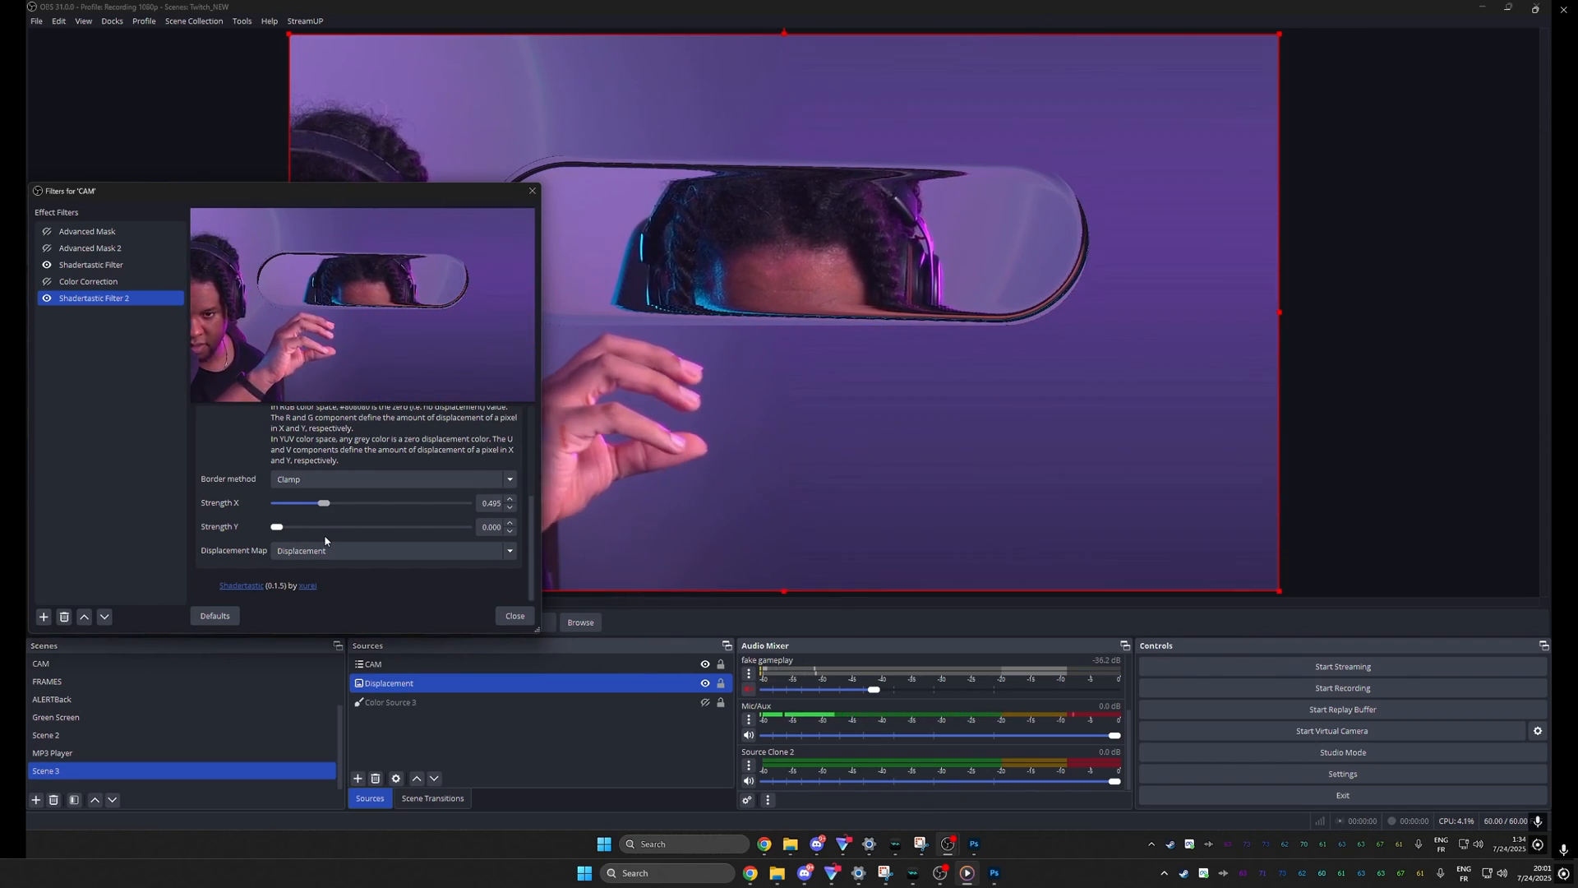
left_click_drag(324, 503, 329, 503)
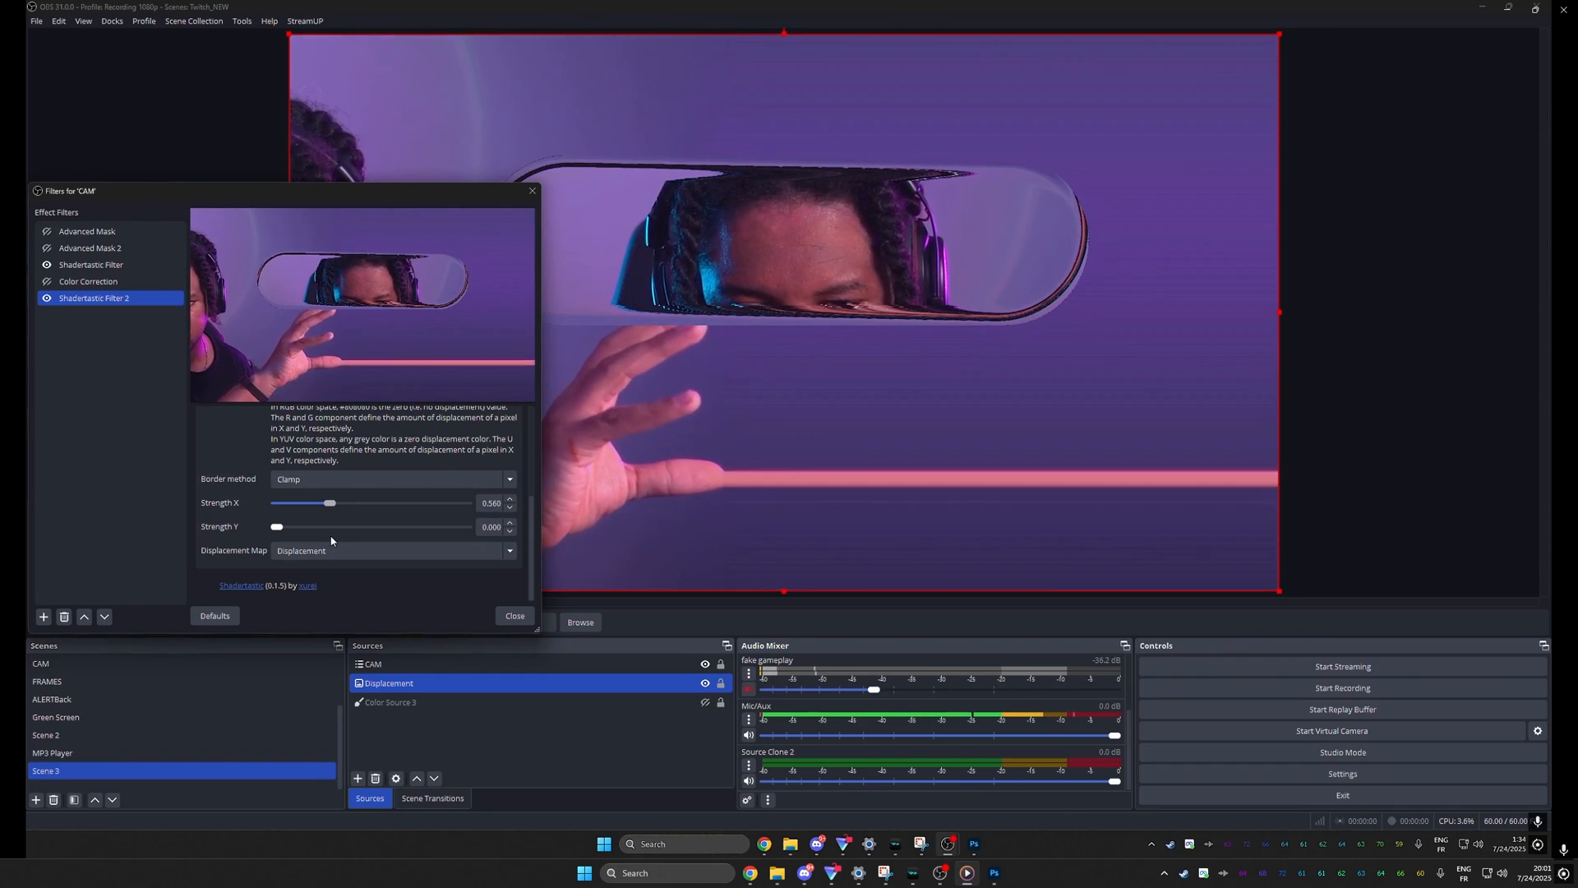
Push Strength X higher, then bring it down to 0.000 so the face is undistorted
left_click_drag(328, 503, 348, 503)
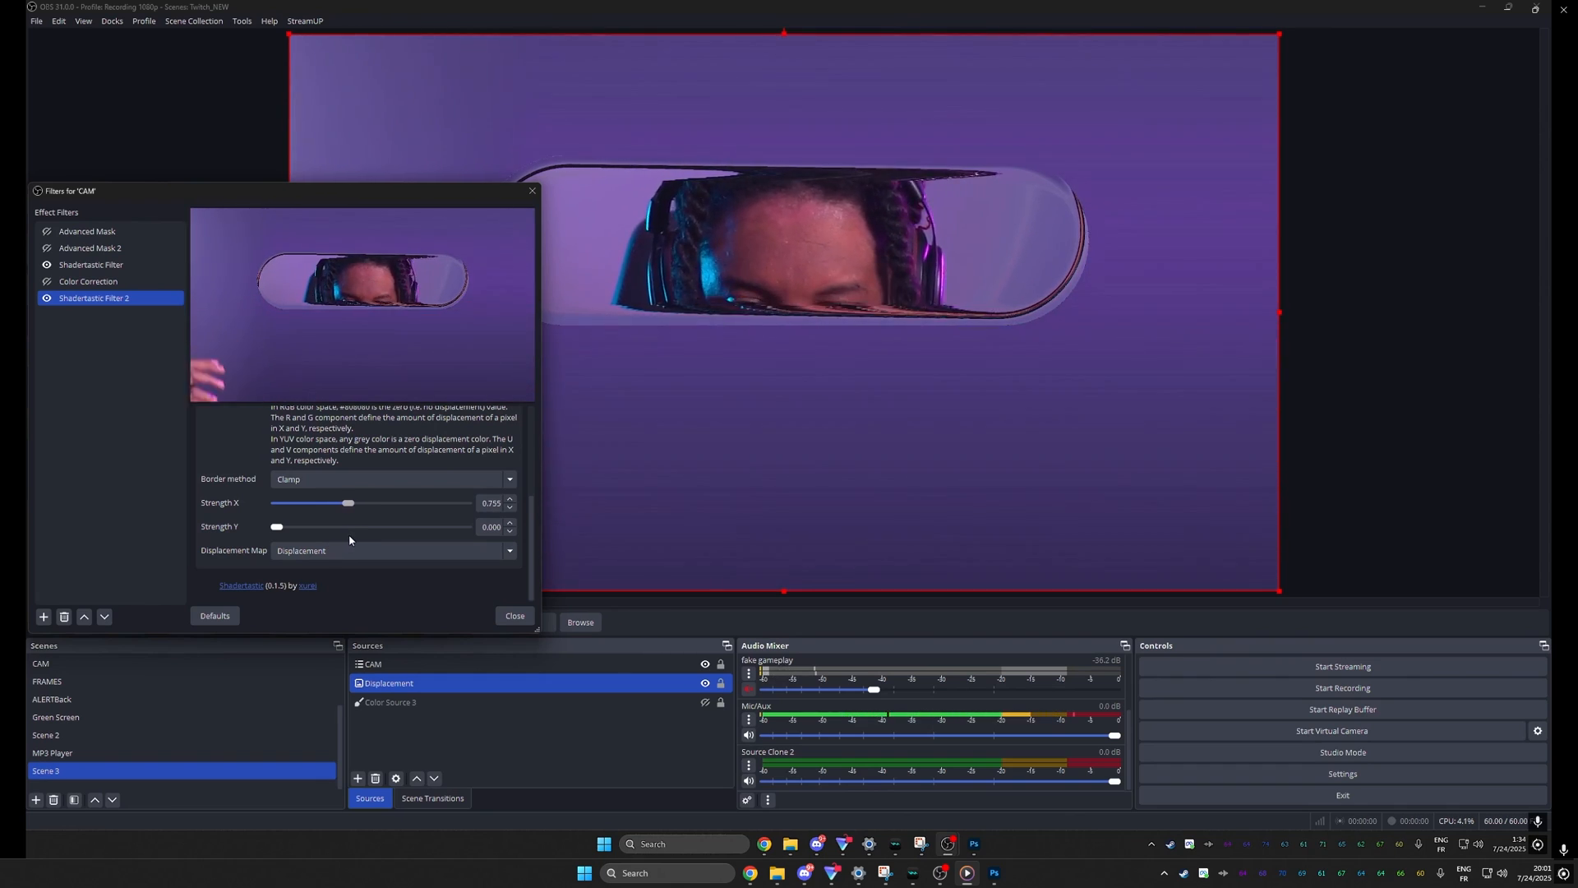
left_click_drag(349, 503, 306, 503)
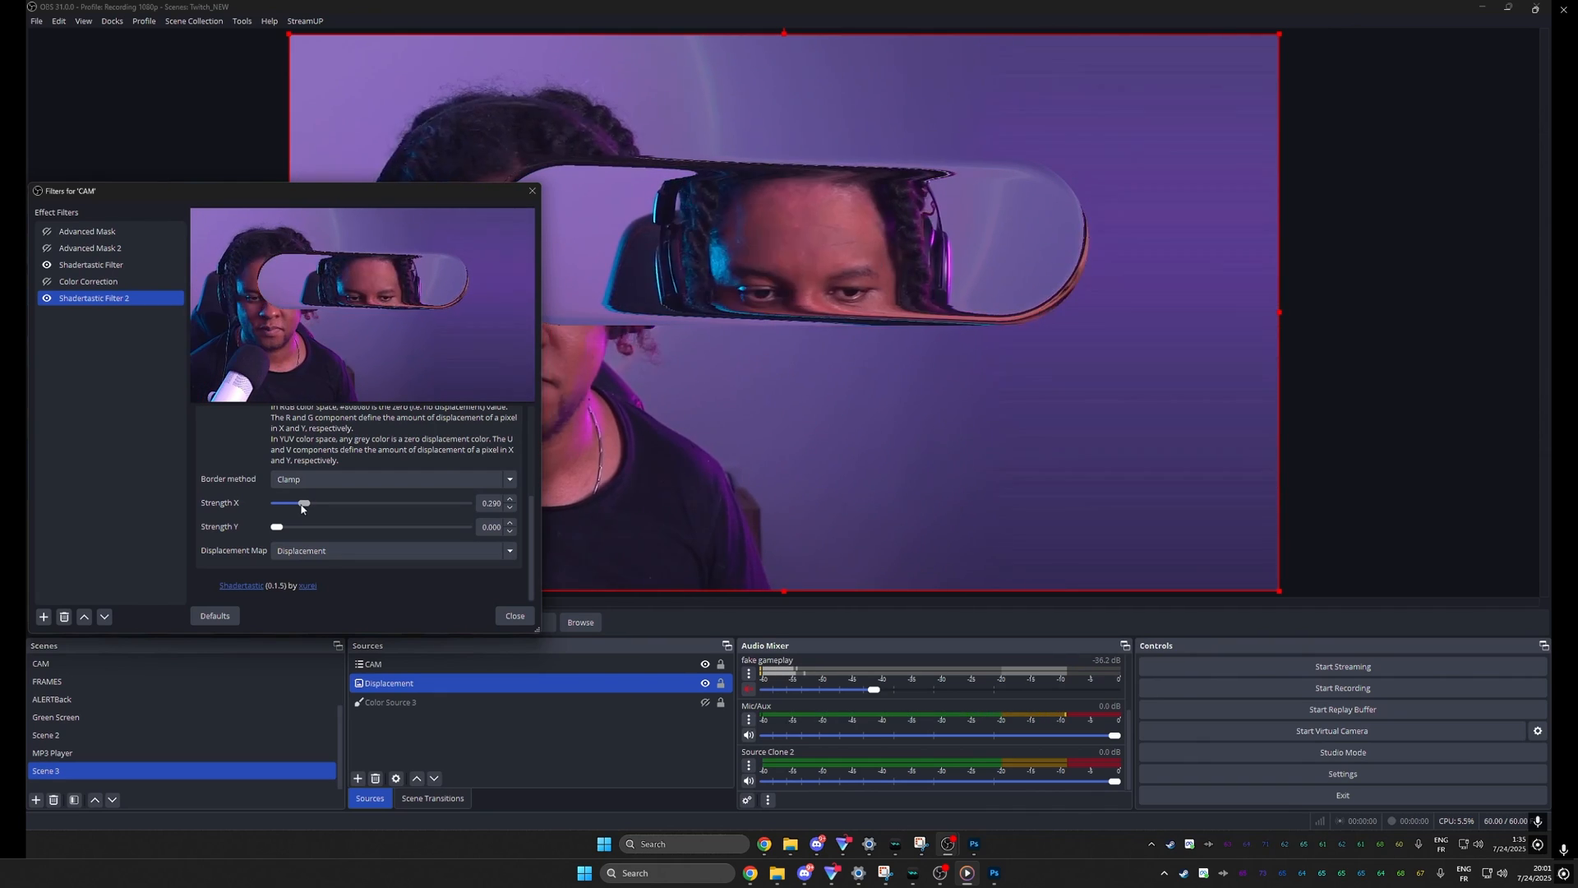
left_click_drag(304, 503, 276, 503)
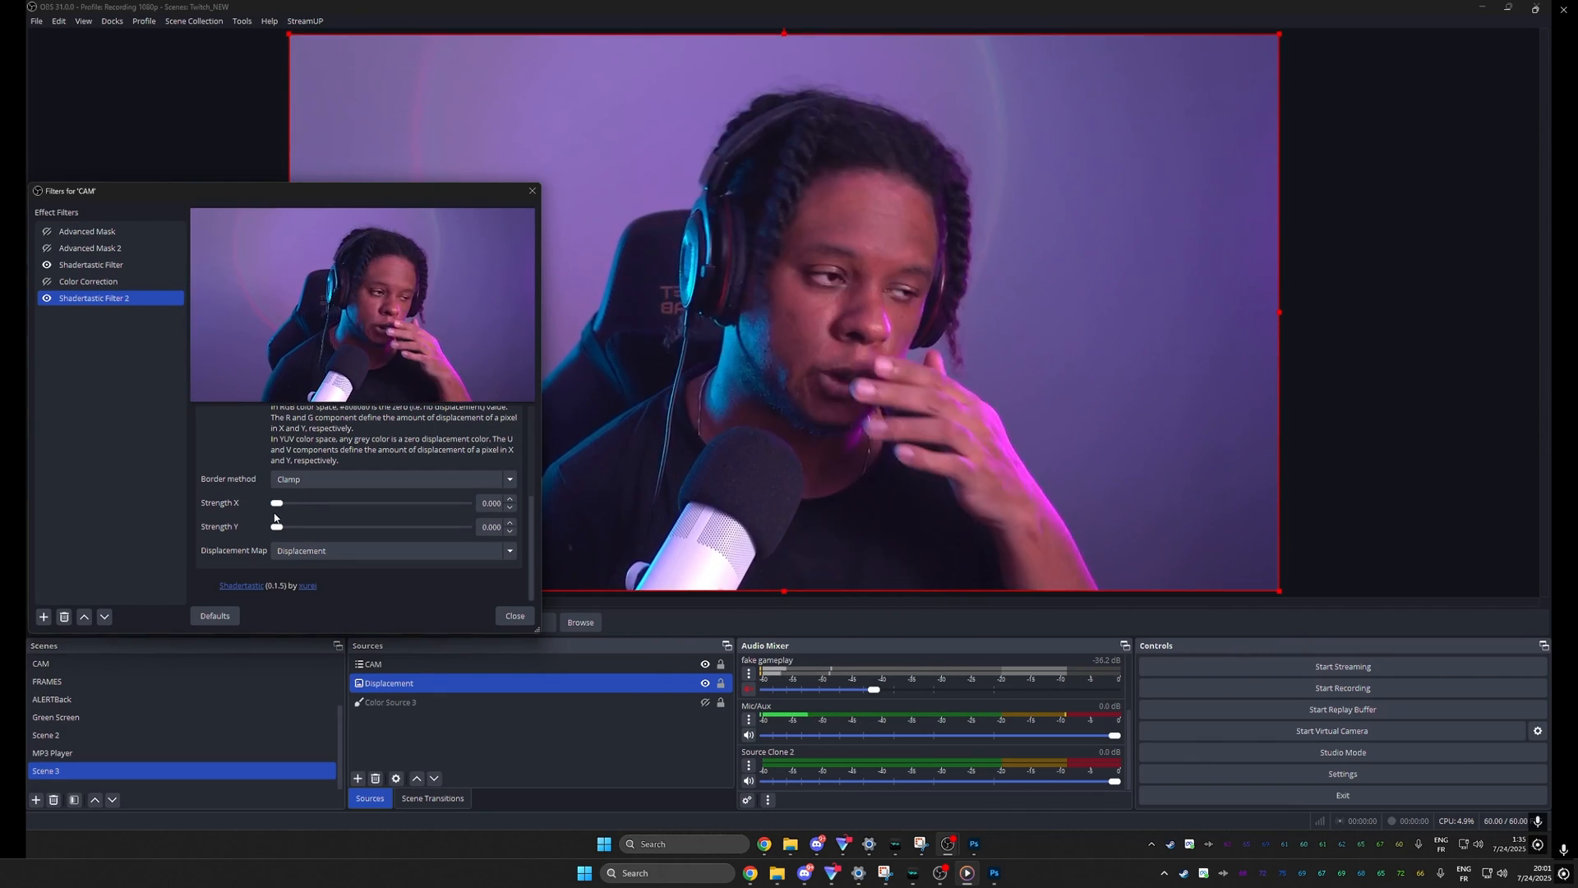
left_click(991, 873)
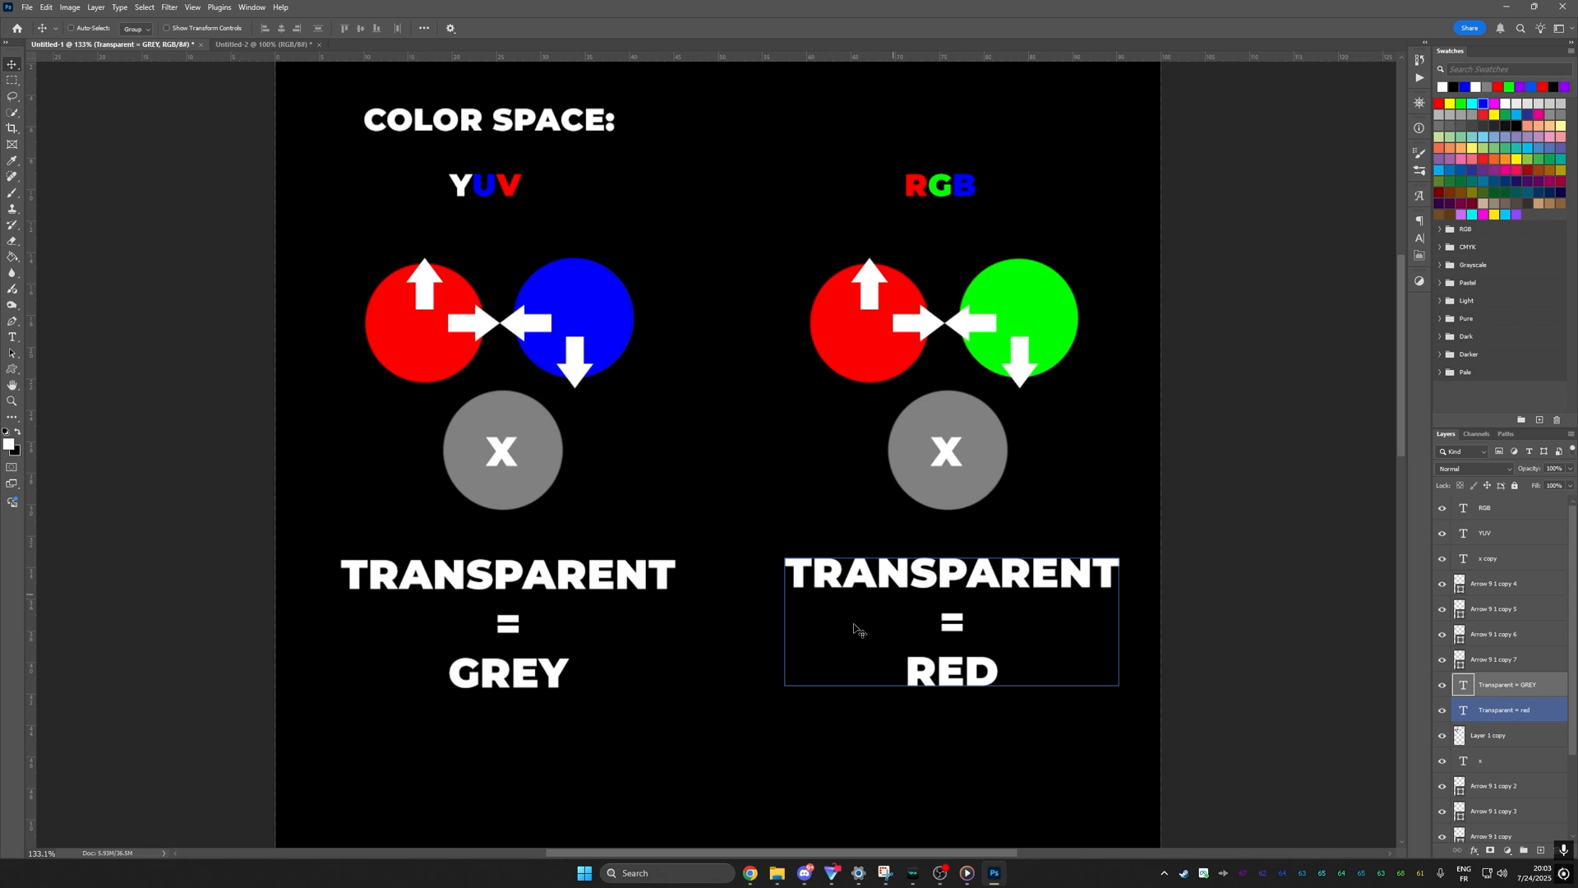
mouse_move(920, 684)
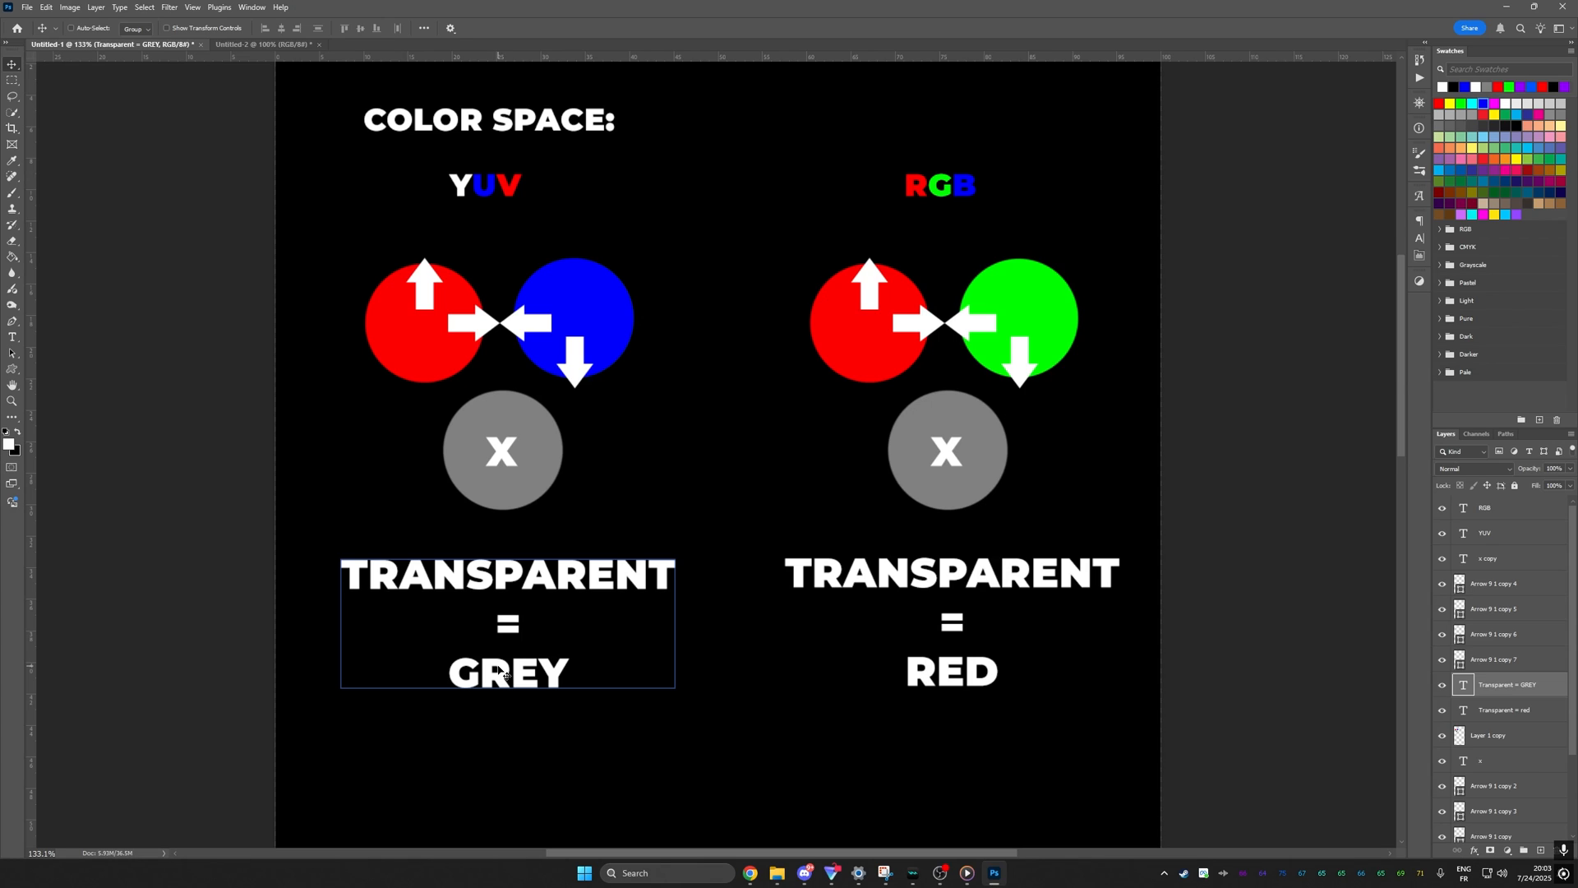
Switch to the Untitled-2 rainbow radial gradient document, then return to OBS's game scene
left_click(271, 43)
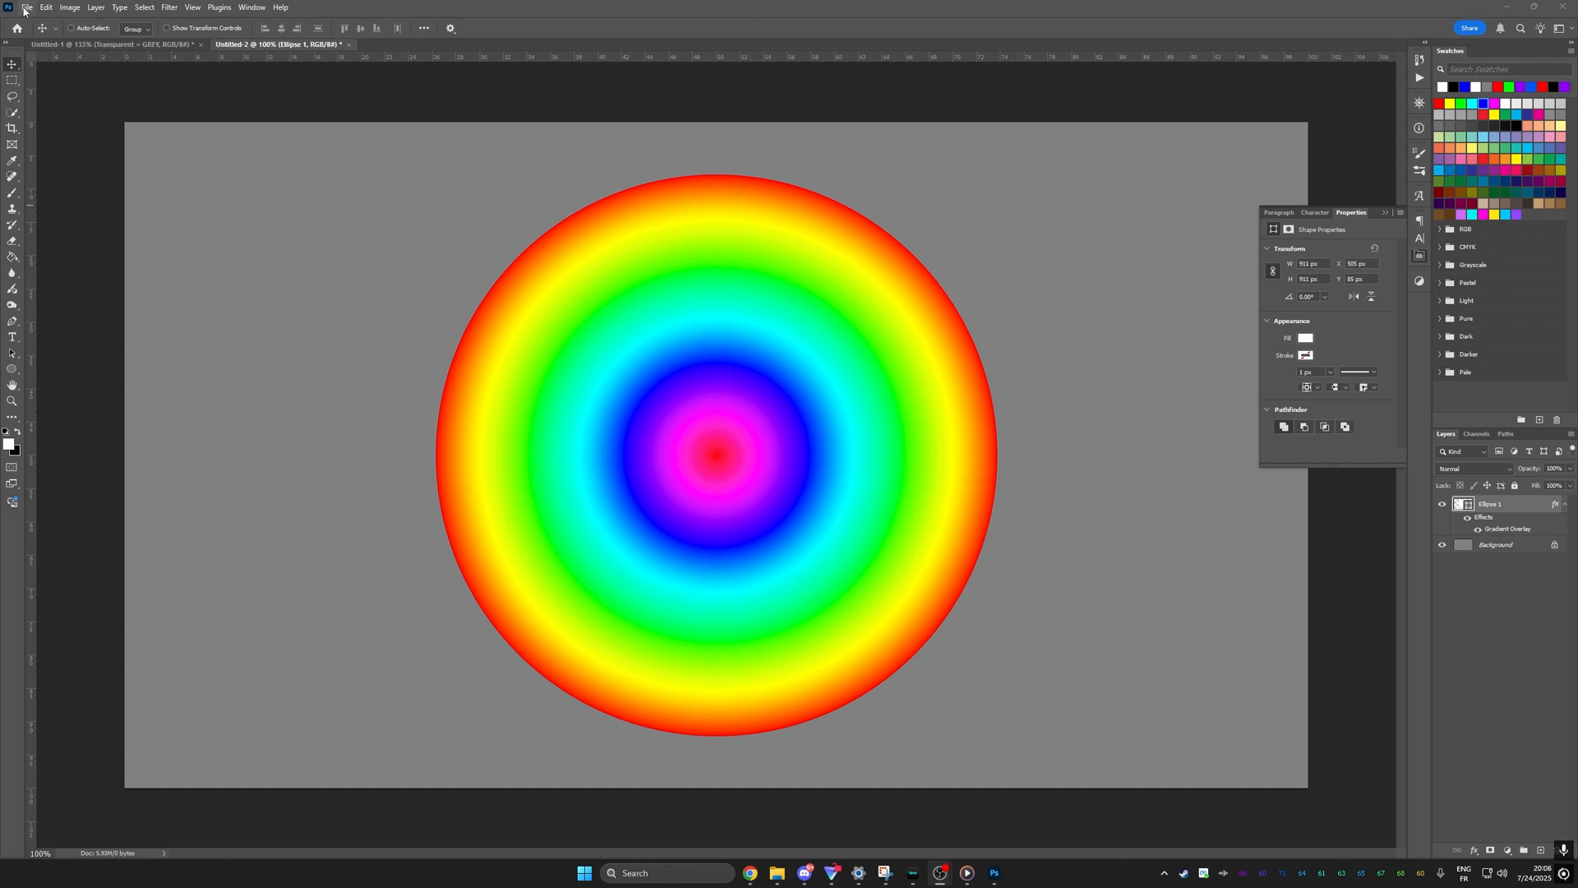
mouse_move(975, 600)
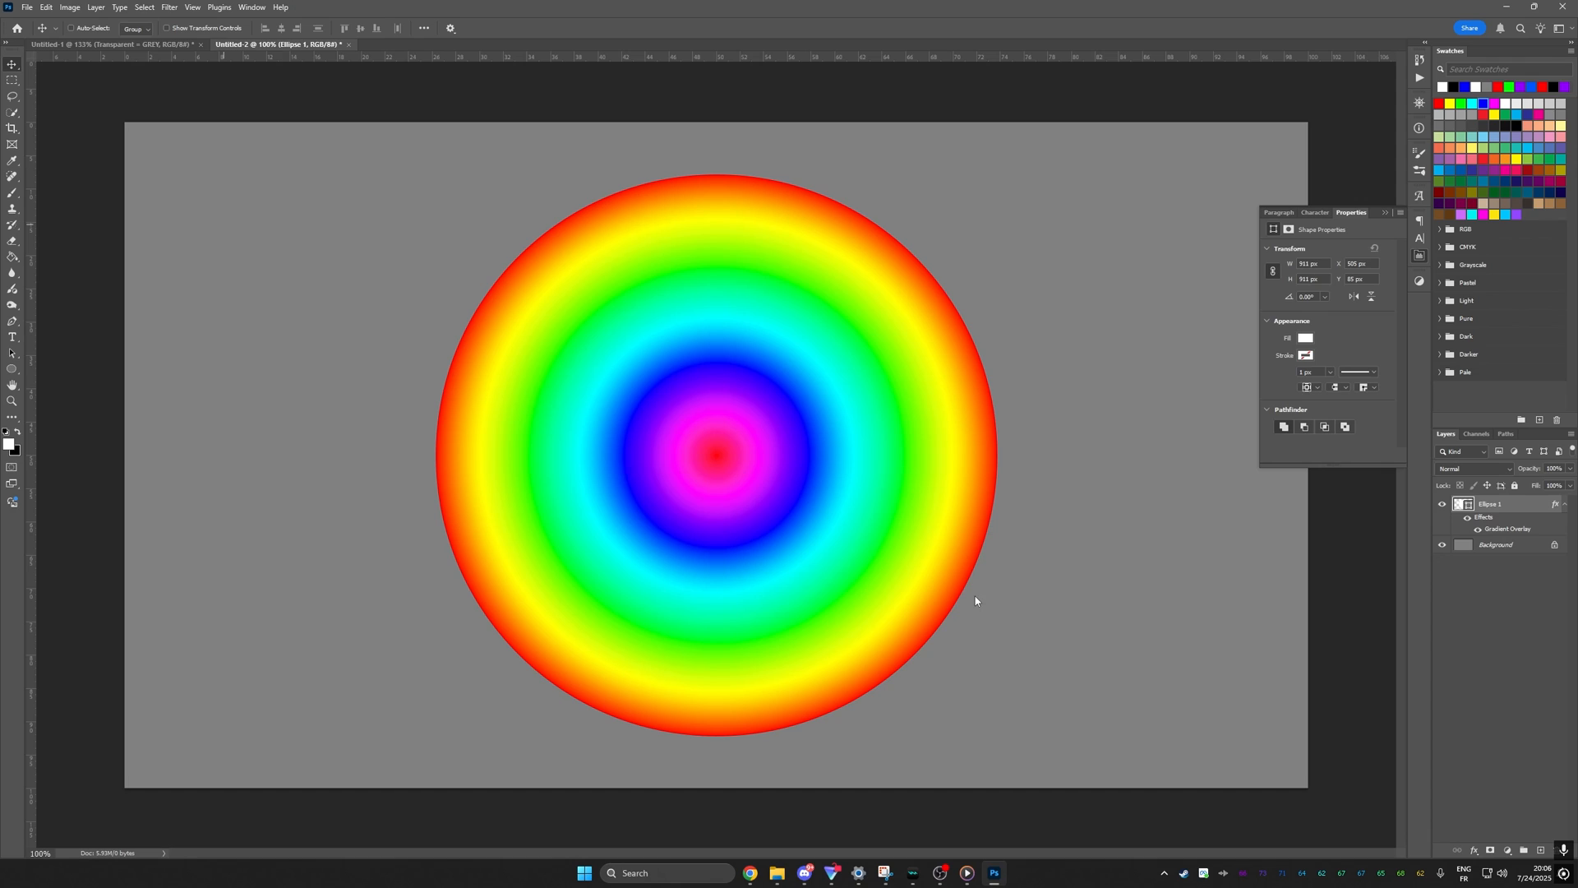
mouse_move(1105, 768)
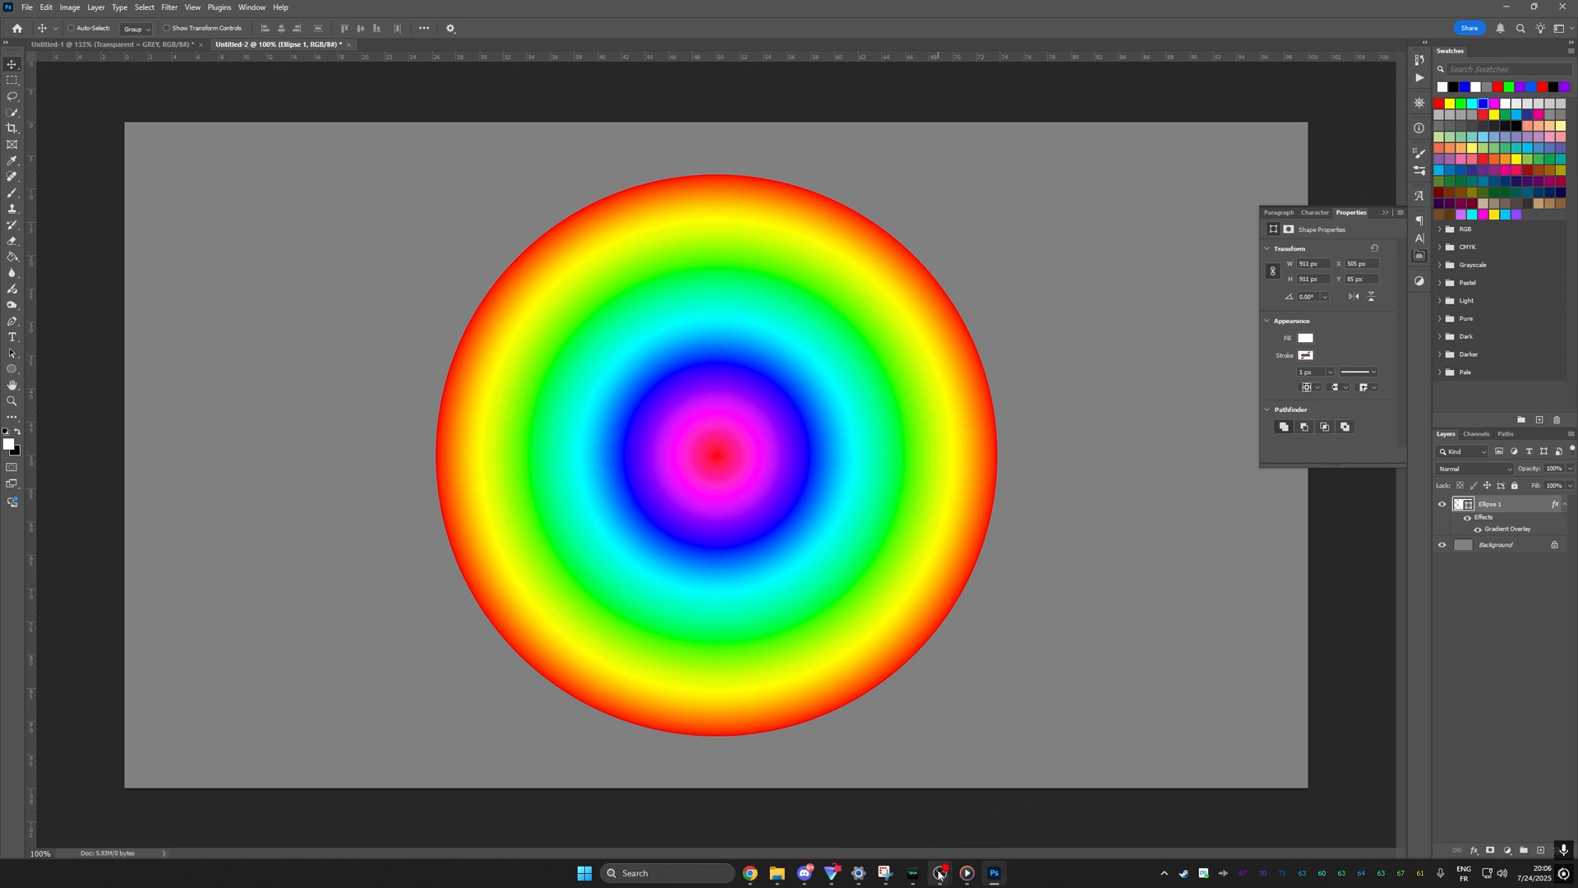
left_click(940, 873)
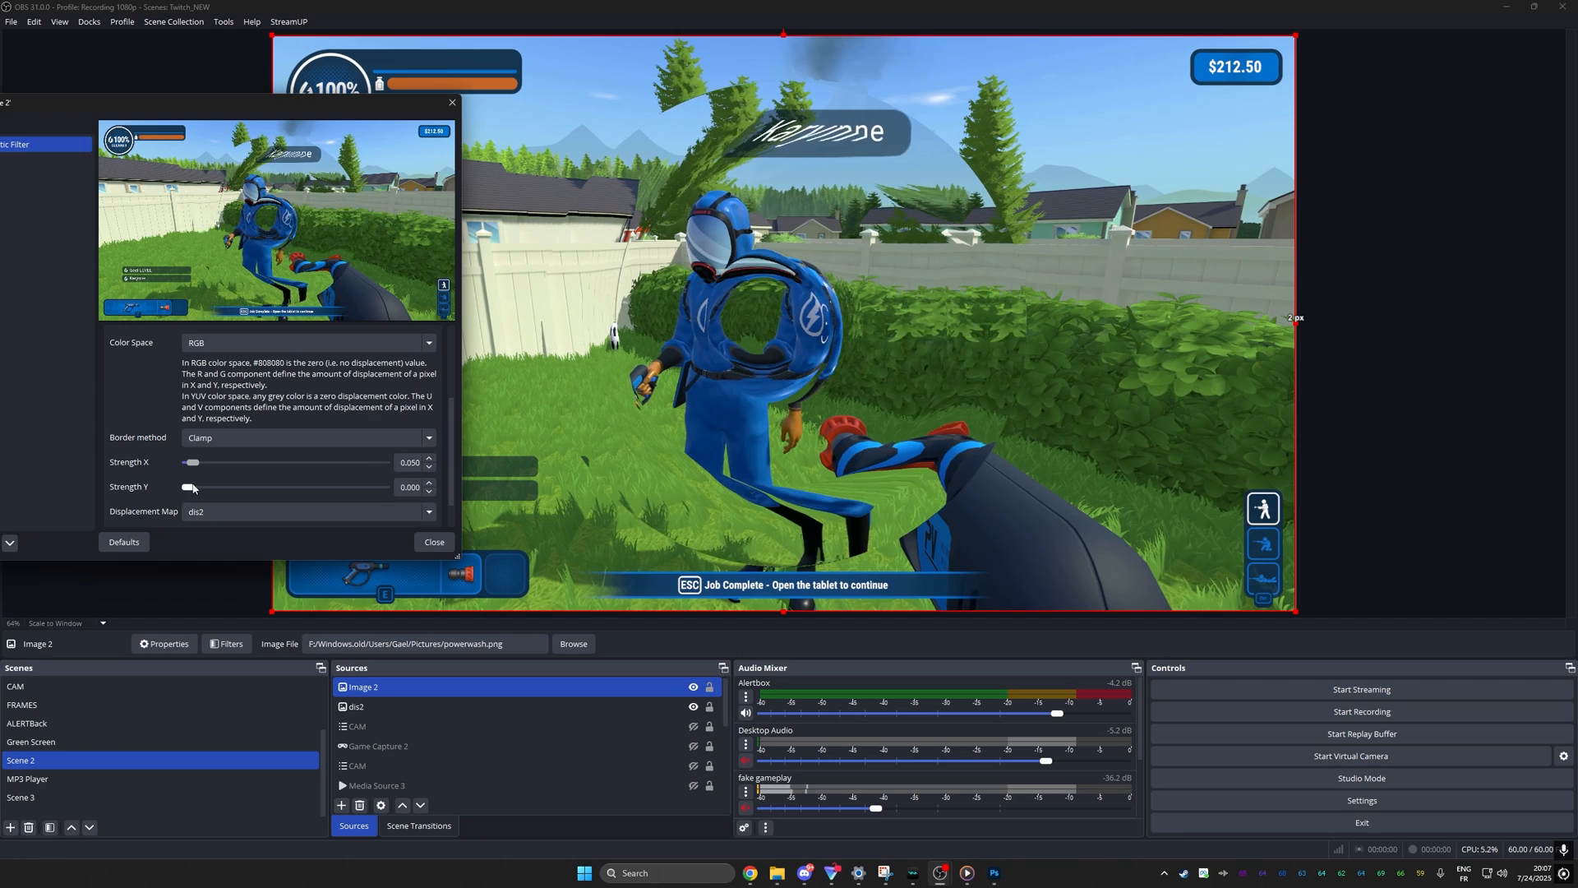
Drag Strength X to 0.050 and Strength Y to 0.140 for a glass-sphere warp of the game
left_click_drag(191, 462, 214, 462)
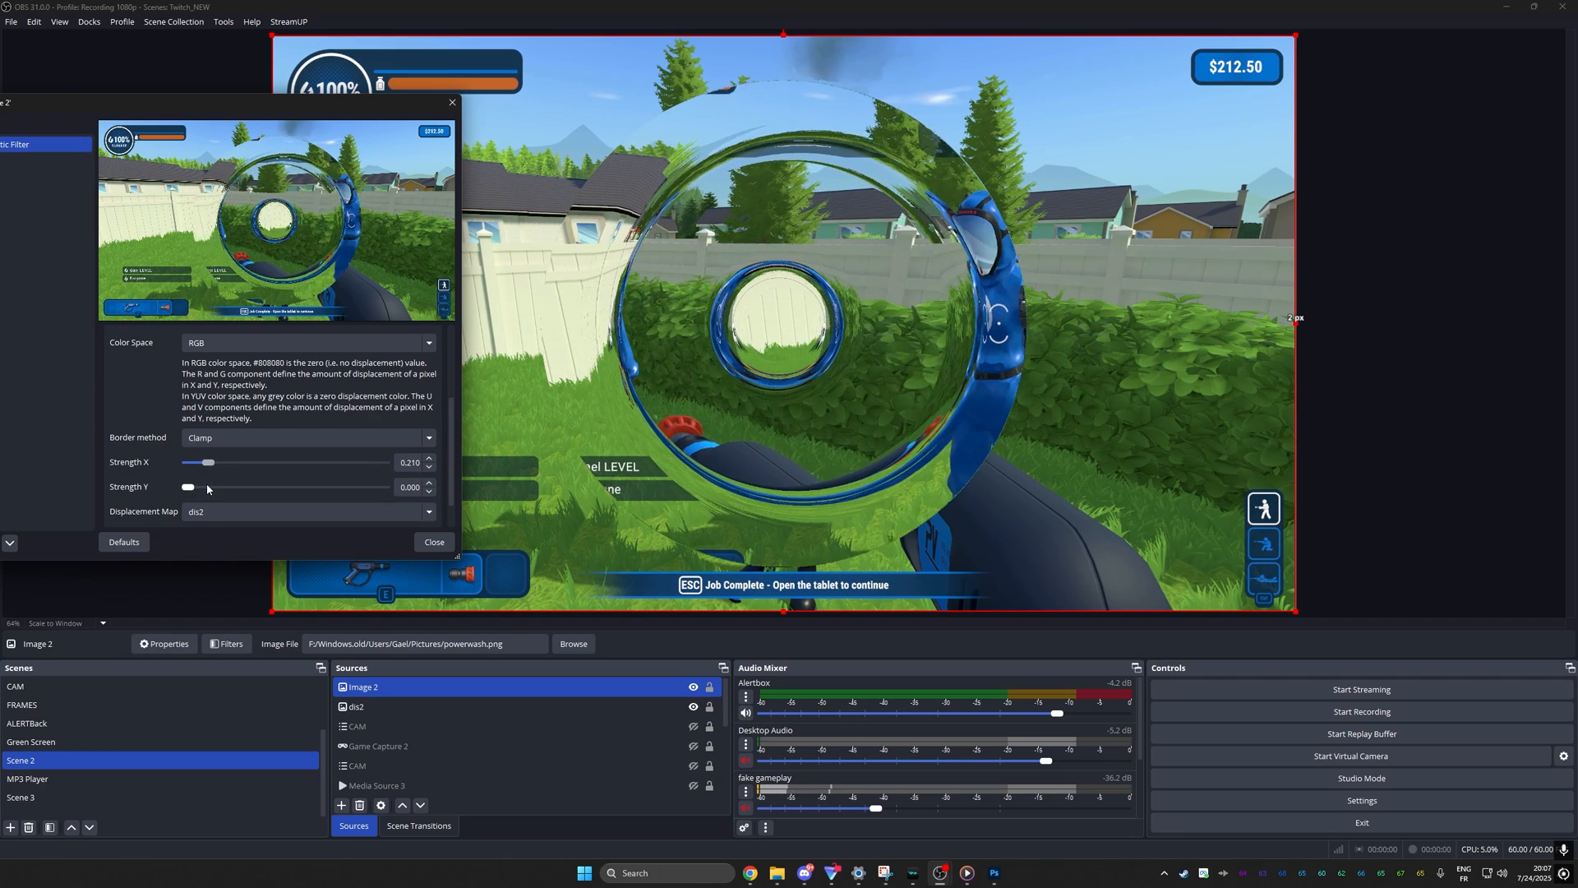
left_click_drag(186, 486, 191, 486)
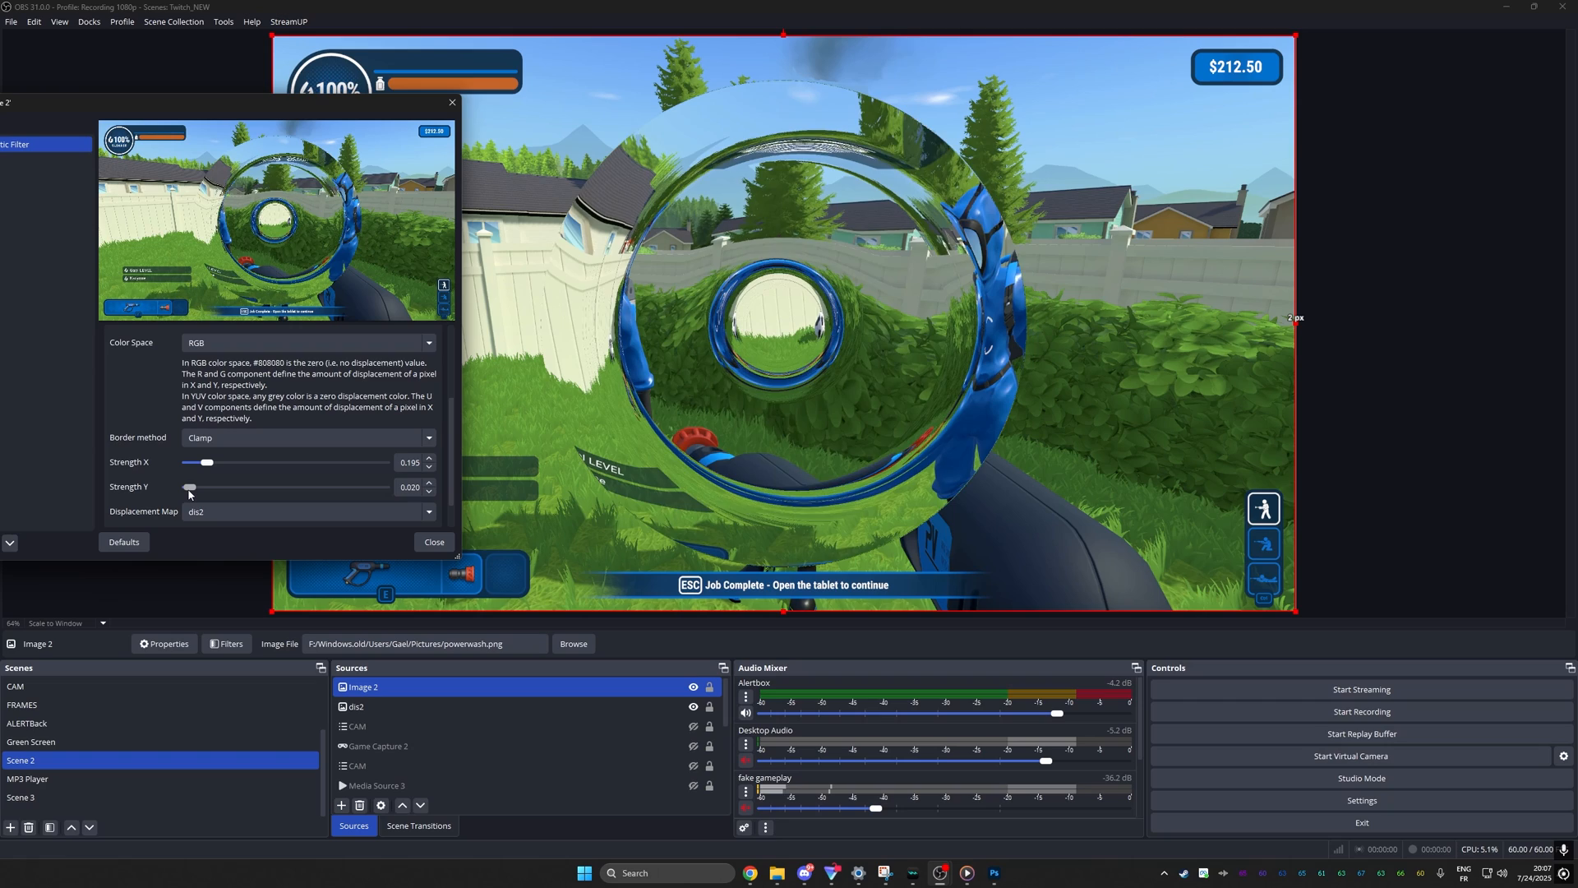
left_click_drag(189, 486, 207, 486)
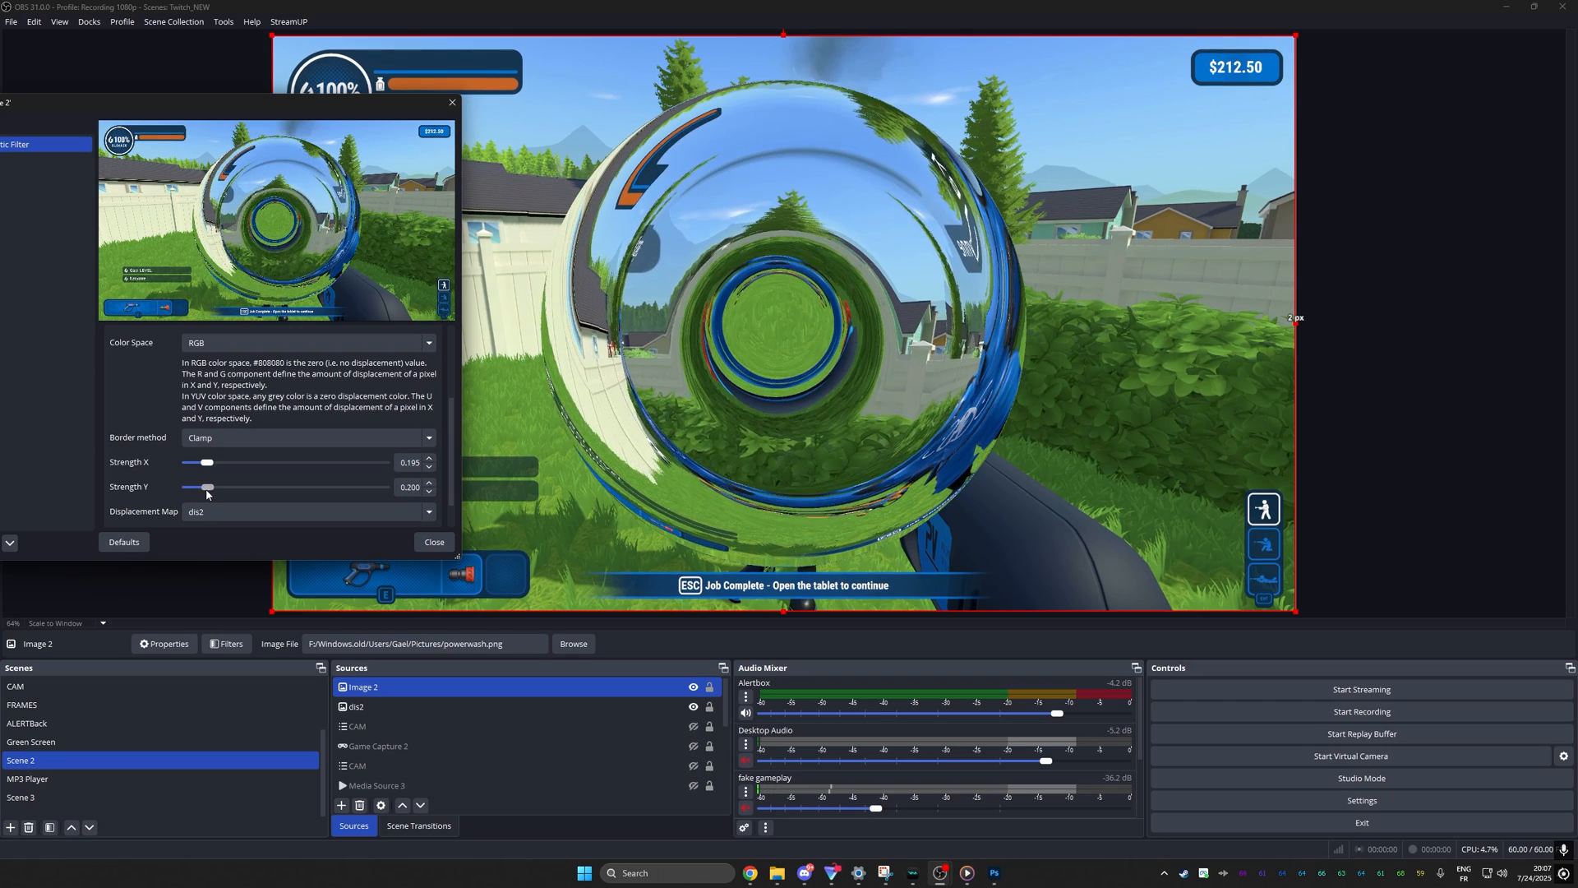
left_click_drag(212, 486, 201, 487)
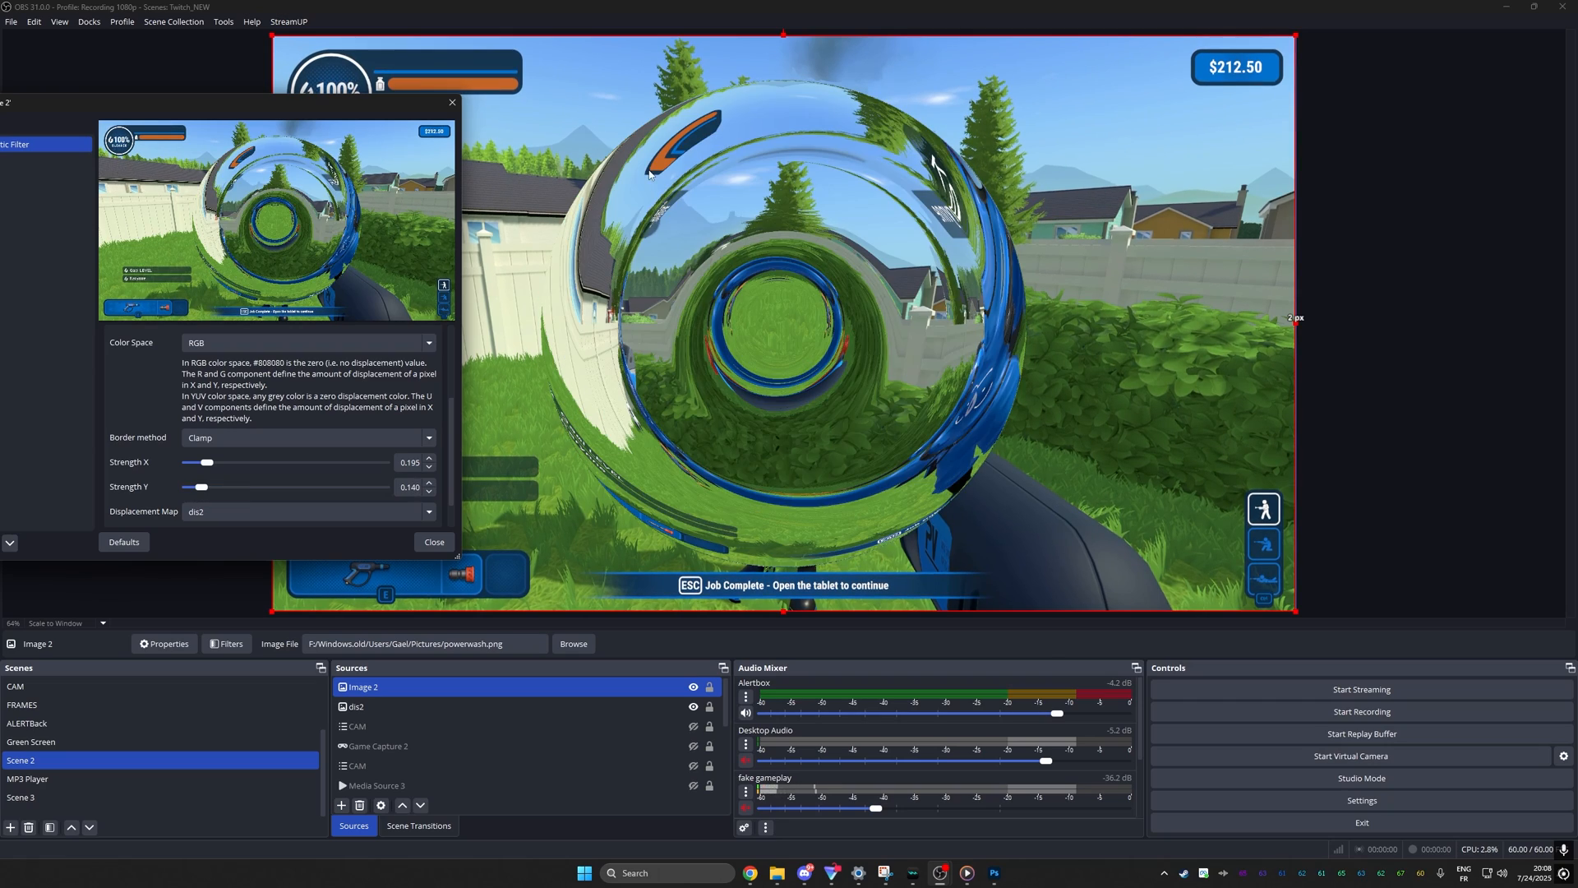
left_click_drag(209, 462, 199, 462)
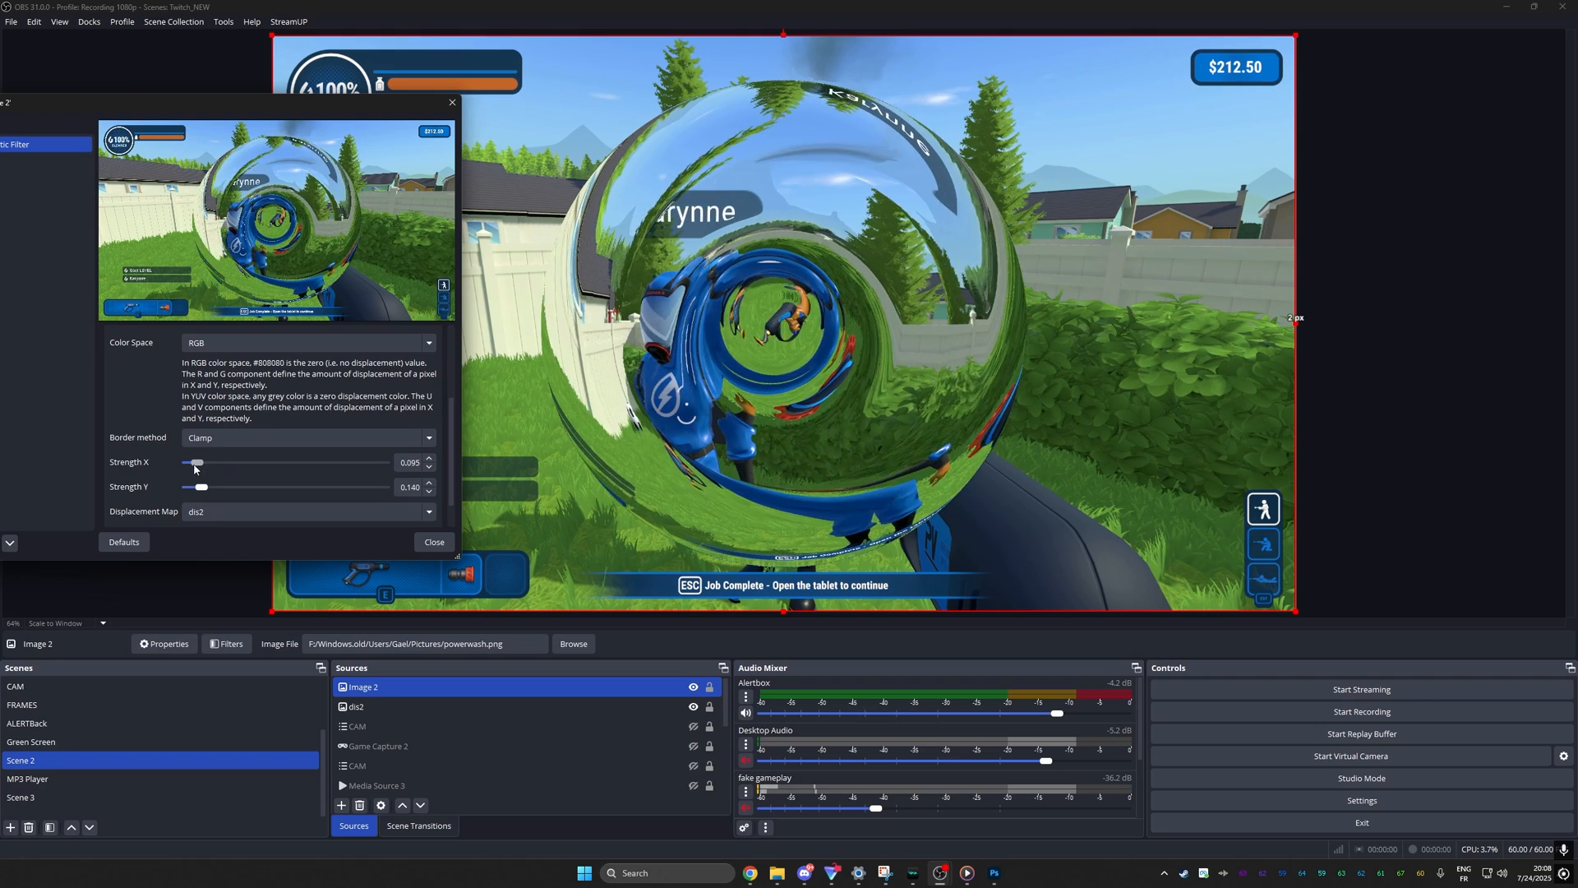
left_click_drag(198, 462, 191, 462)
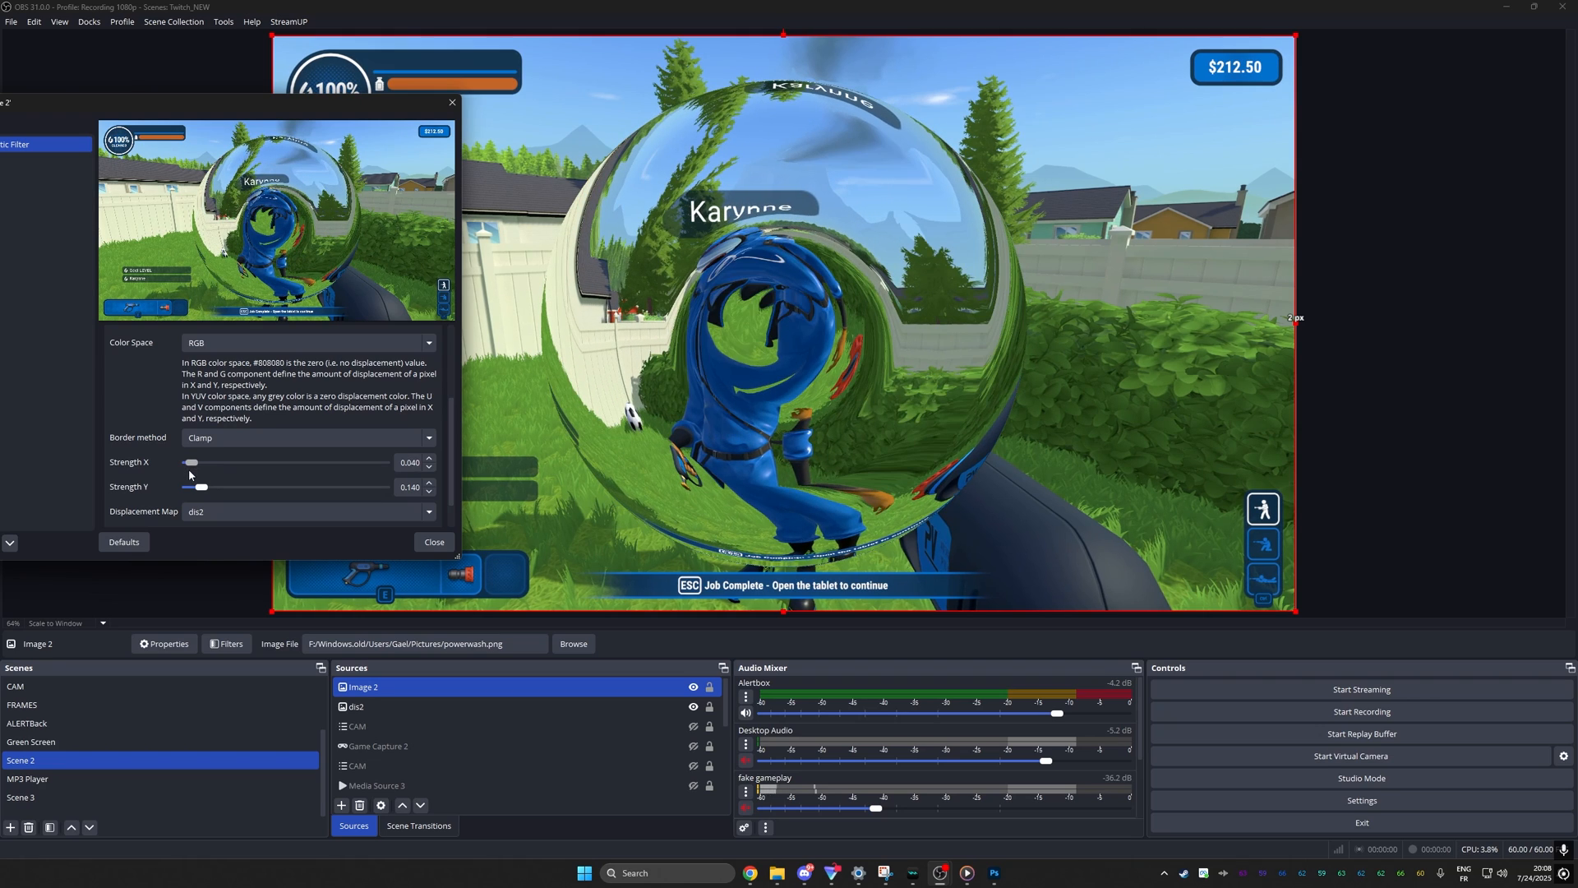
left_click_drag(190, 462, 194, 462)
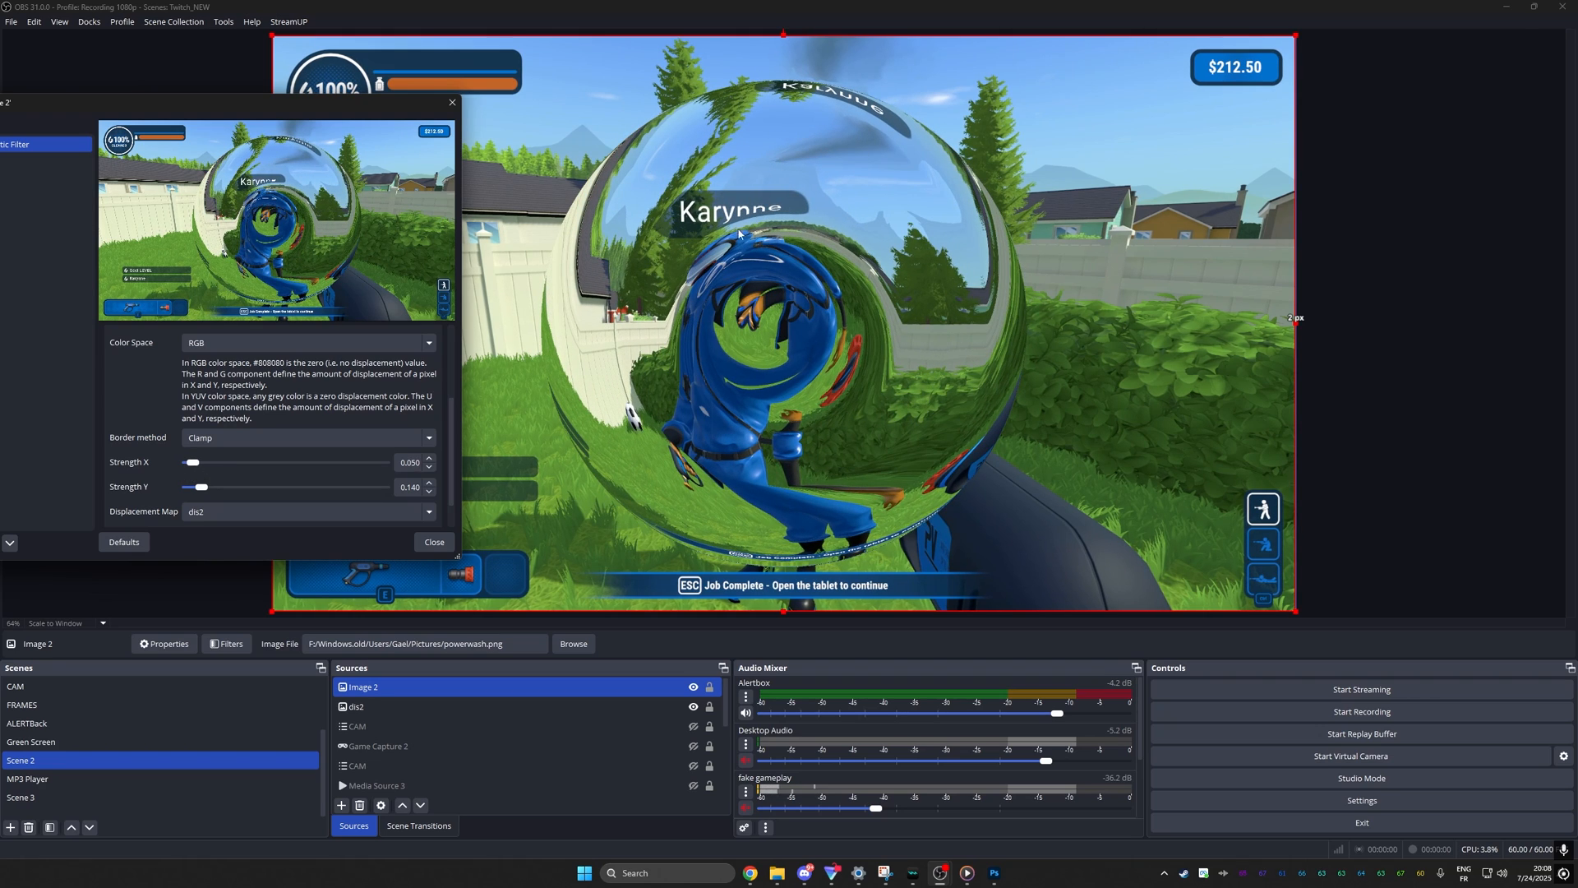
mouse_move(725, 110)
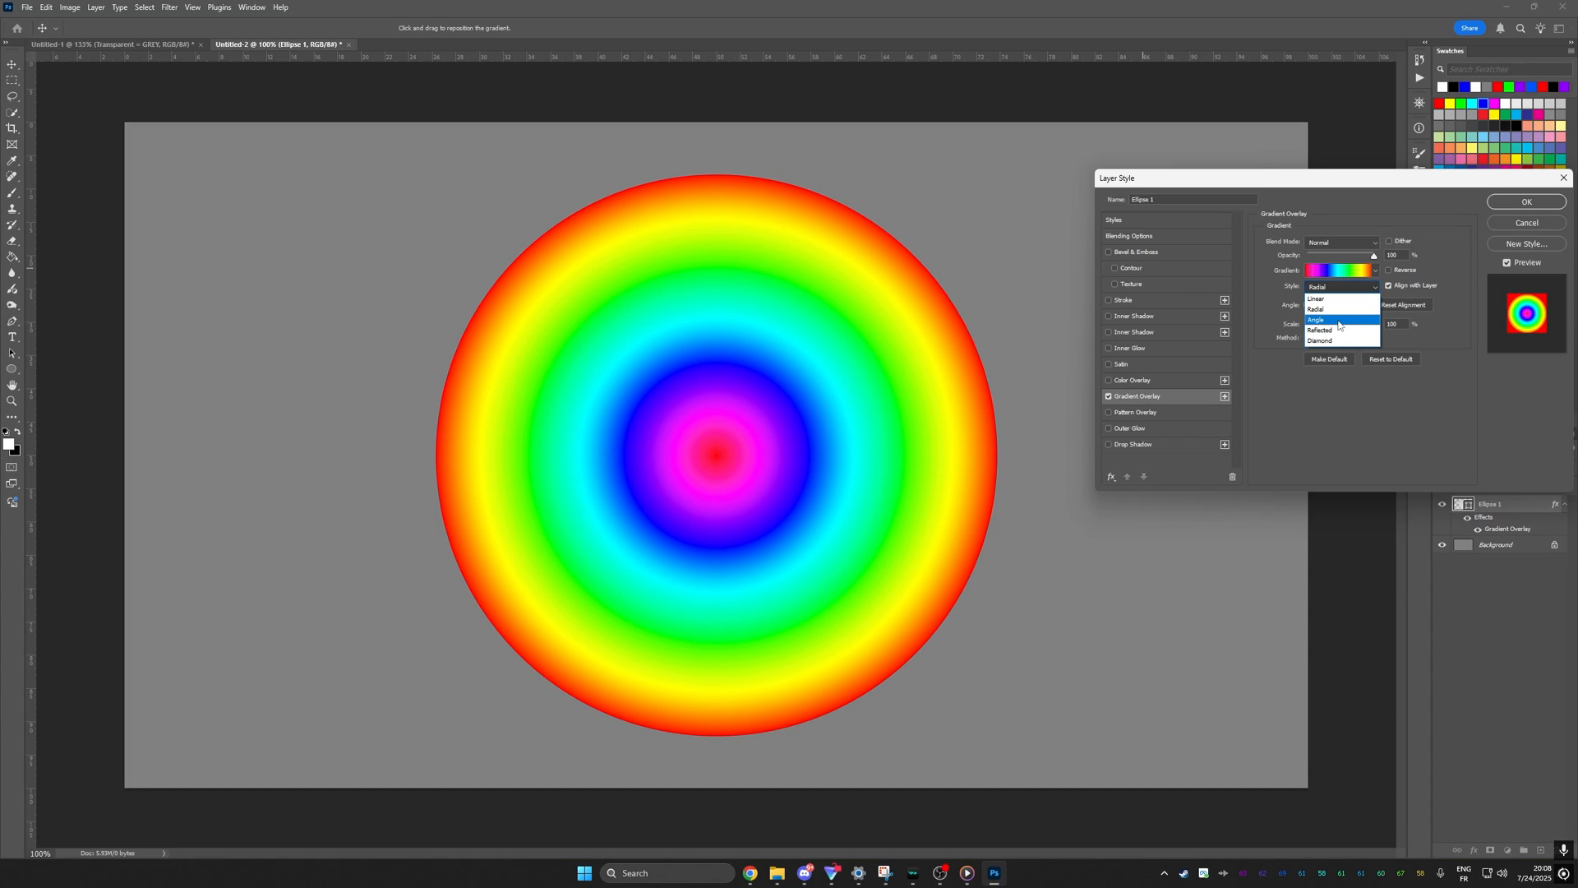
Show the rainbow dis2 map alone and try YUV colour space with a strong horizontal push
left_click(1317, 318)
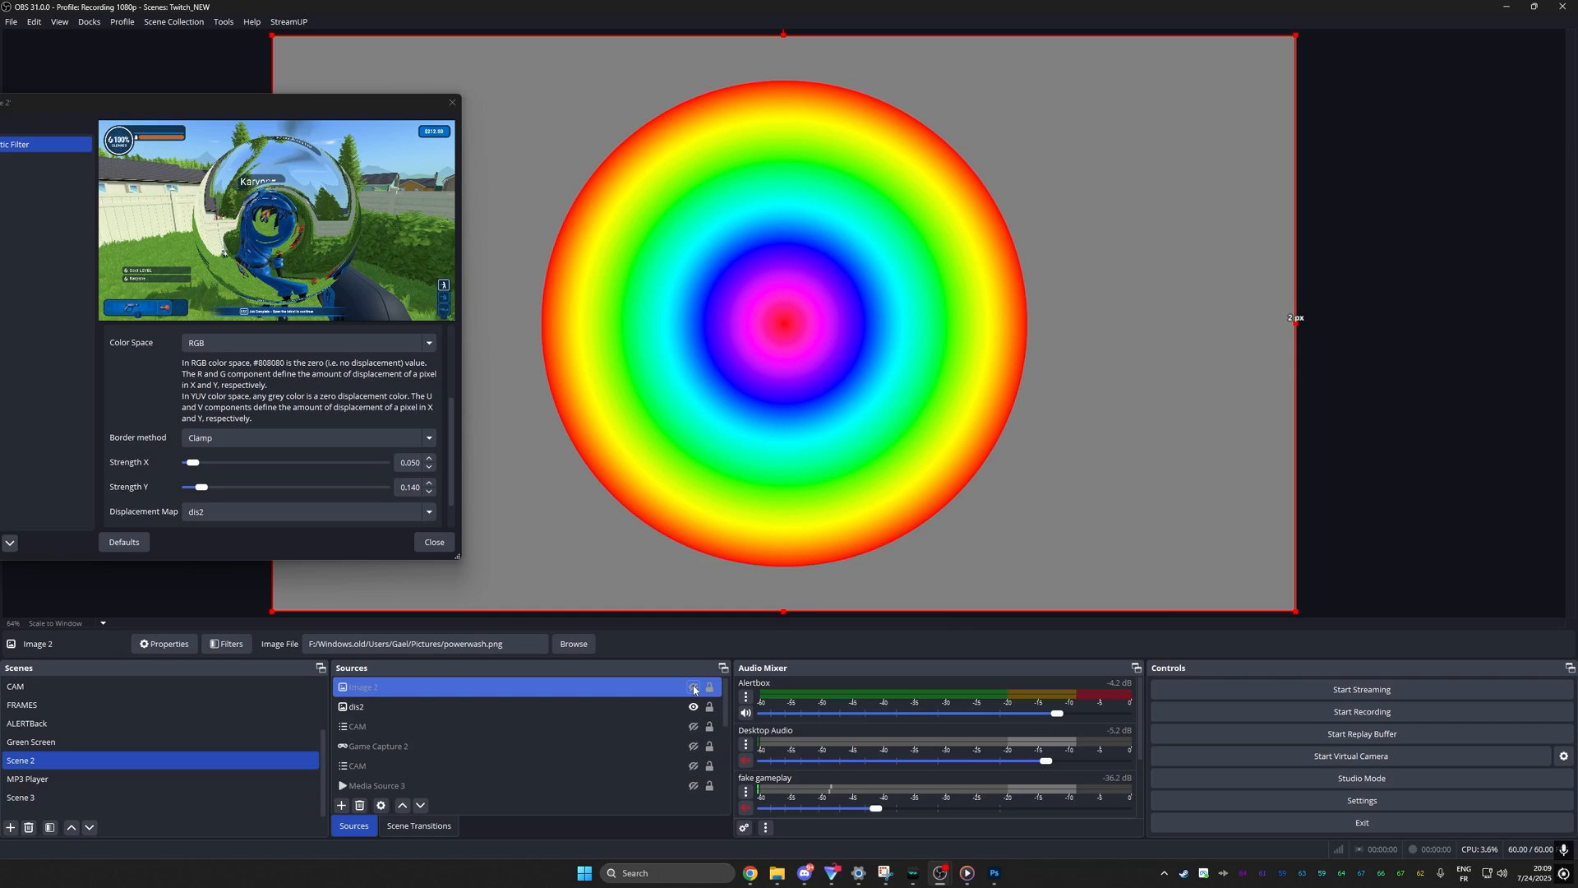
left_click(307, 341)
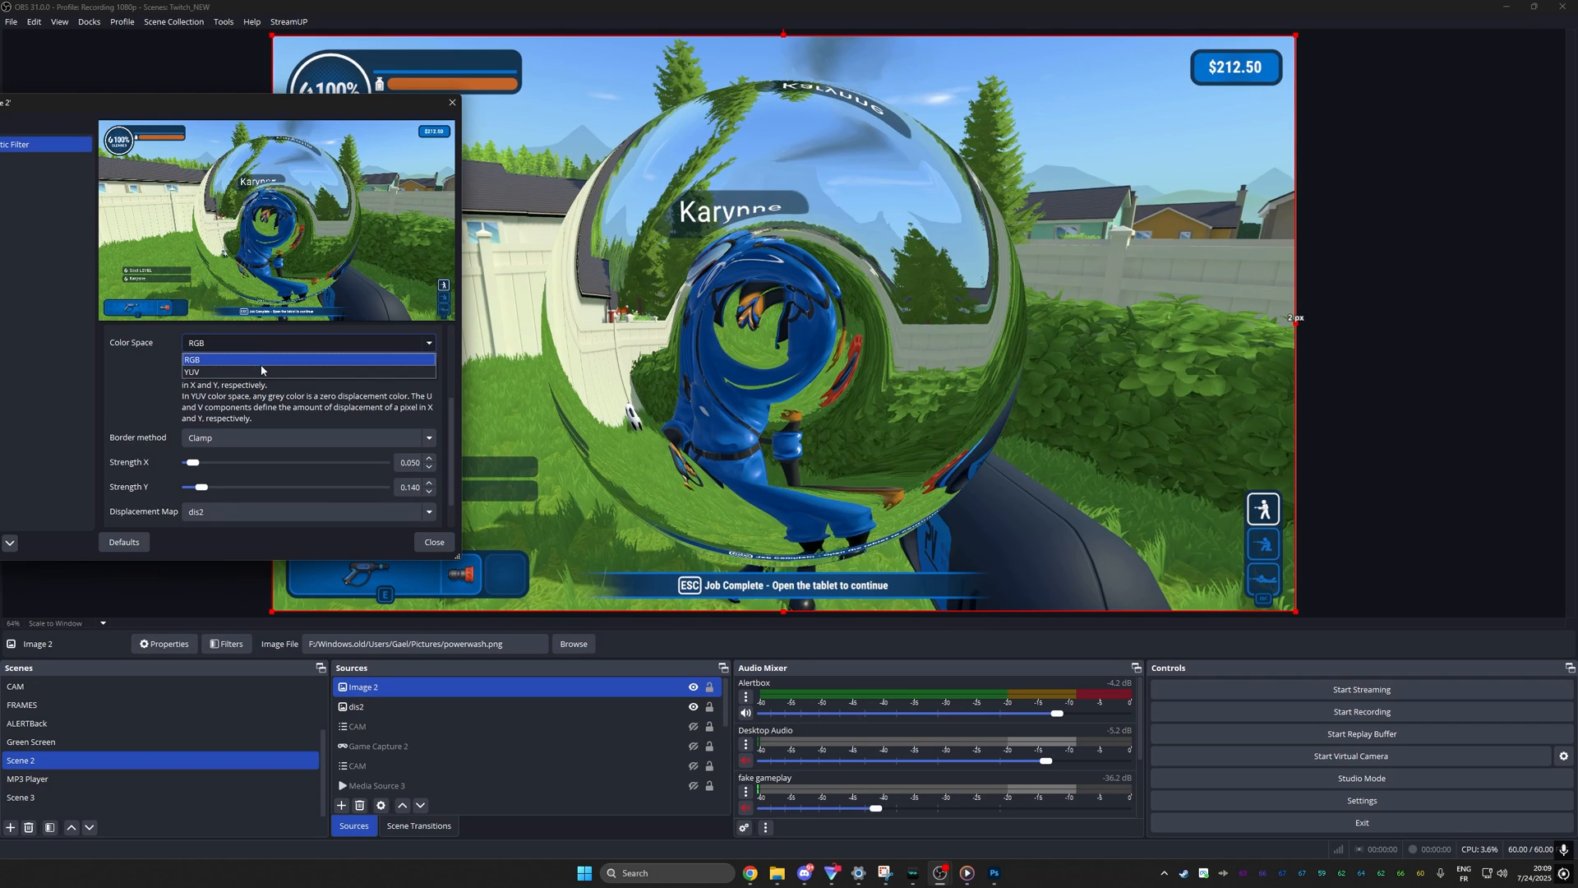
left_click(190, 371)
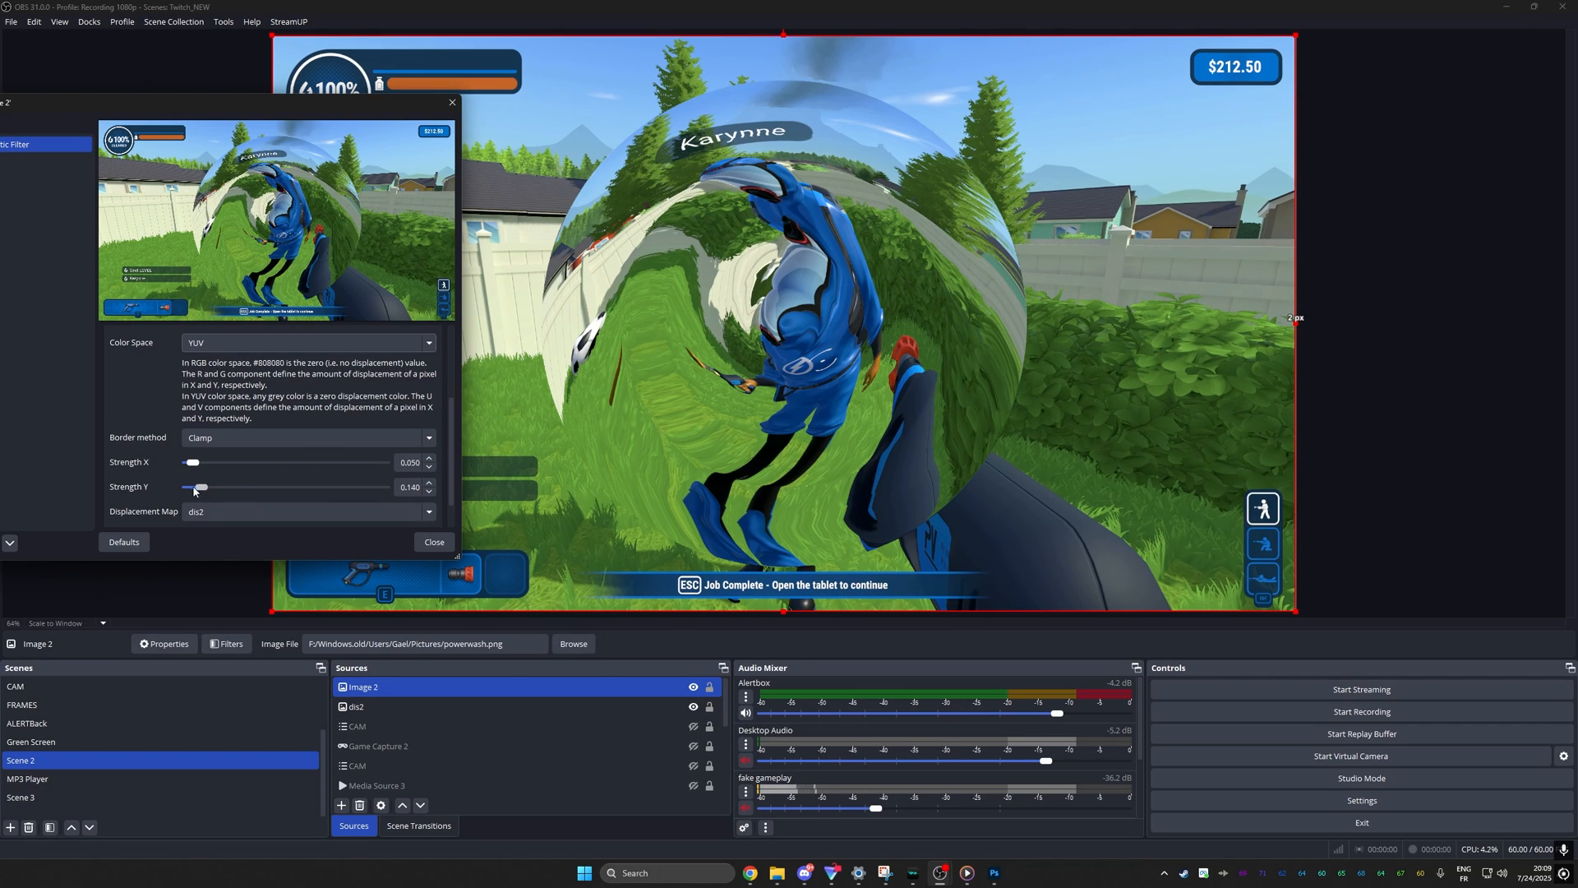
left_click_drag(192, 462, 226, 462)
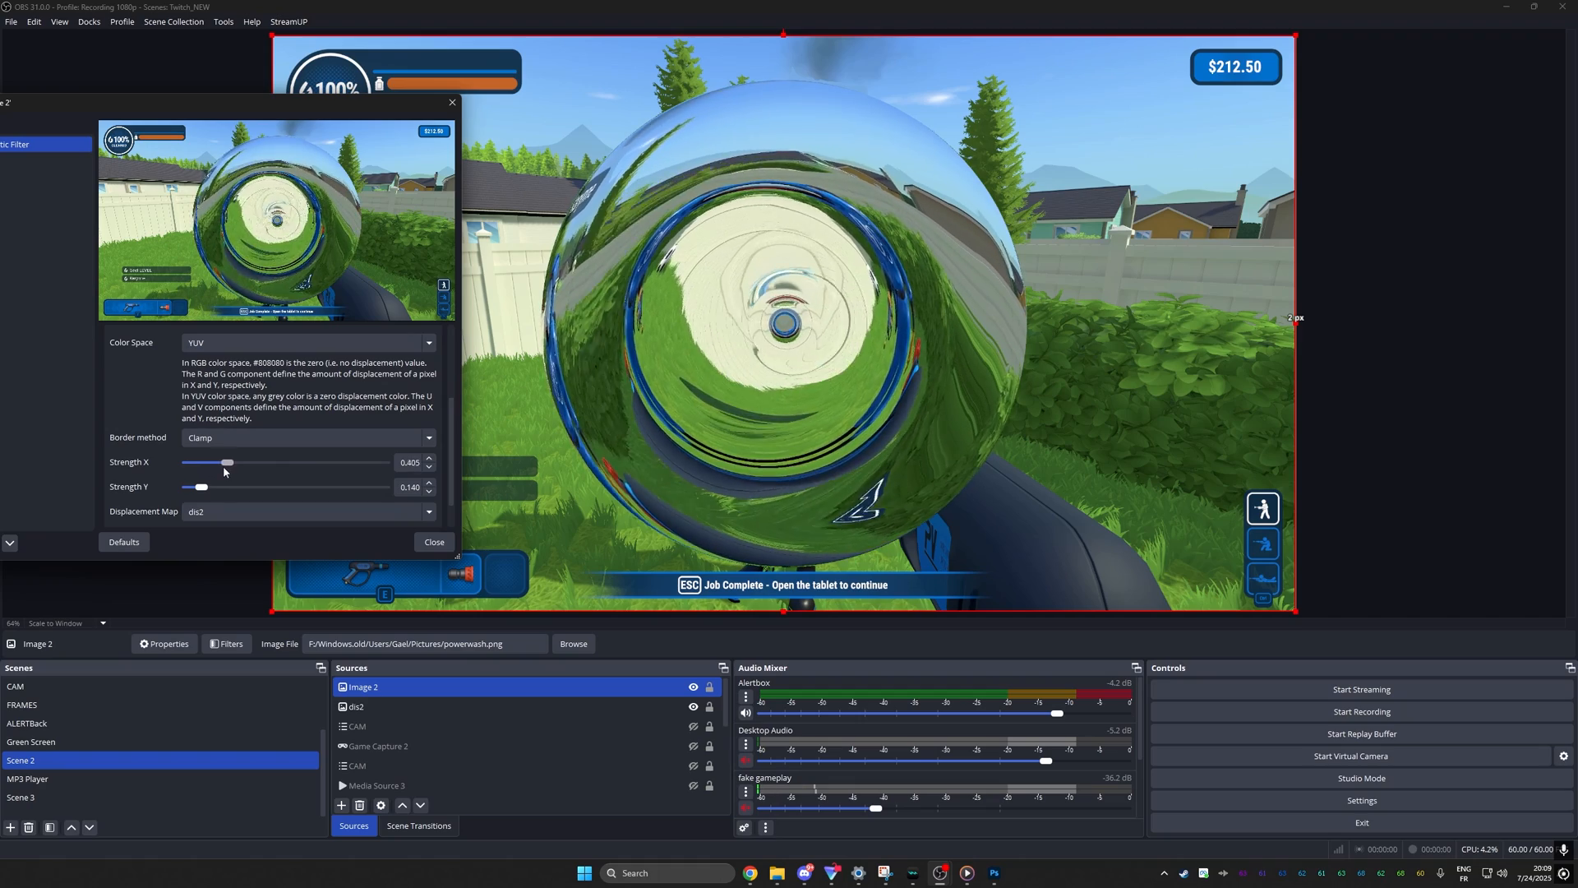
left_click_drag(227, 462, 190, 462)
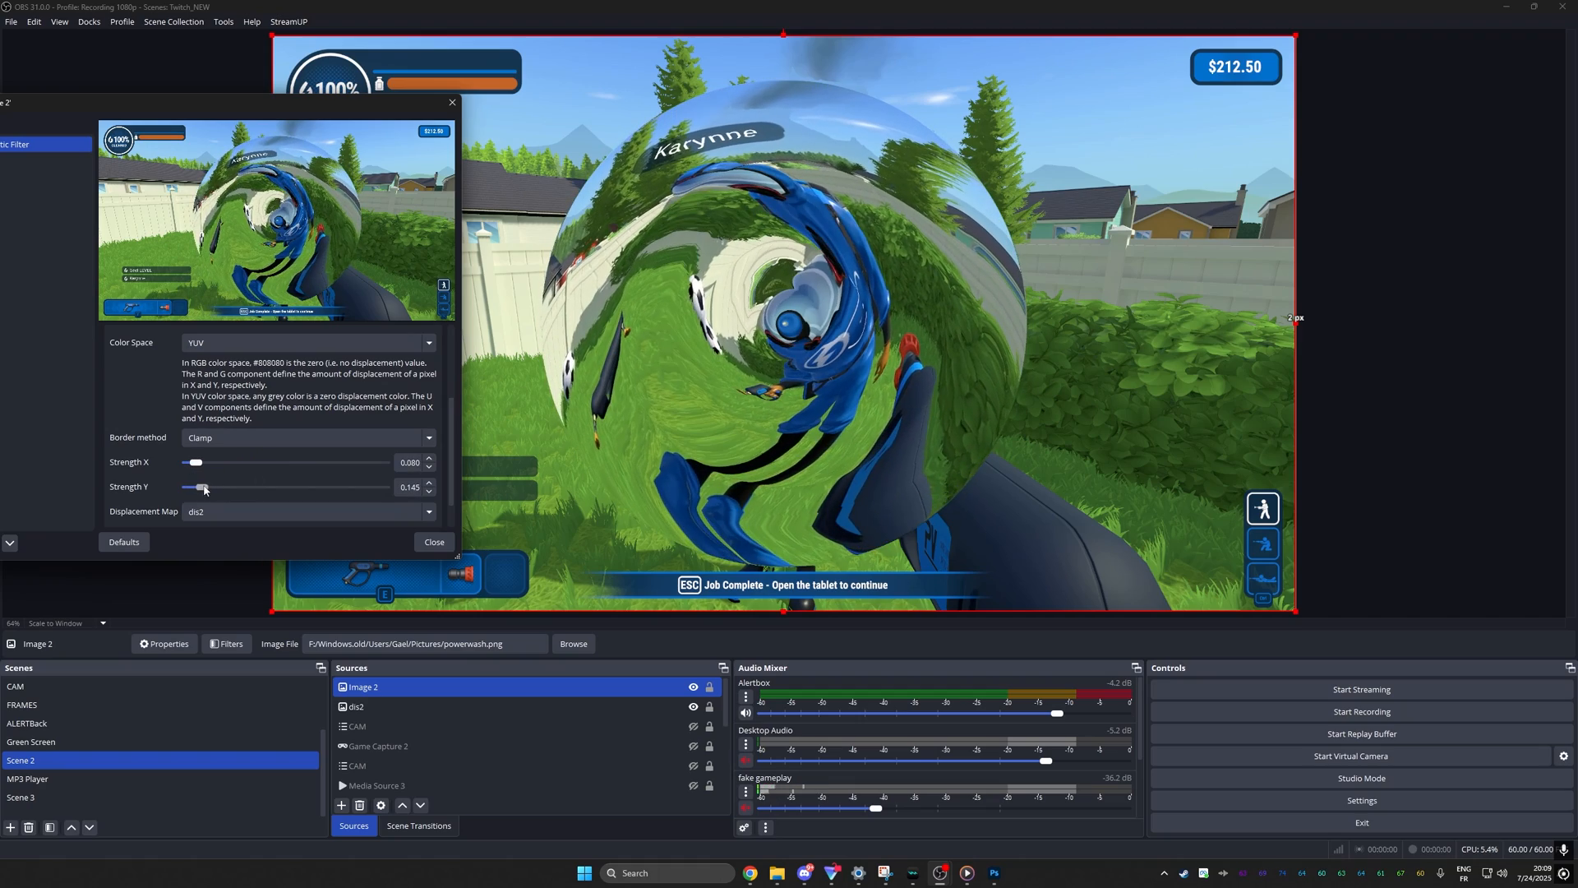
Compare RGB colour space while raising horizontal strength to match the vertical
left_click(308, 342)
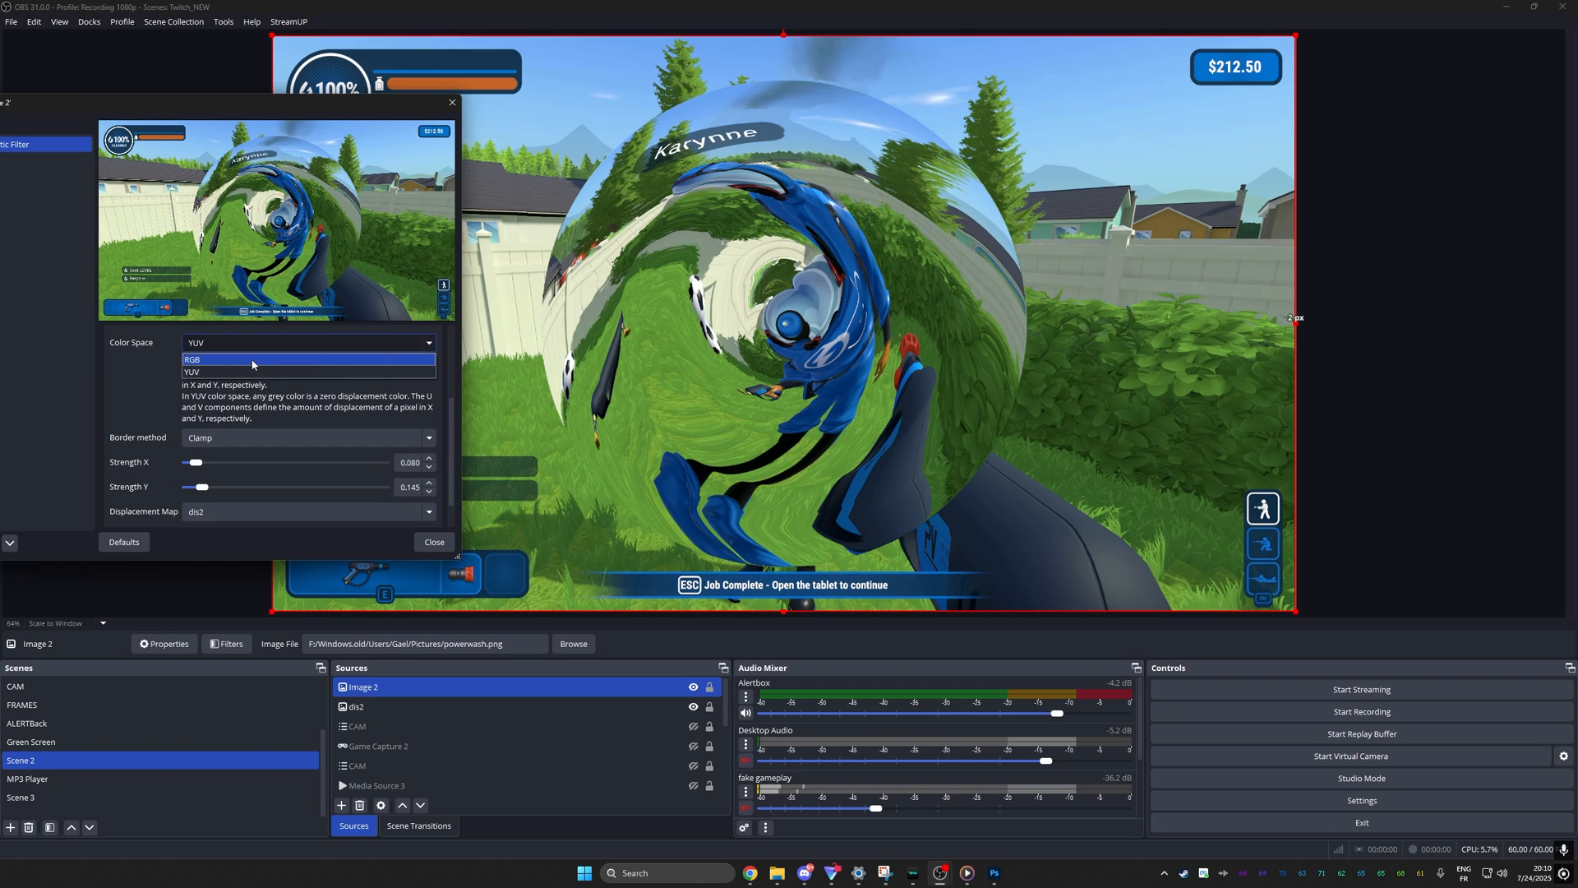
left_click(192, 360)
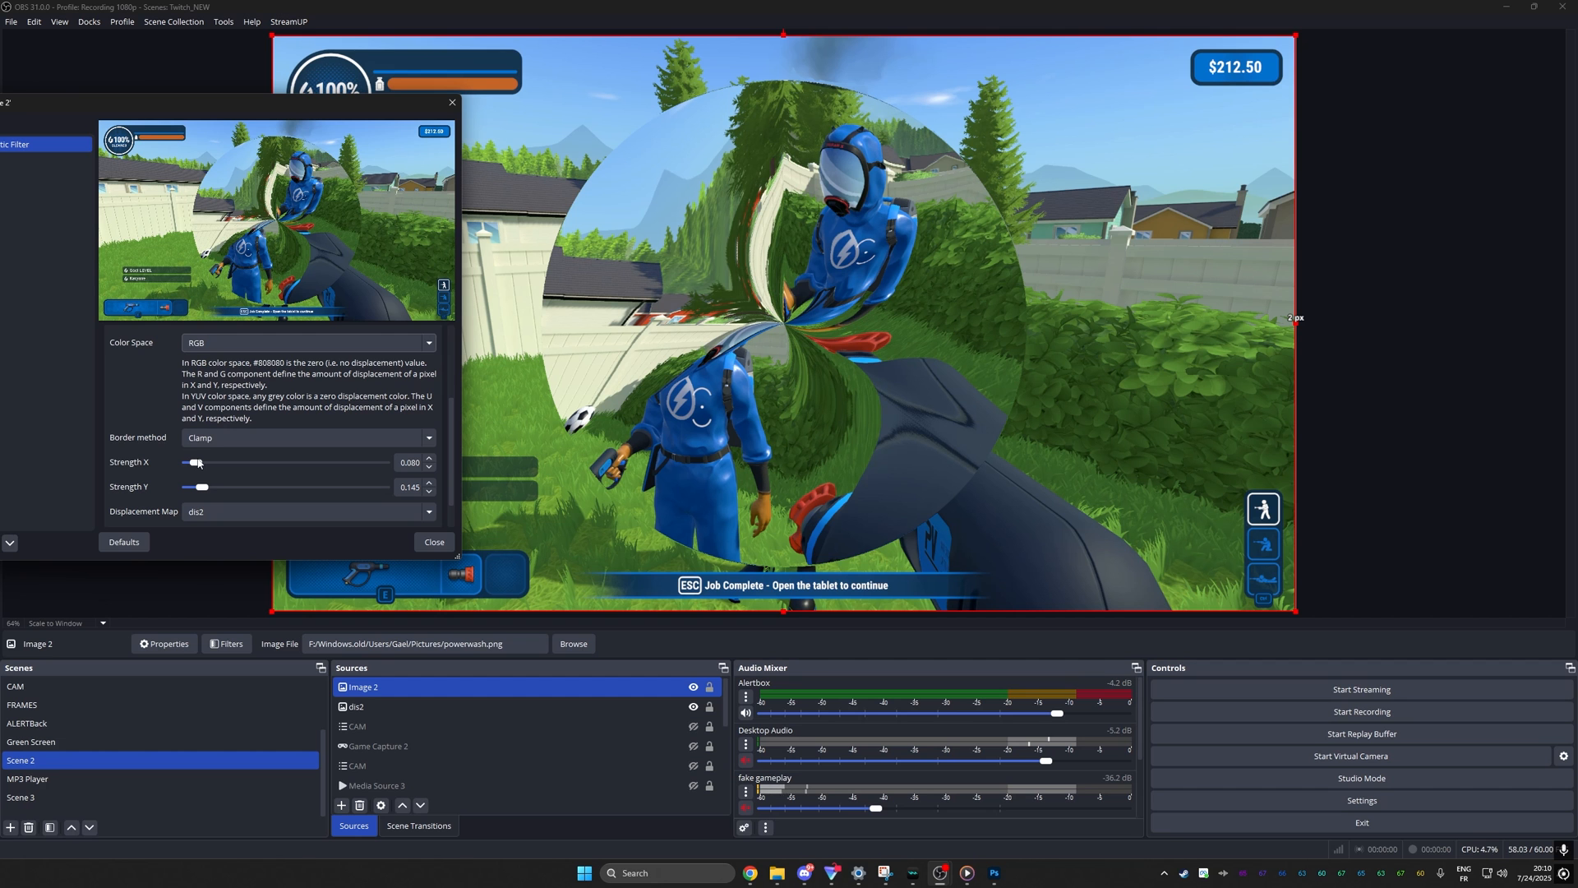
left_click_drag(195, 462, 209, 461)
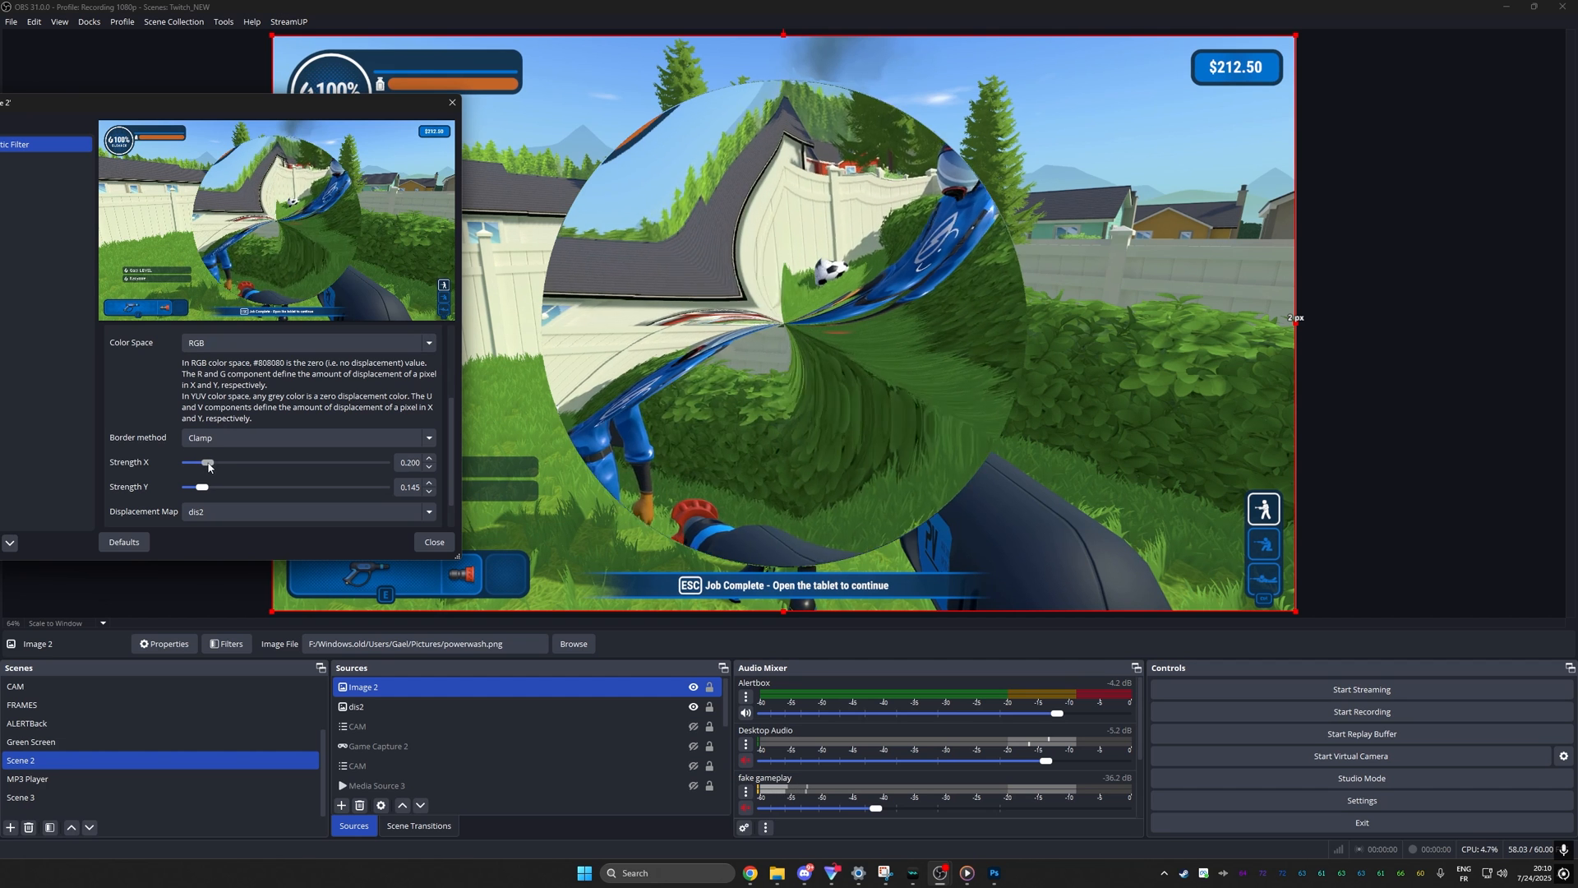
left_click_drag(209, 462, 192, 462)
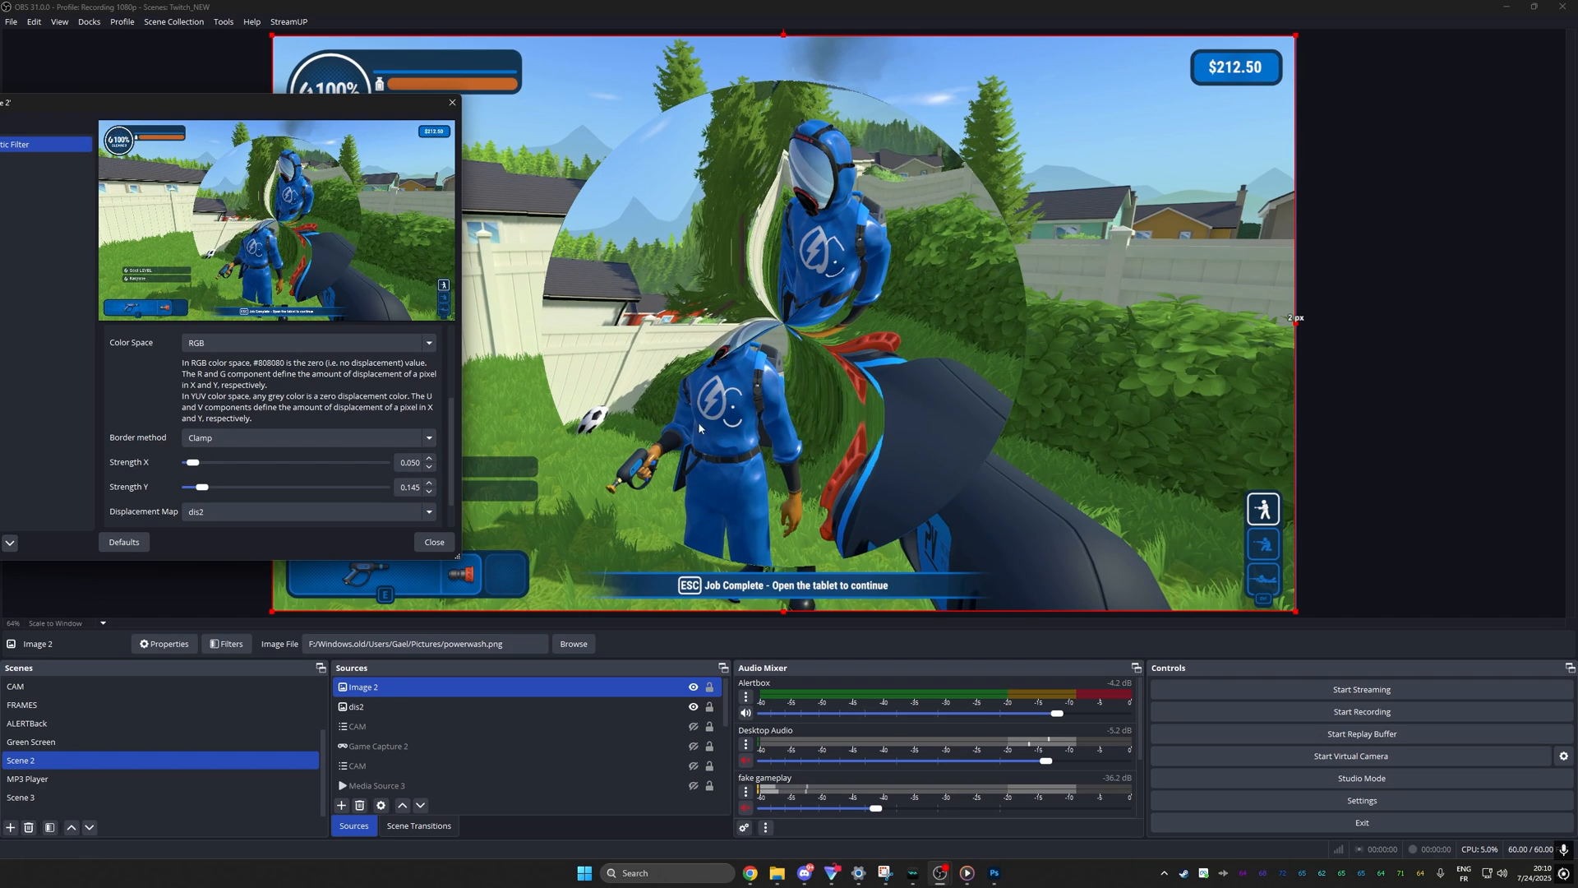
mouse_move(719, 416)
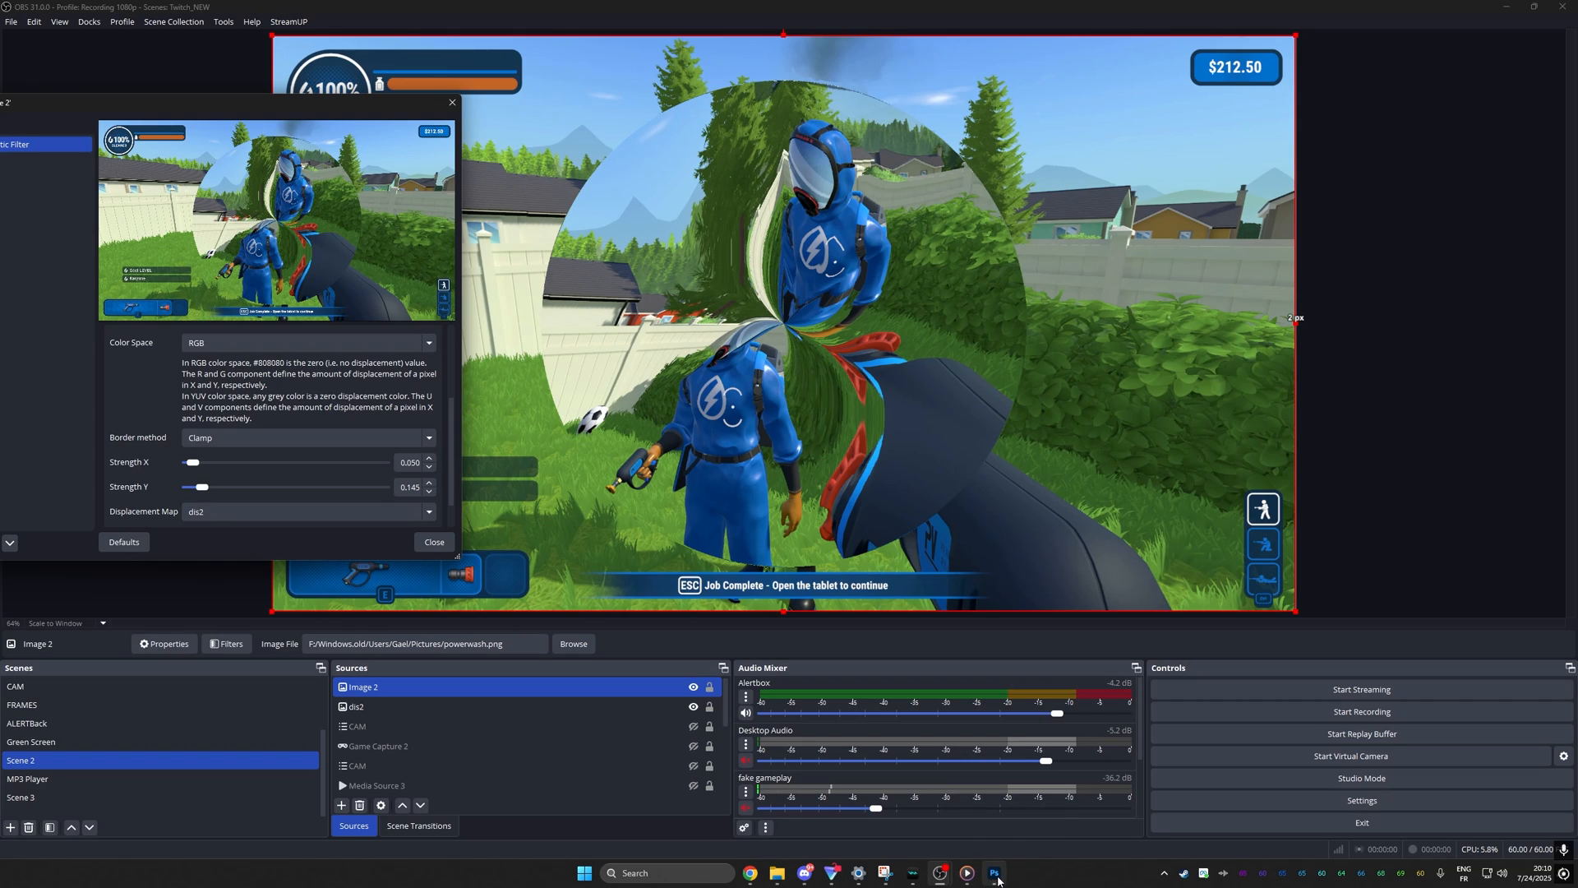
left_click_drag(192, 462, 200, 462)
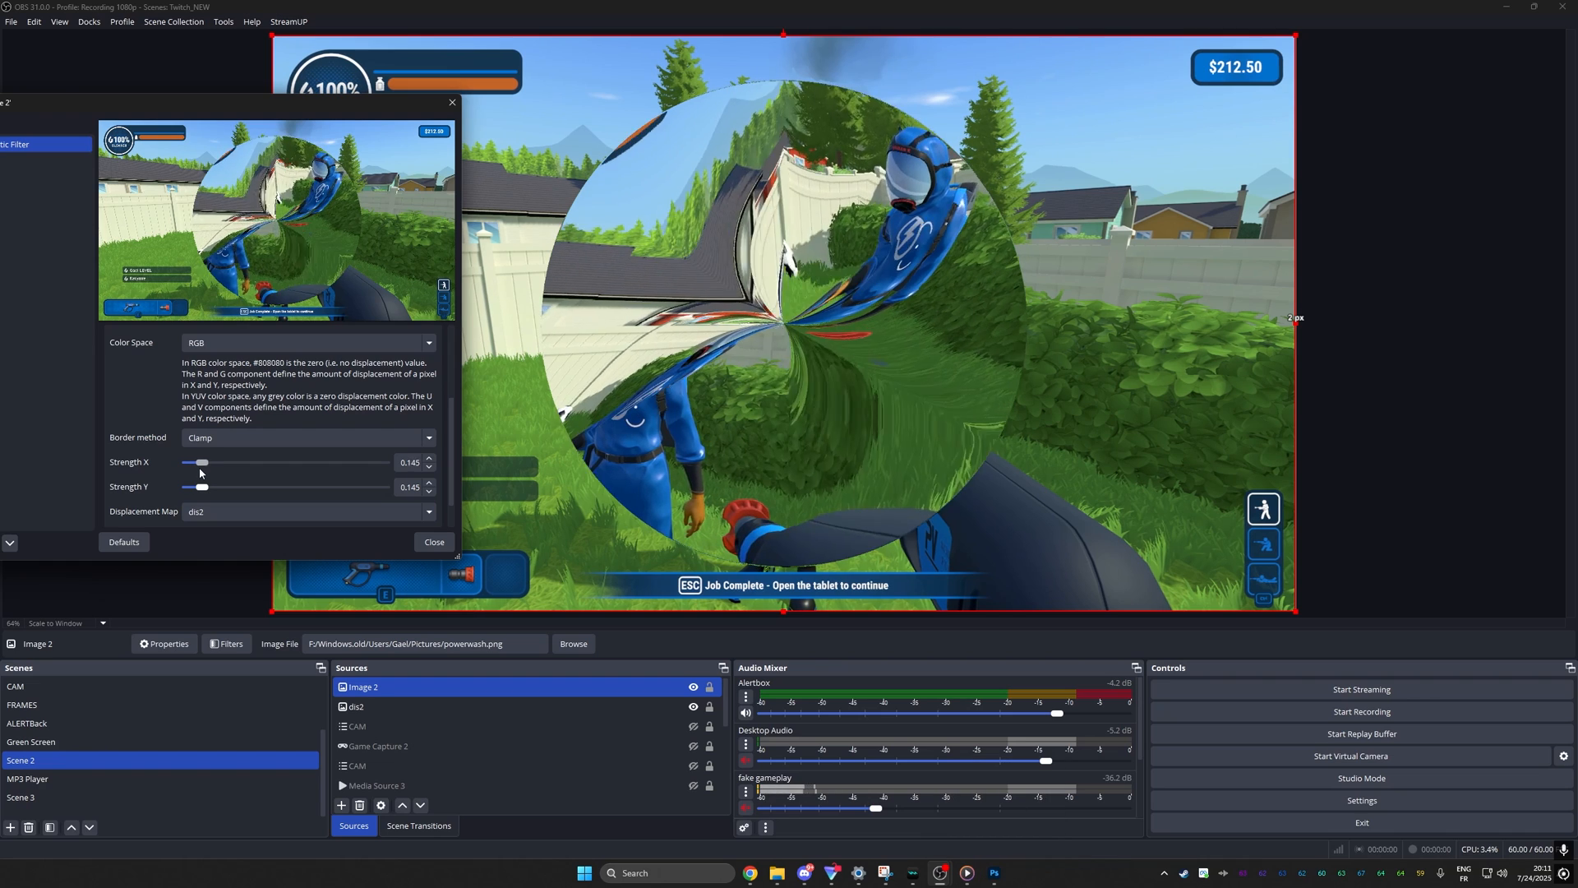
left_click_drag(199, 462, 207, 461)
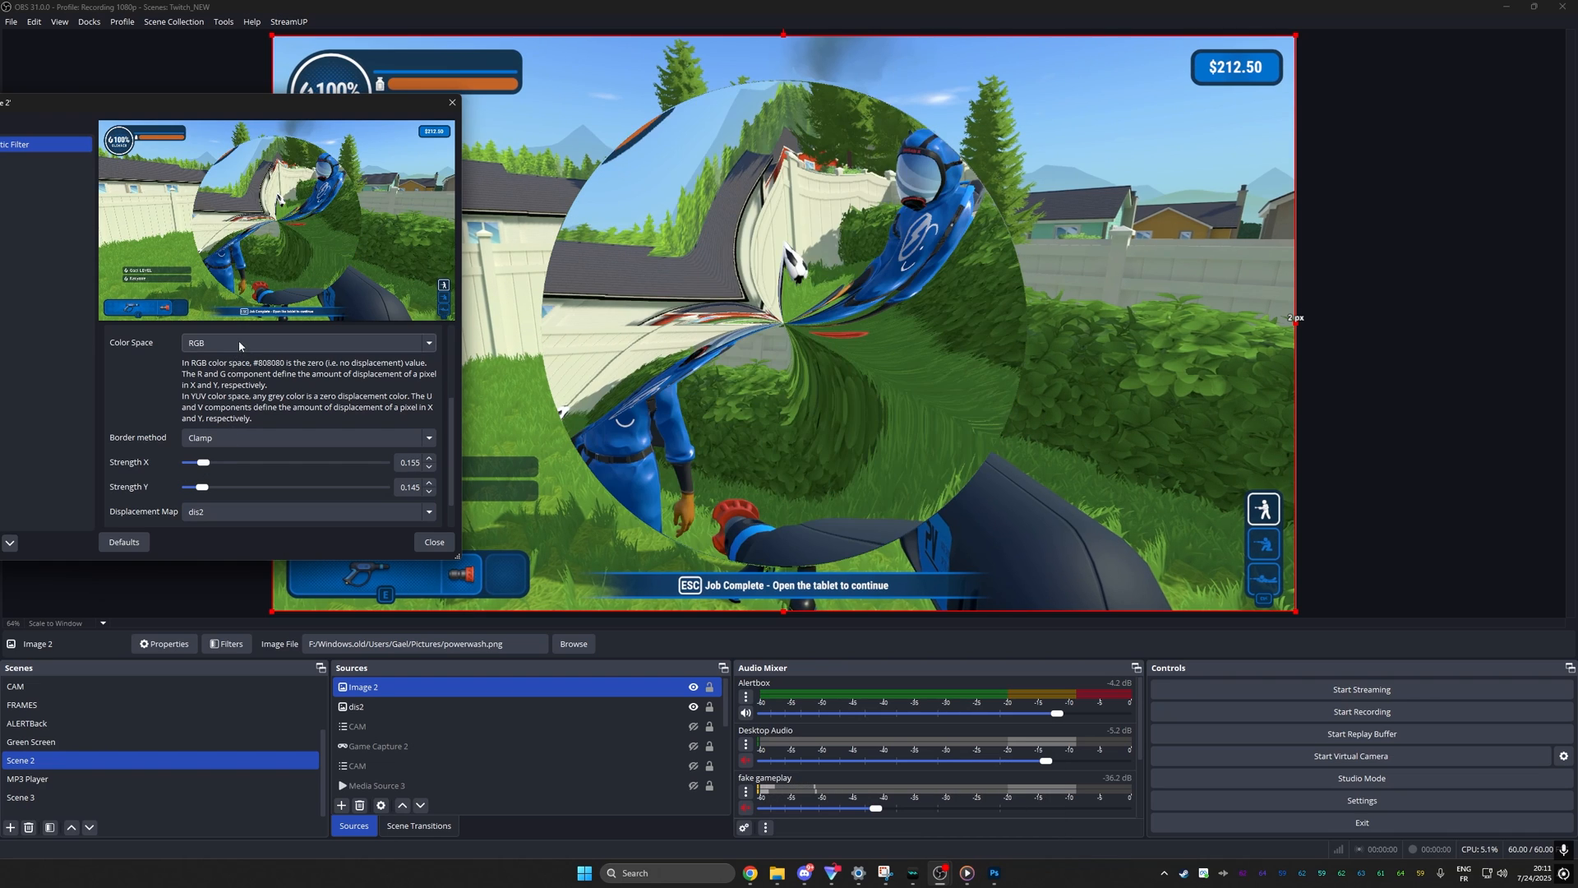
Return to YUV and fine-tune to horizontal 0.000 with vertical 0.775
left_click(307, 343)
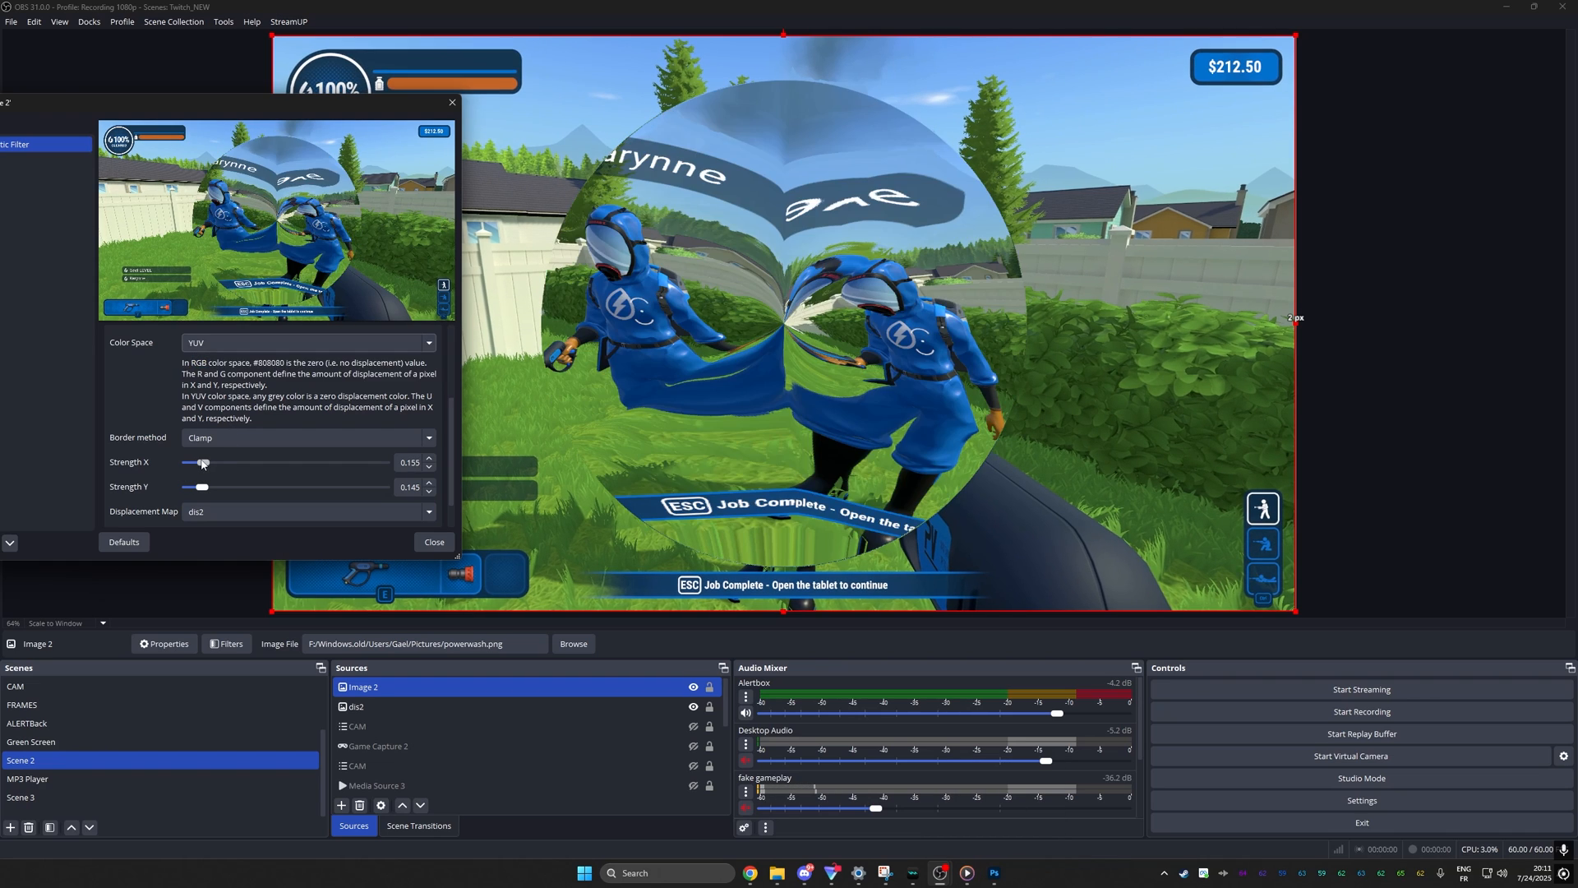
left_click_drag(202, 462, 214, 462)
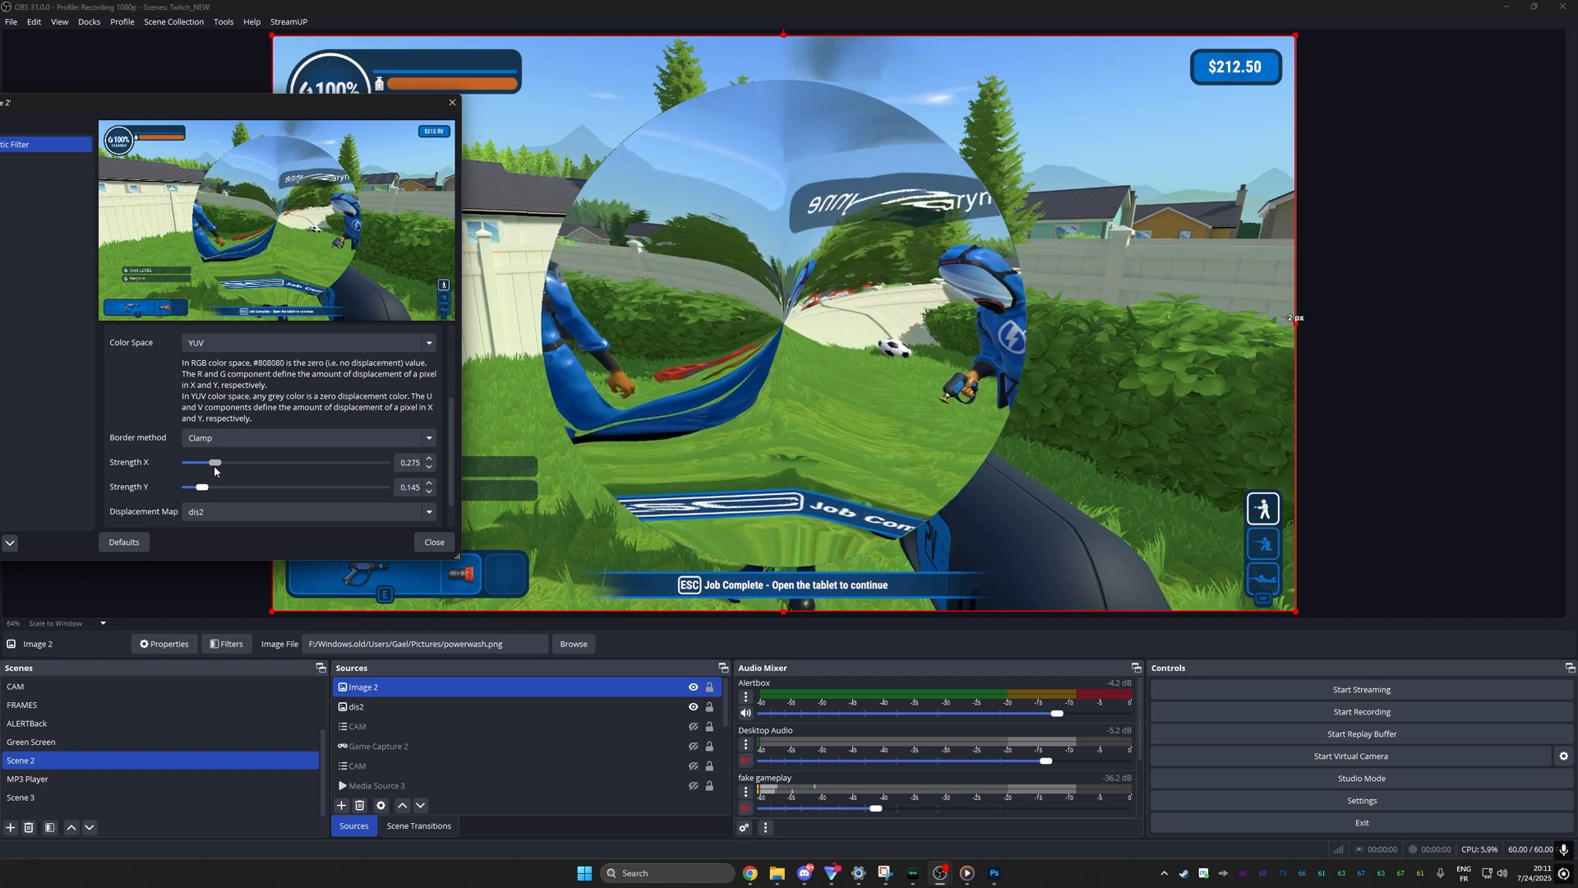
left_click_drag(214, 462, 199, 462)
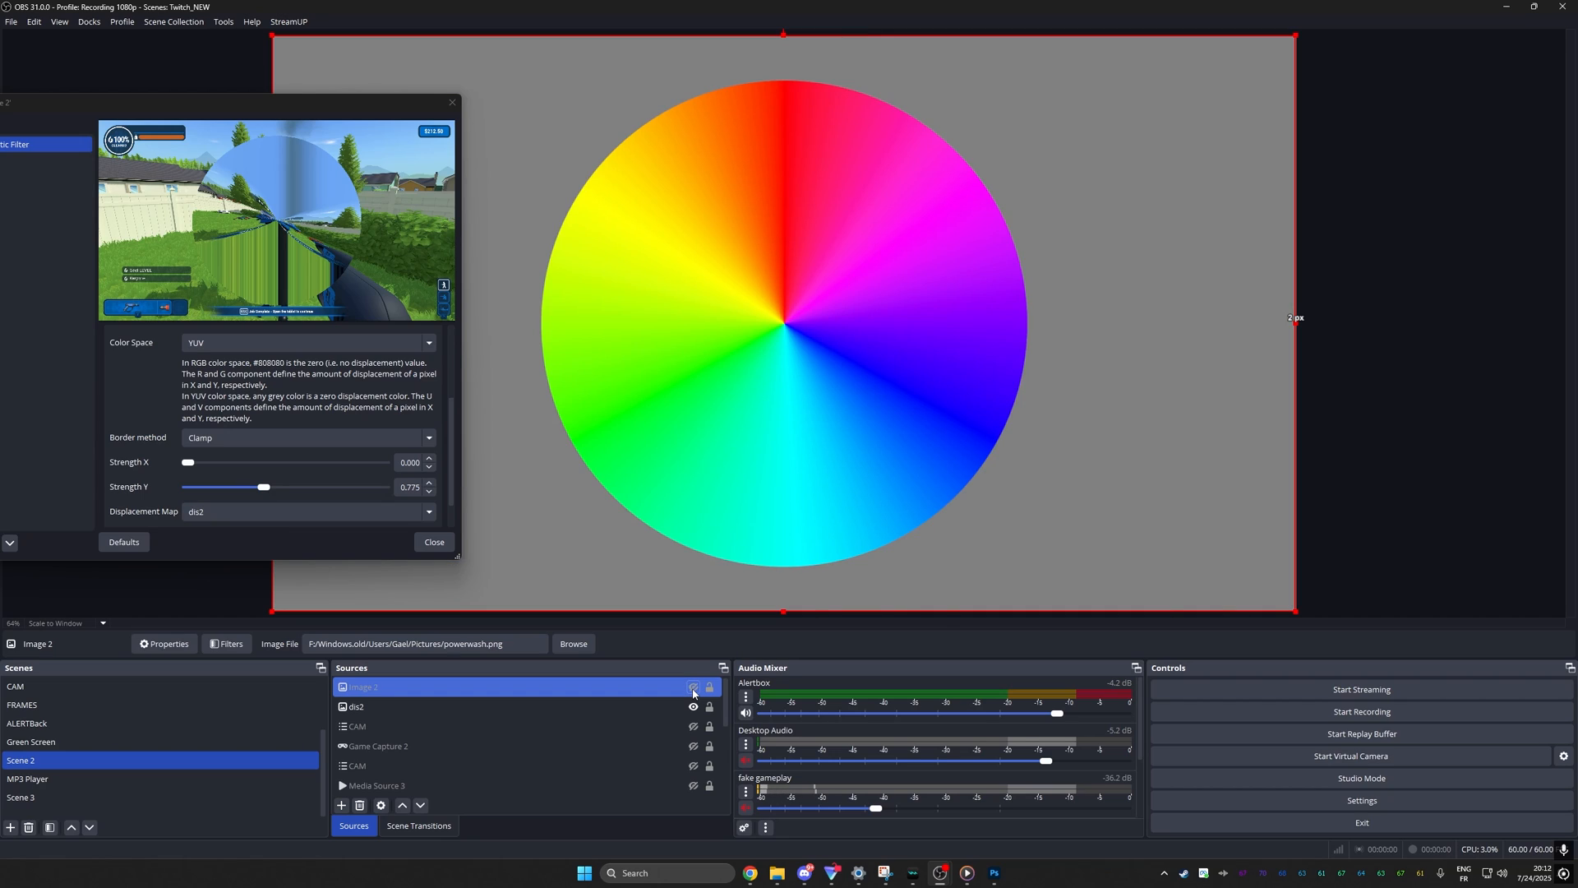
Hide Image 2 in Sources so the dis2 colour wheel shows alone in Scene 2
left_click(692, 687)
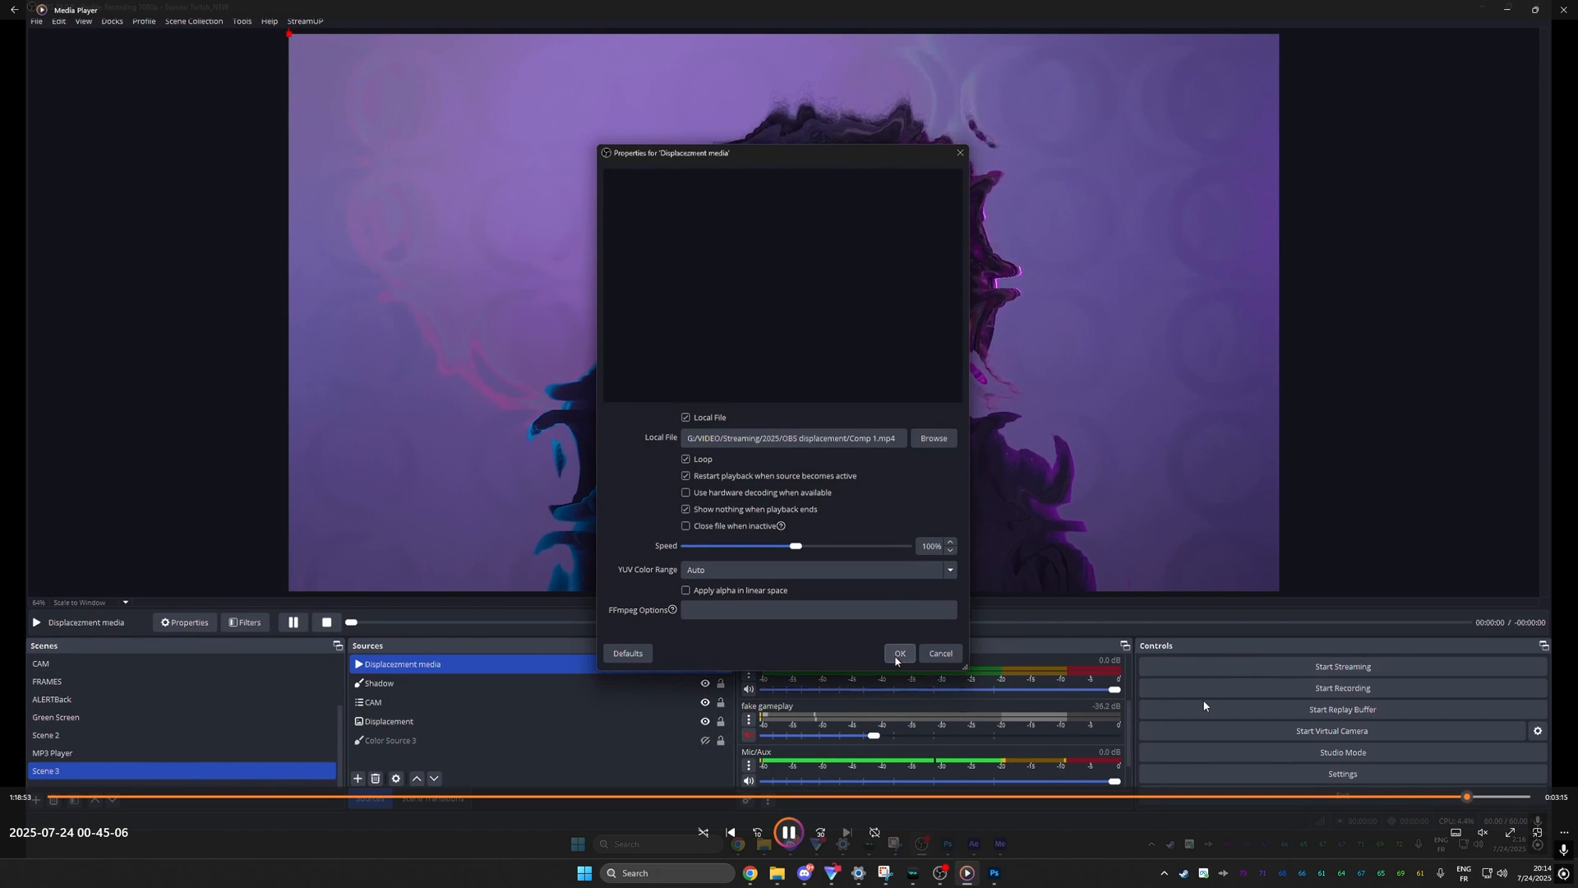
Confirm looping Comp 1.mp4 as Displacement media and use it as CAM's map at low strengths
left_click(898, 652)
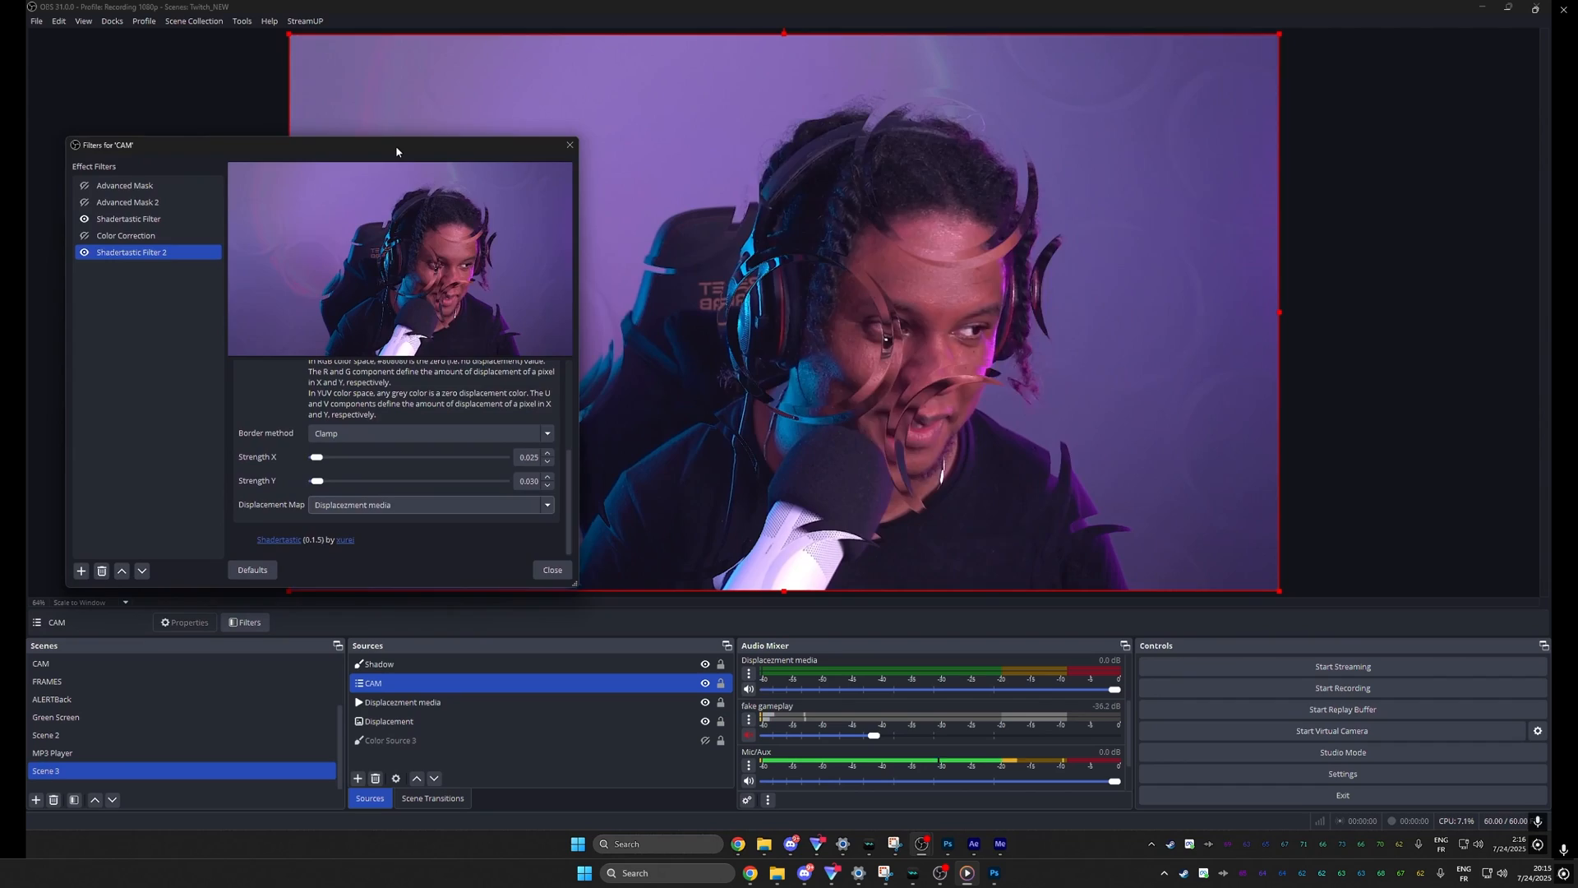
left_click_drag(396, 144, 315, 154)
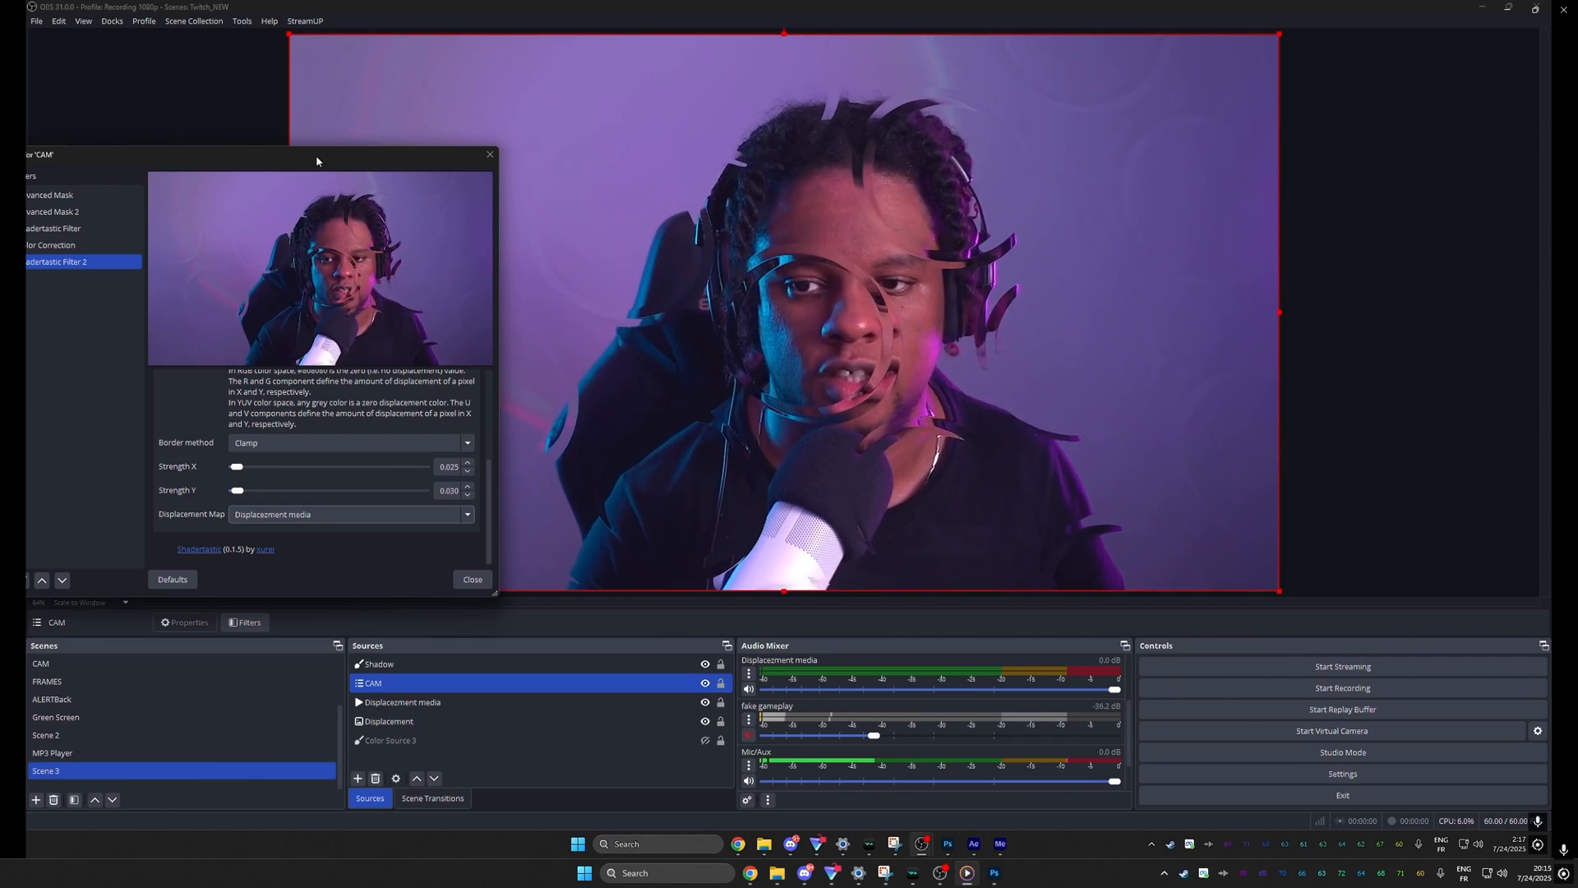
left_click_drag(317, 161, 227, 128)
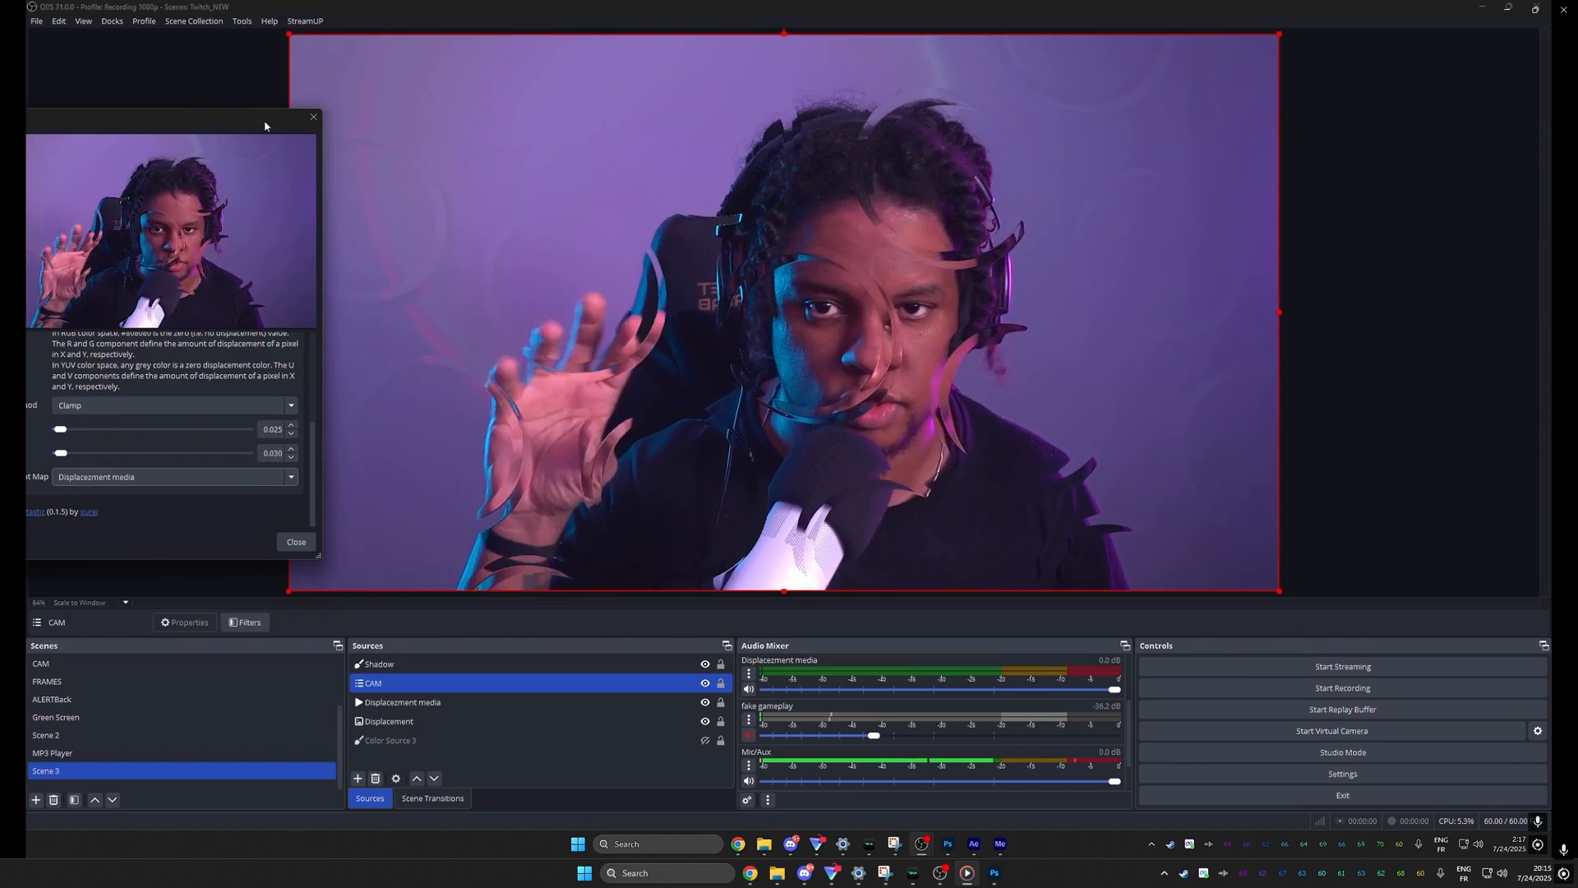
left_click(388, 720)
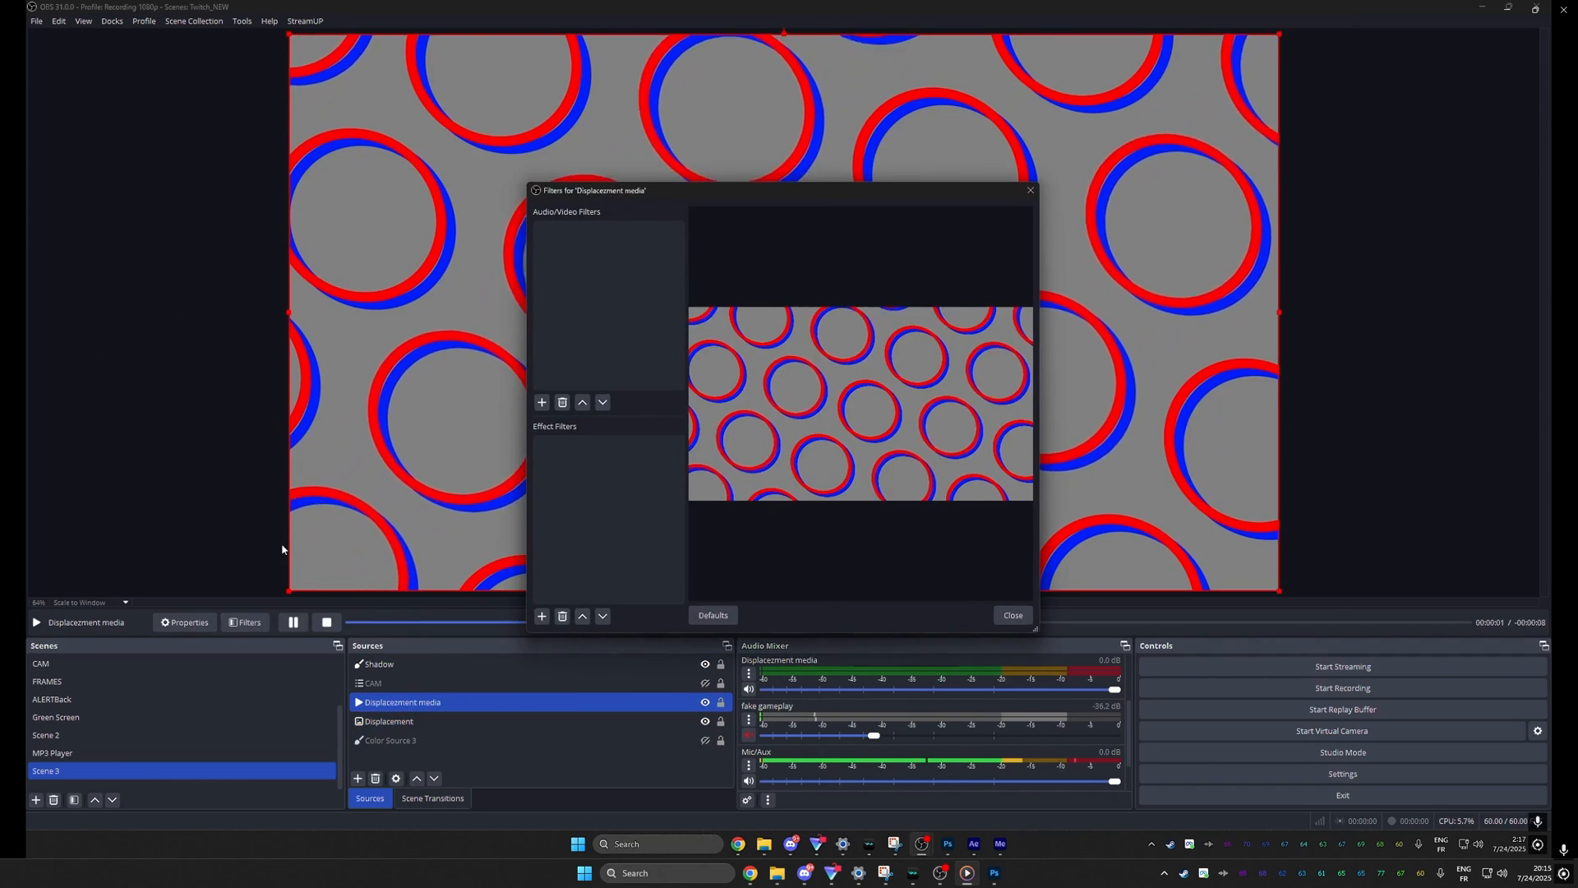
Add Composite Blur to Displacement media and drag Blur Radius from 12.70px down to 0.00px
left_click(540, 615)
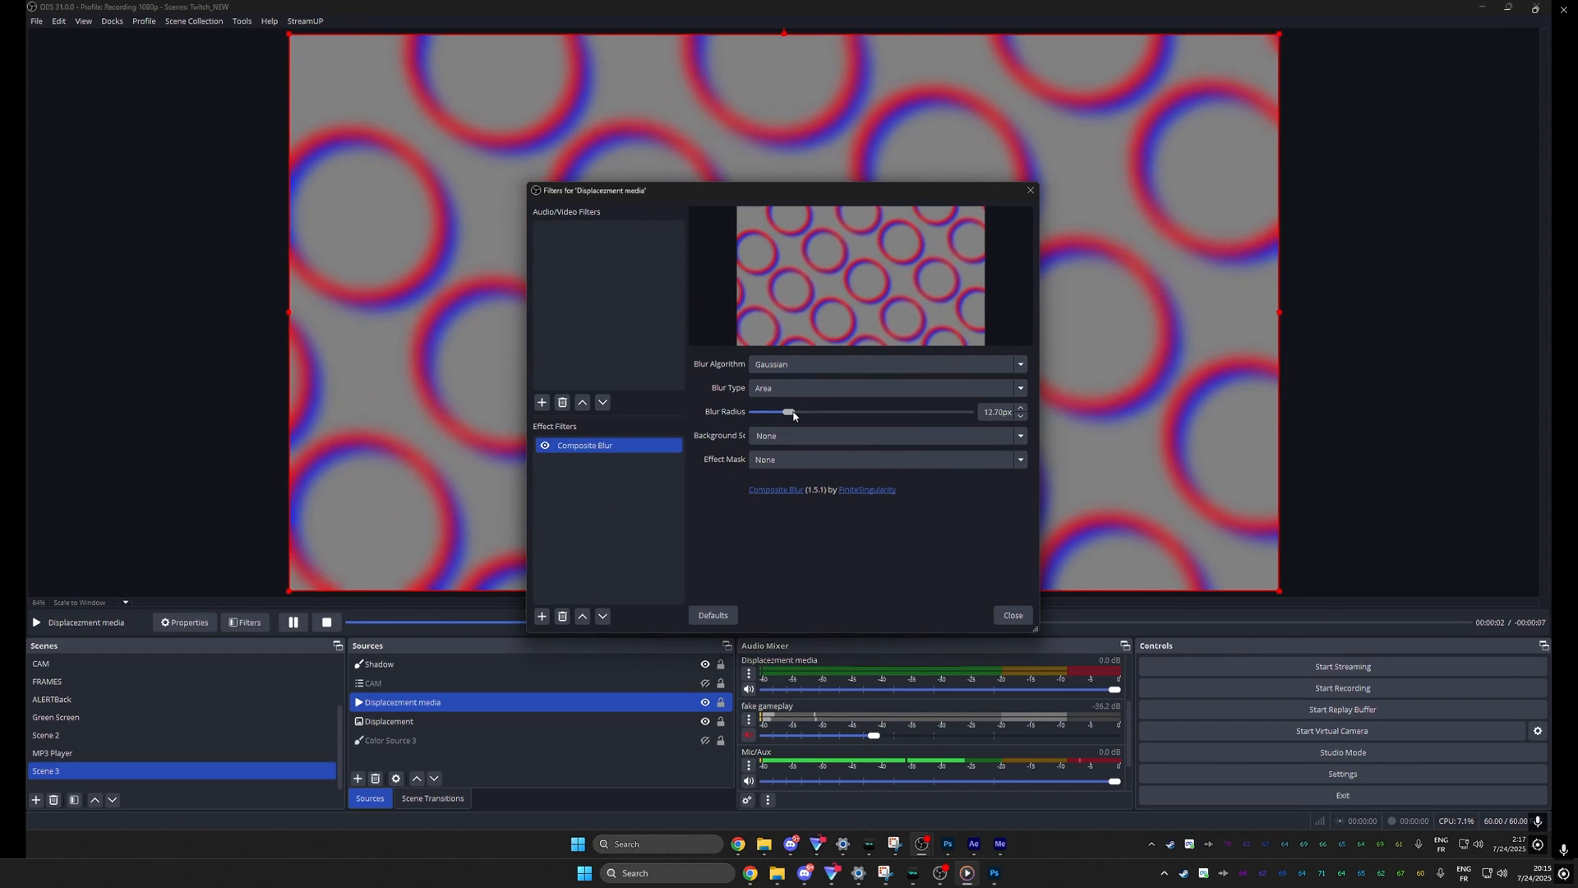
left_click(1011, 614)
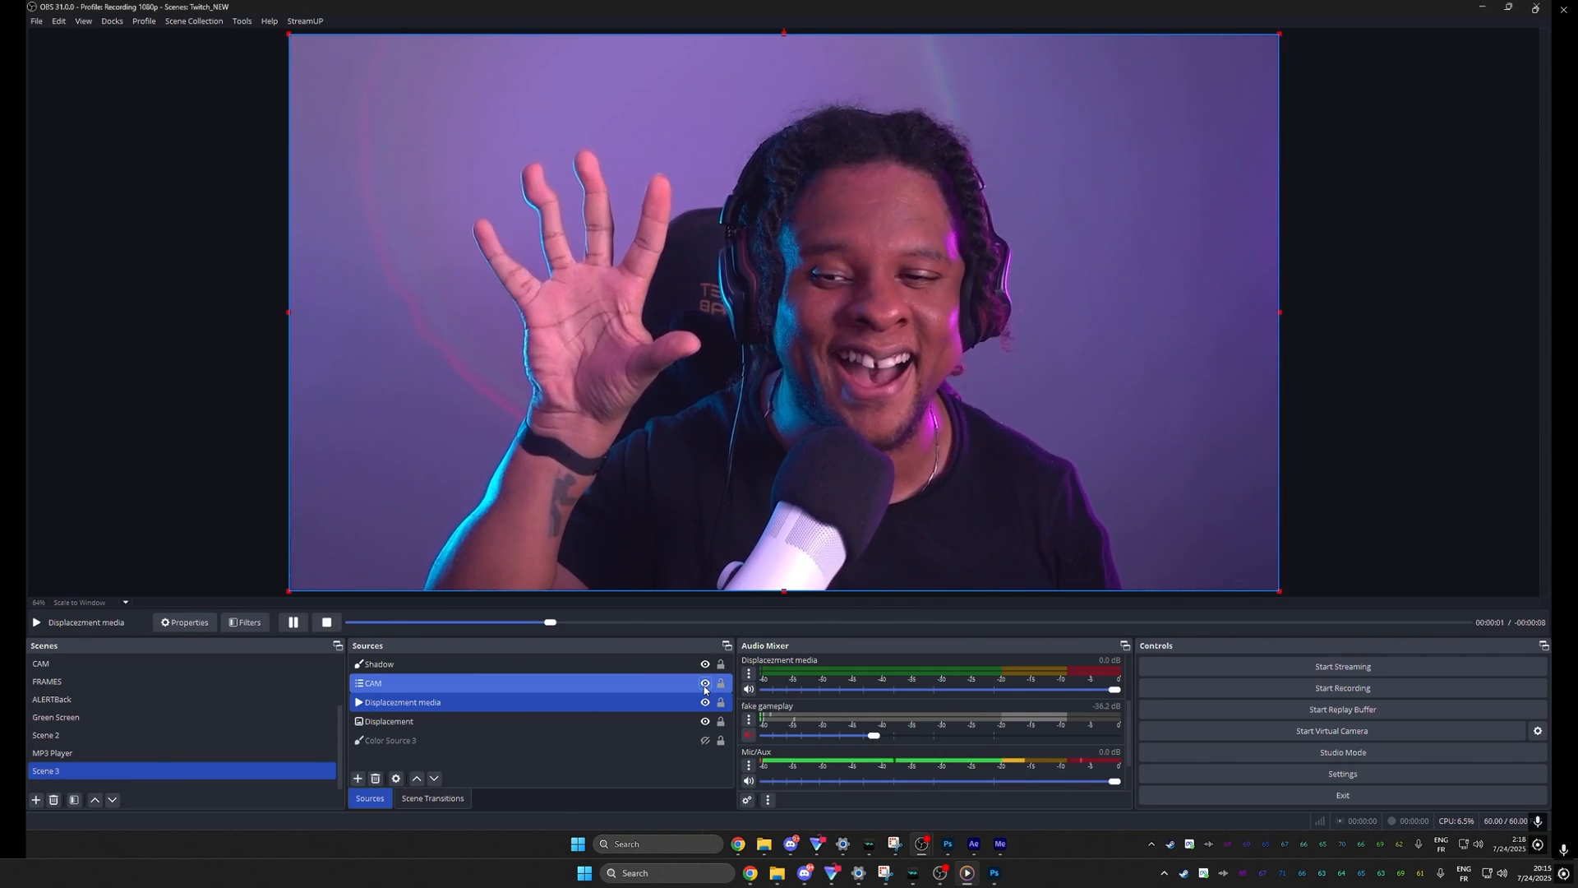
left_click(247, 621)
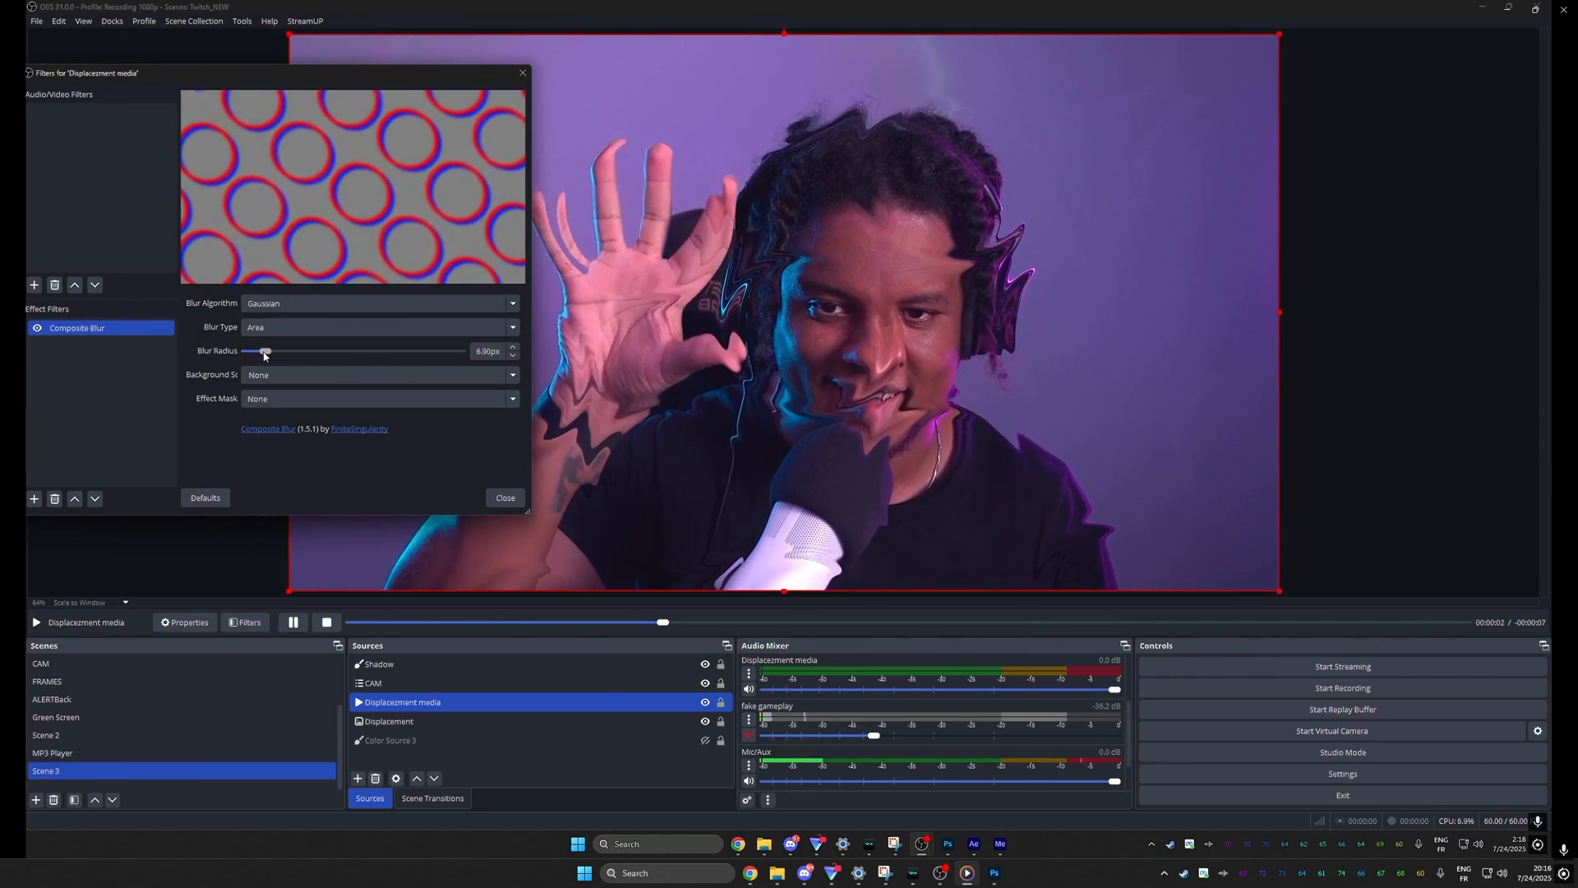
left_click_drag(266, 351, 247, 352)
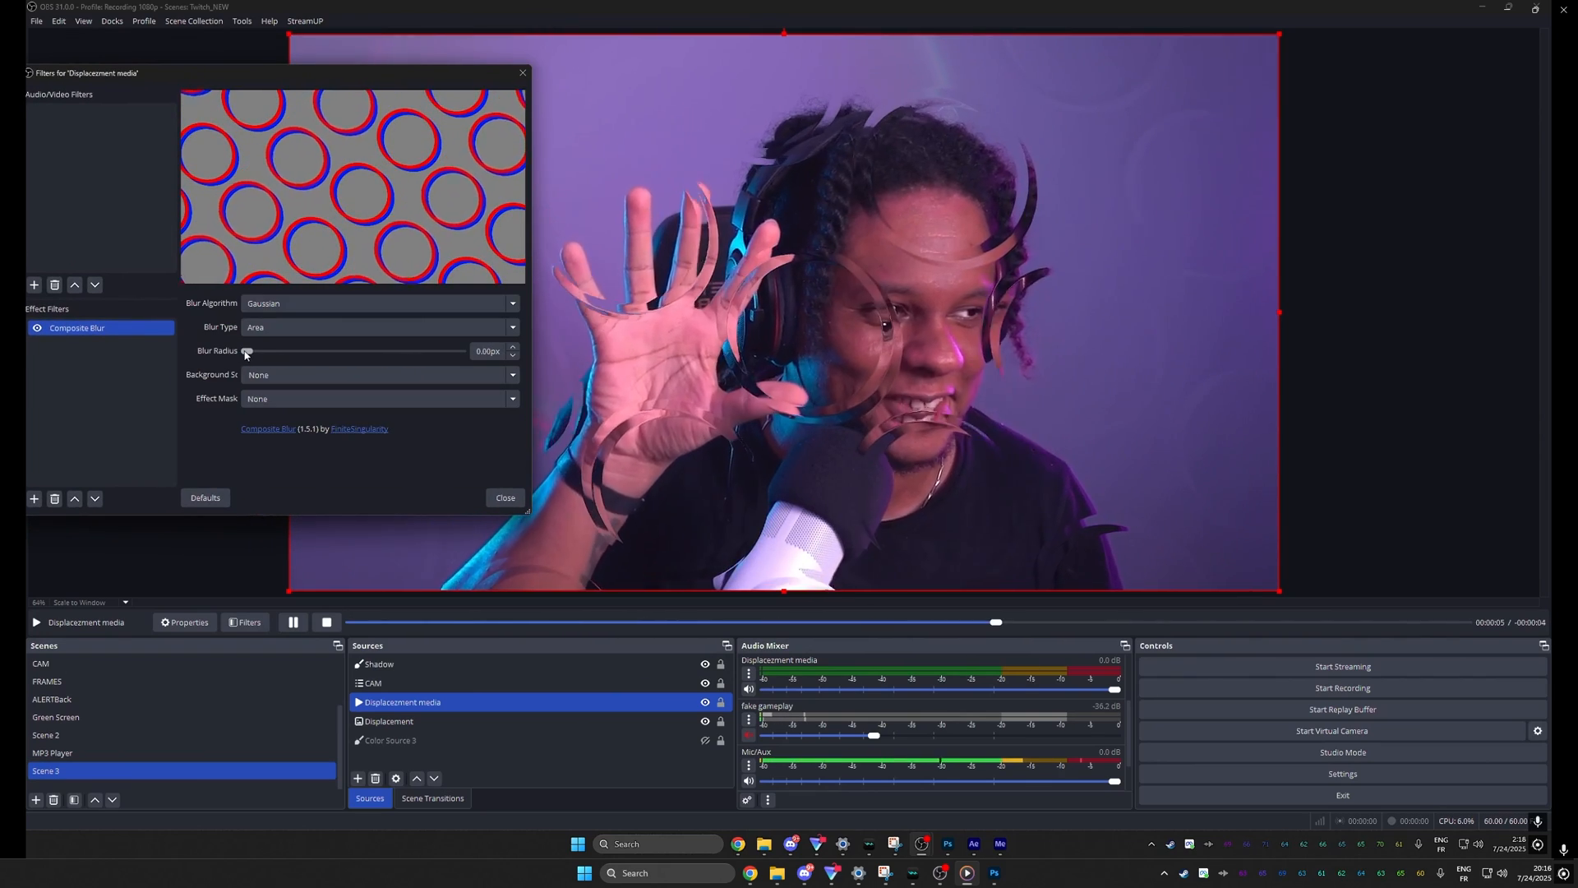
left_click_drag(245, 350, 253, 350)
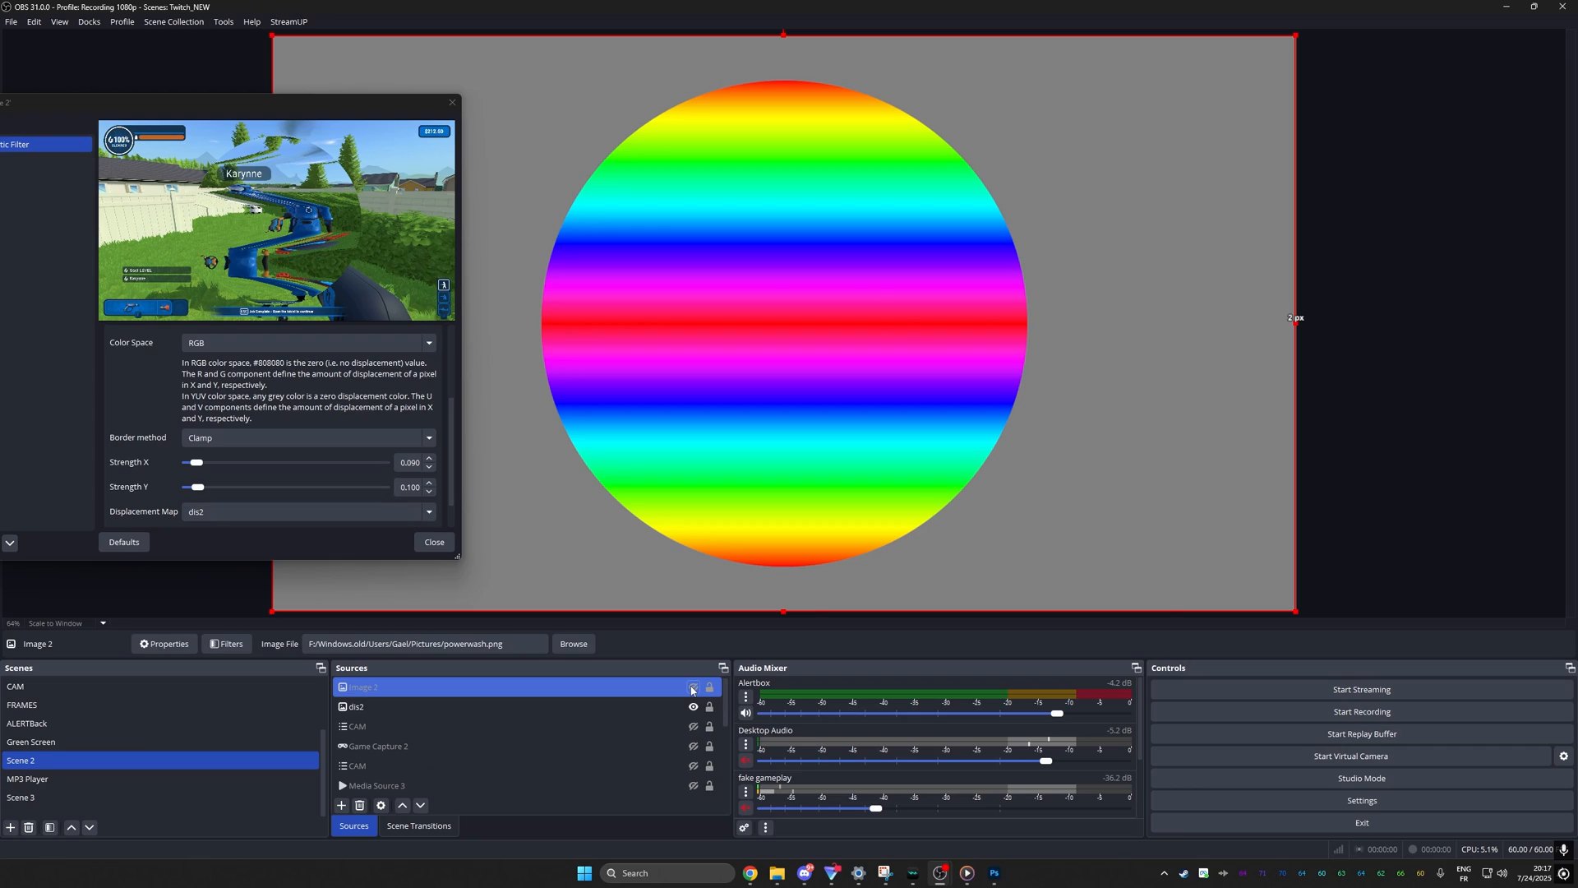
Re-show Image 2 and set YUV displacement strengths 0.230/0.410 for a spiralling lens
left_click(692, 687)
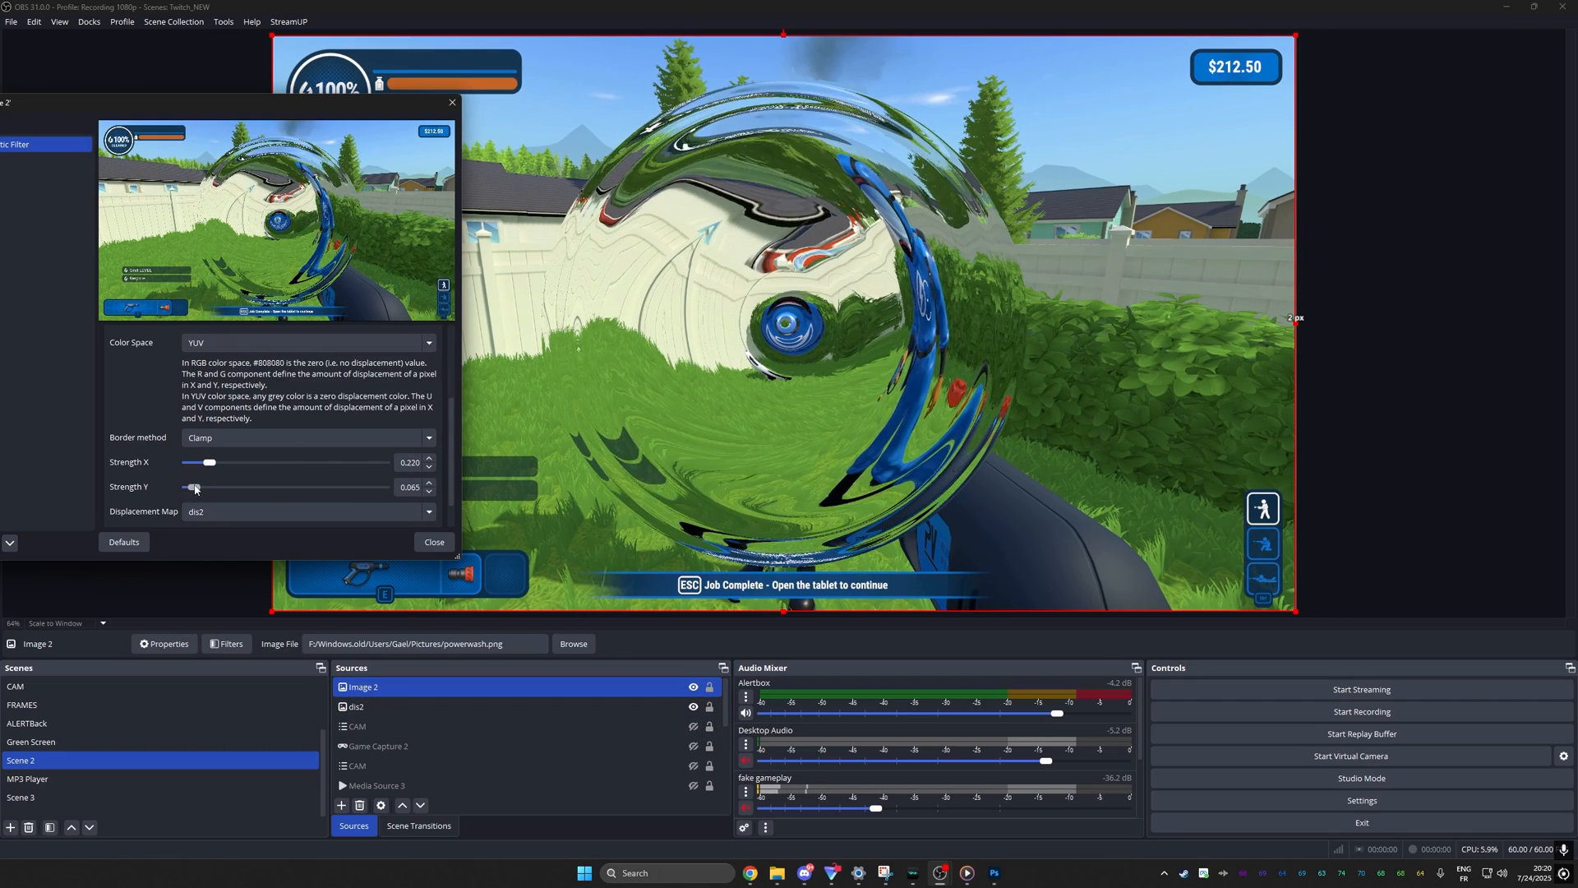
left_click_drag(194, 487, 213, 487)
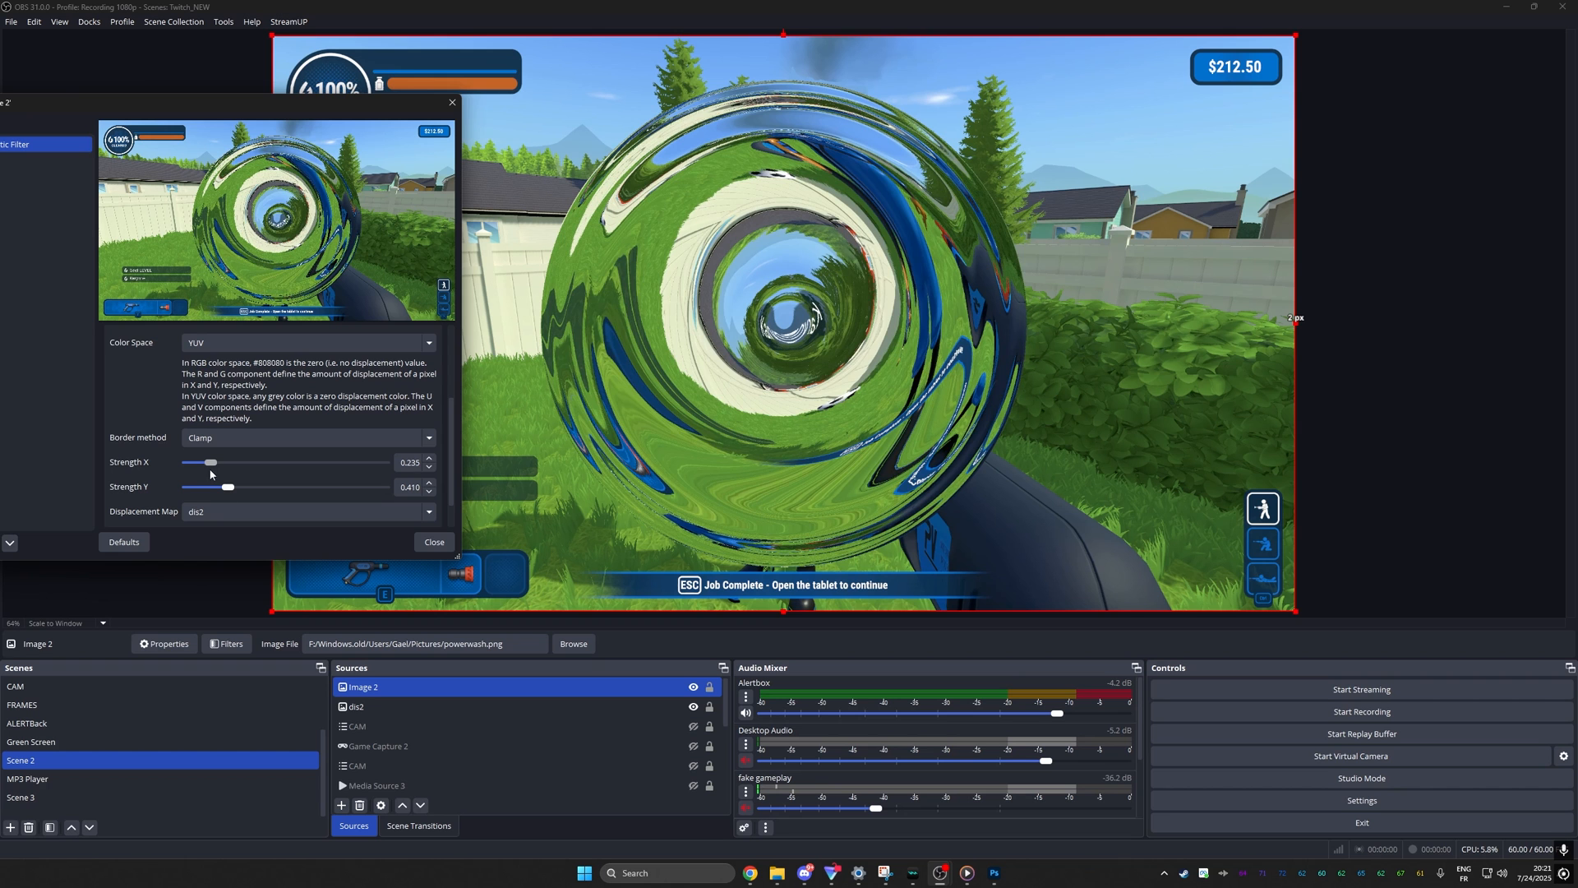
Switch to RGB and try lower then stronger swirl strengths on the game capture
left_click_drag(212, 462, 200, 462)
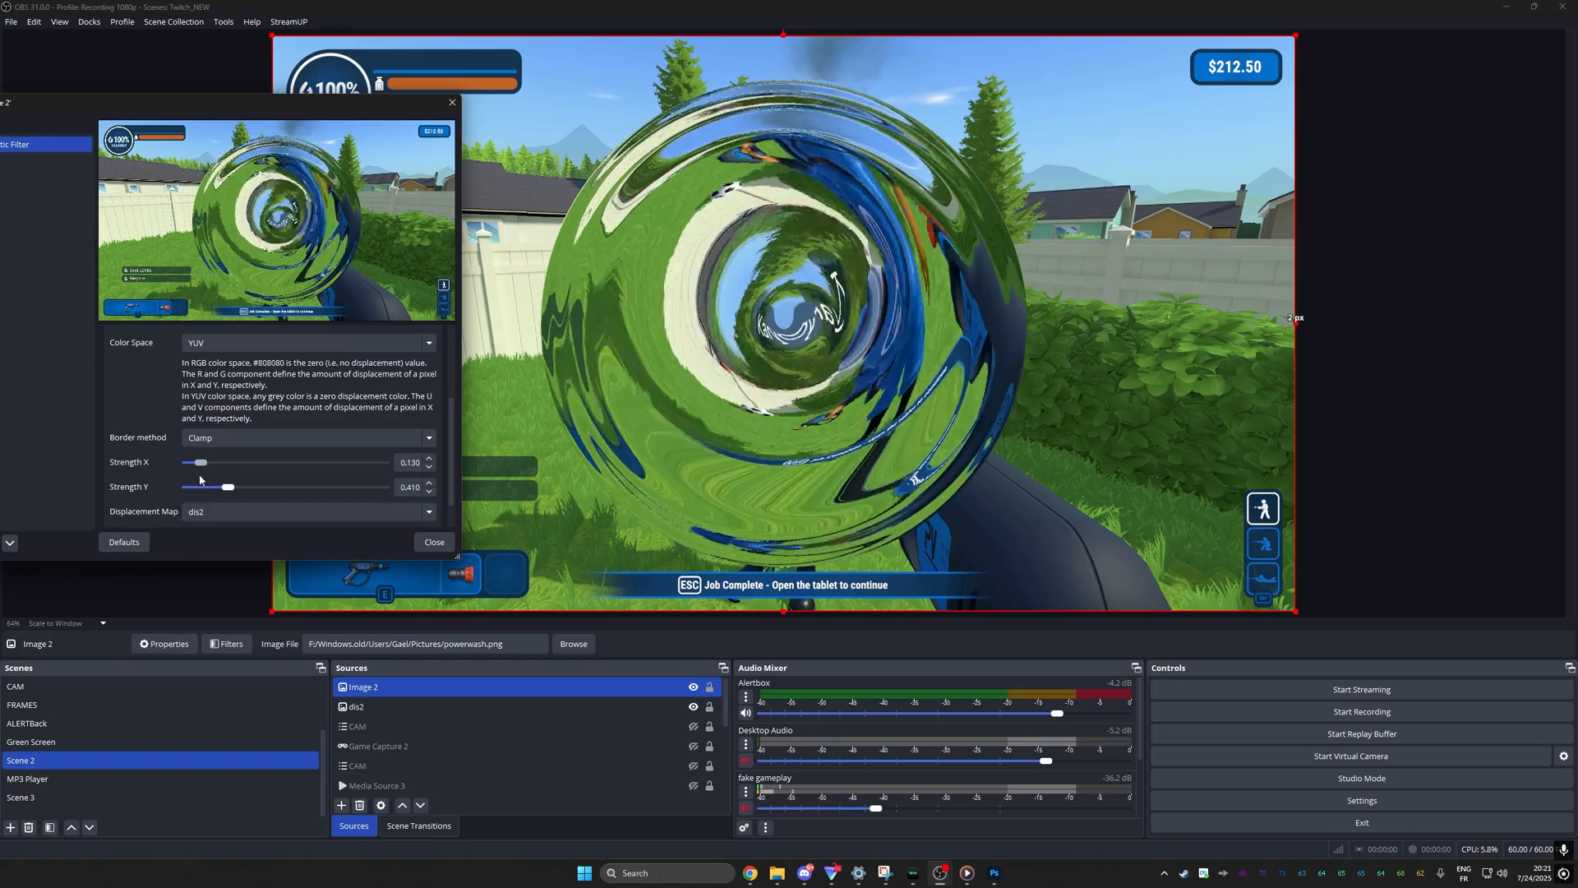
left_click(302, 342)
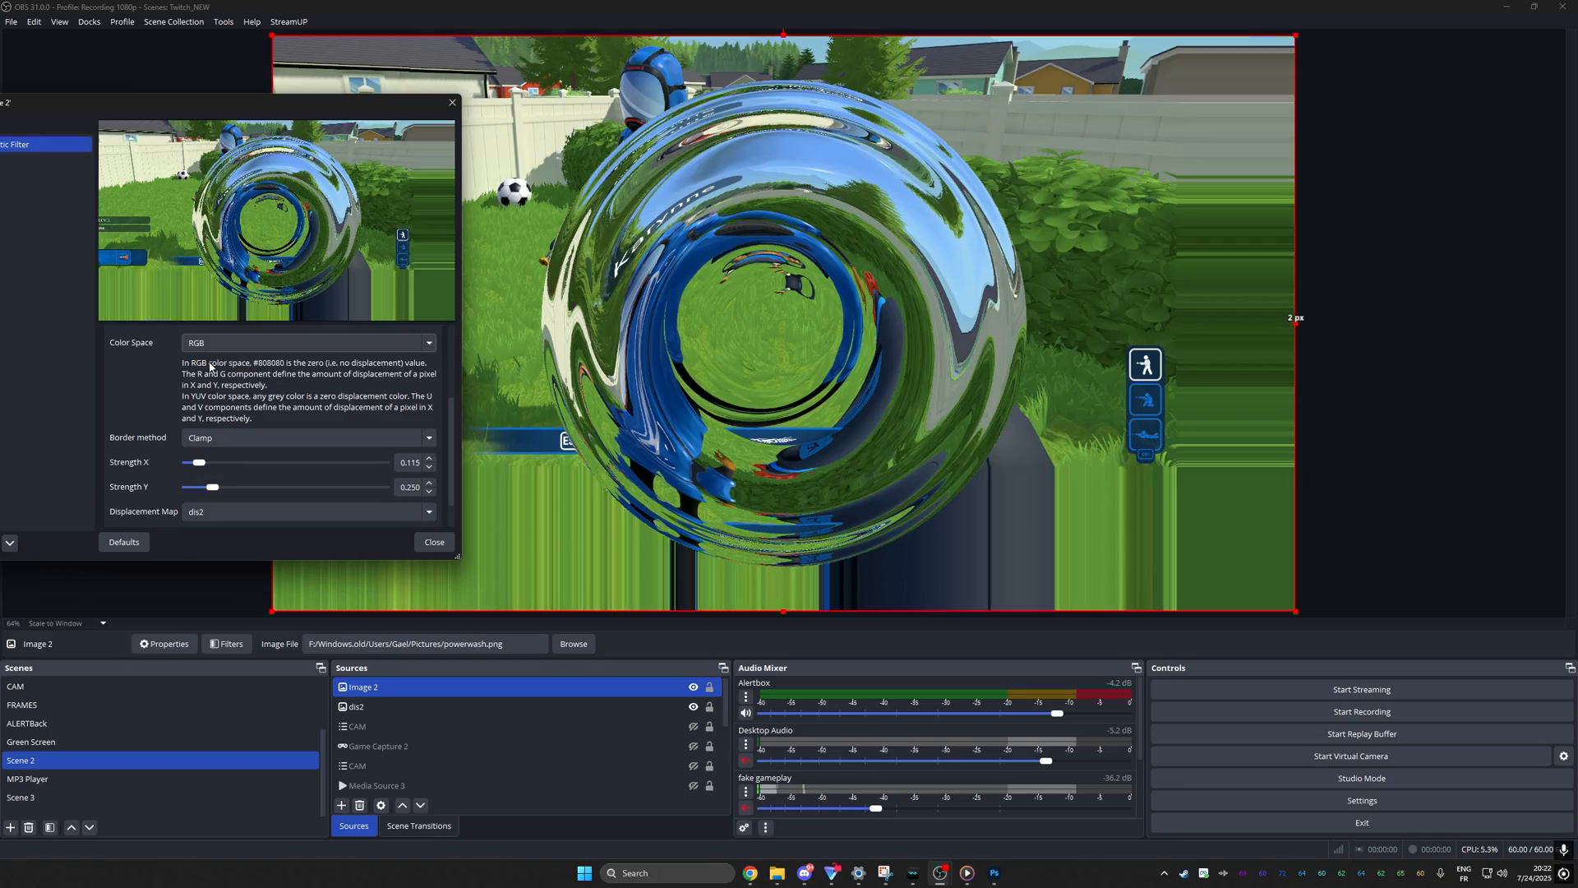
left_click_drag(198, 462, 201, 462)
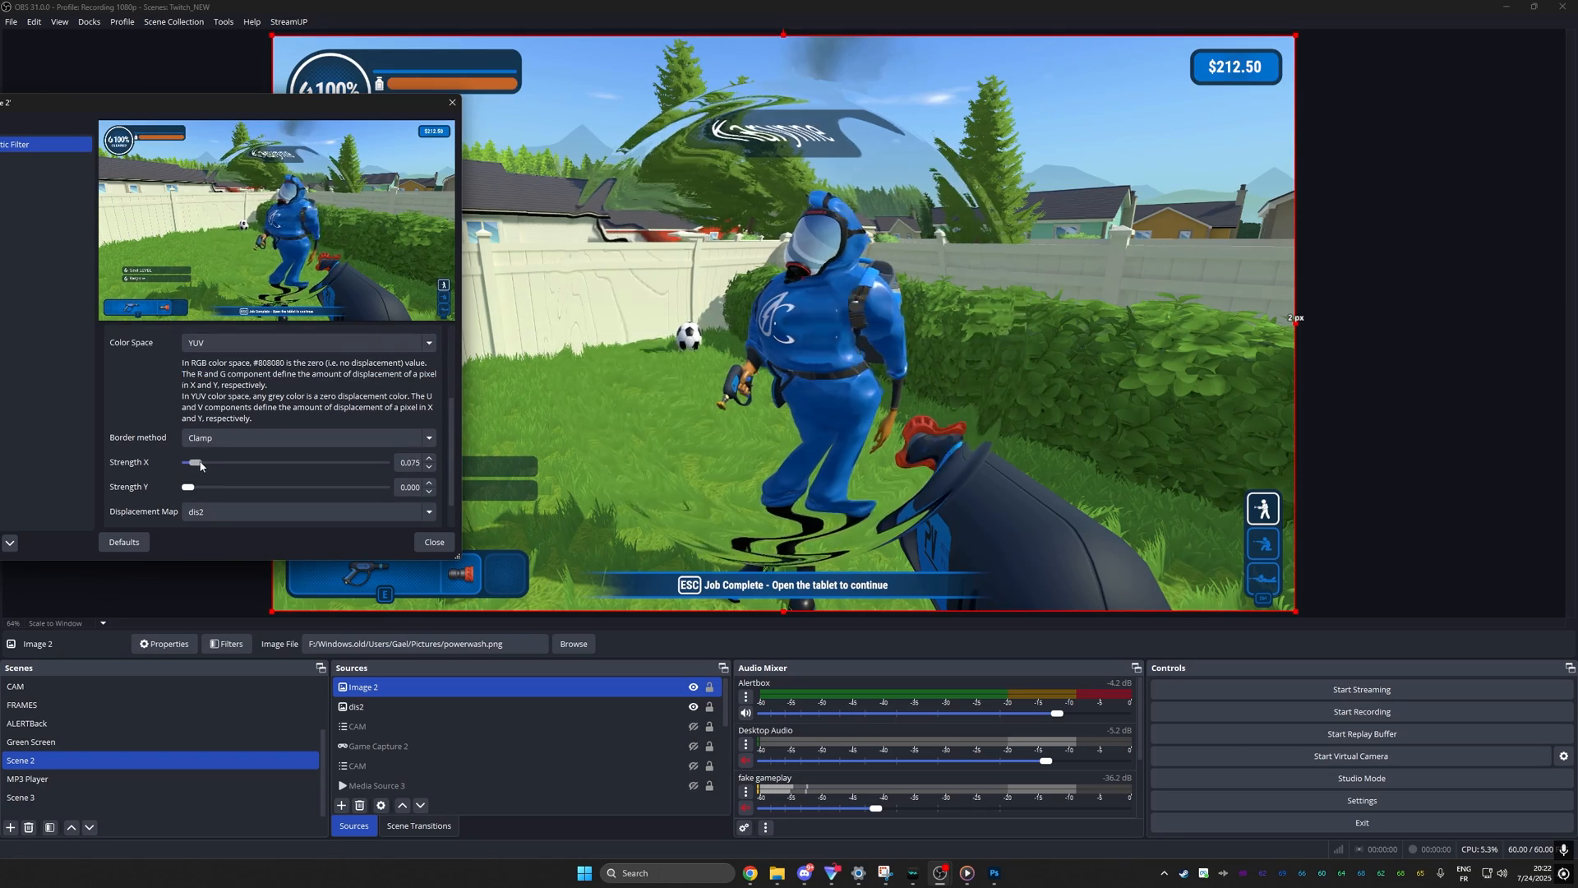
left_click_drag(185, 486, 207, 486)
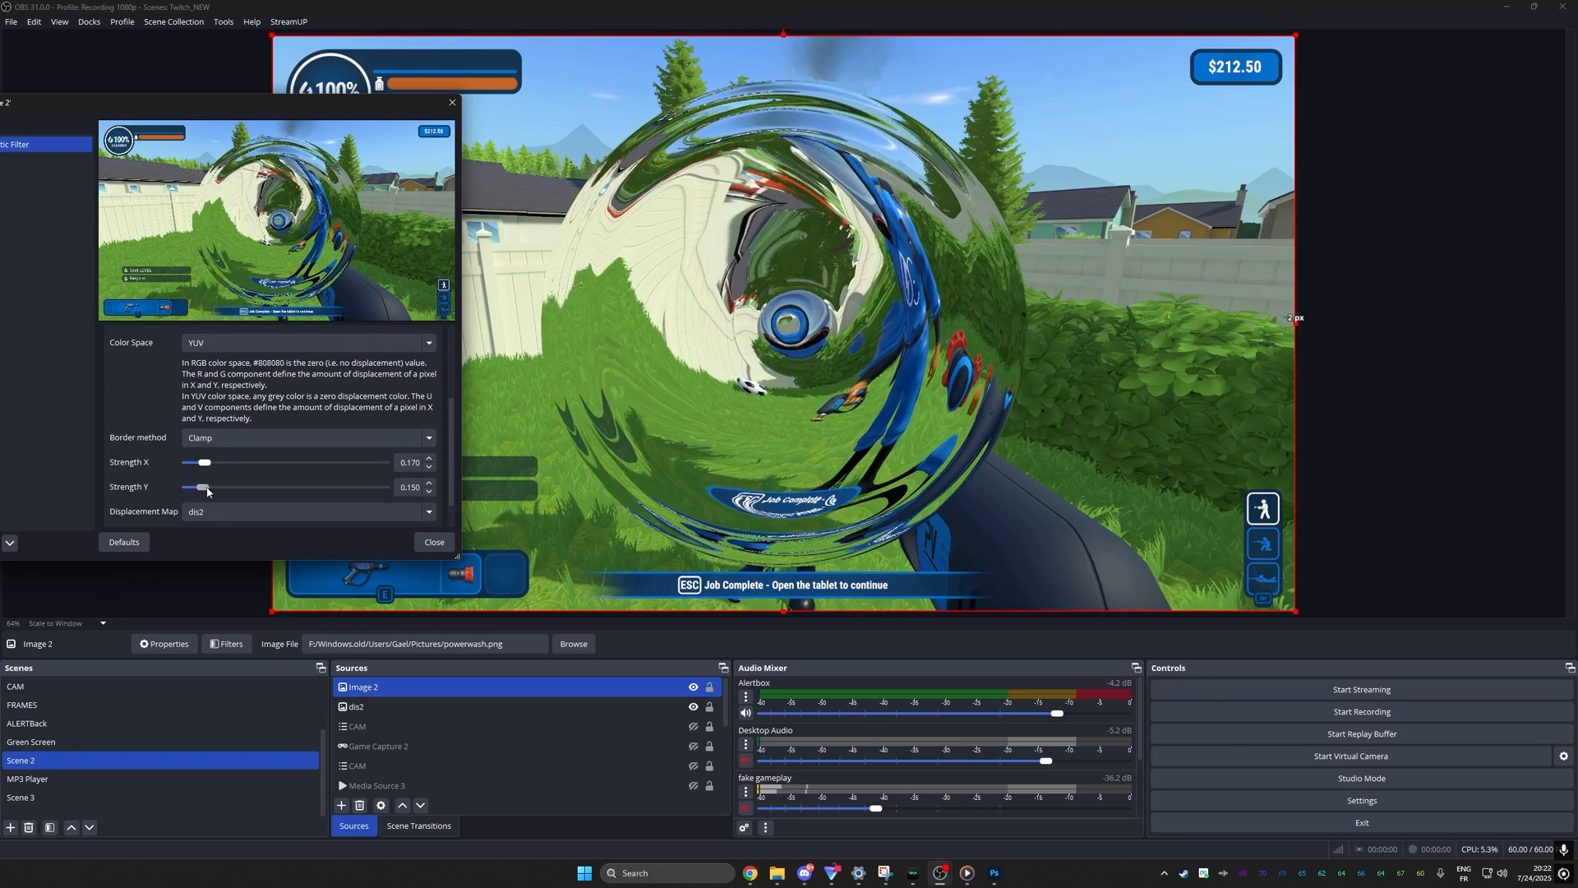
Settle on a subtle ripple at X 0.025, Y 0.045 and close the filter settings
left_click_drag(207, 462, 195, 462)
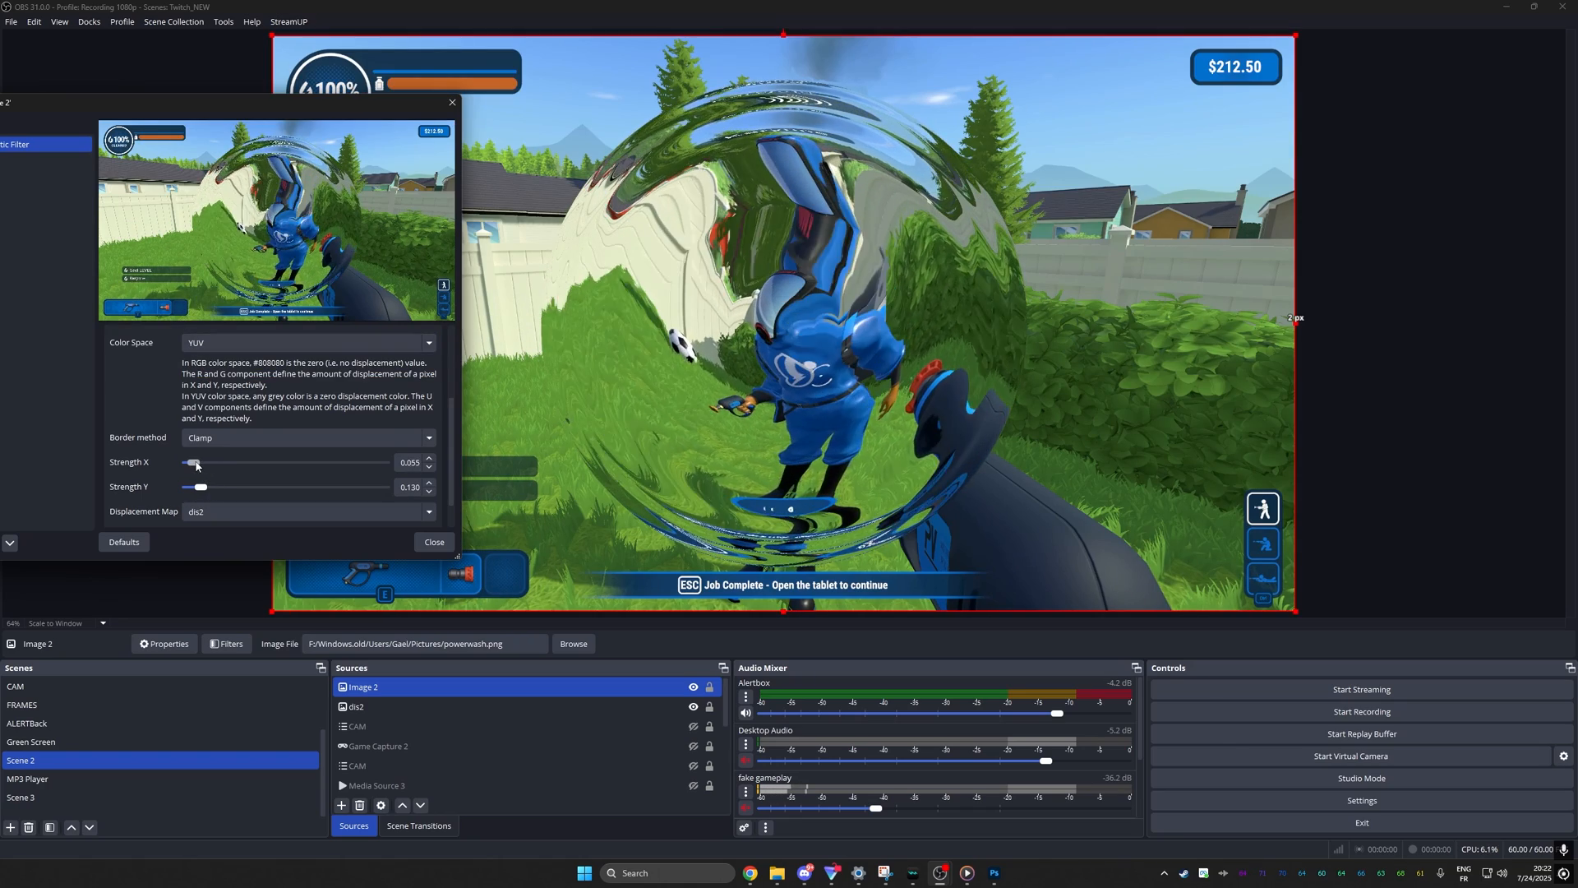
left_click_drag(198, 462, 188, 462)
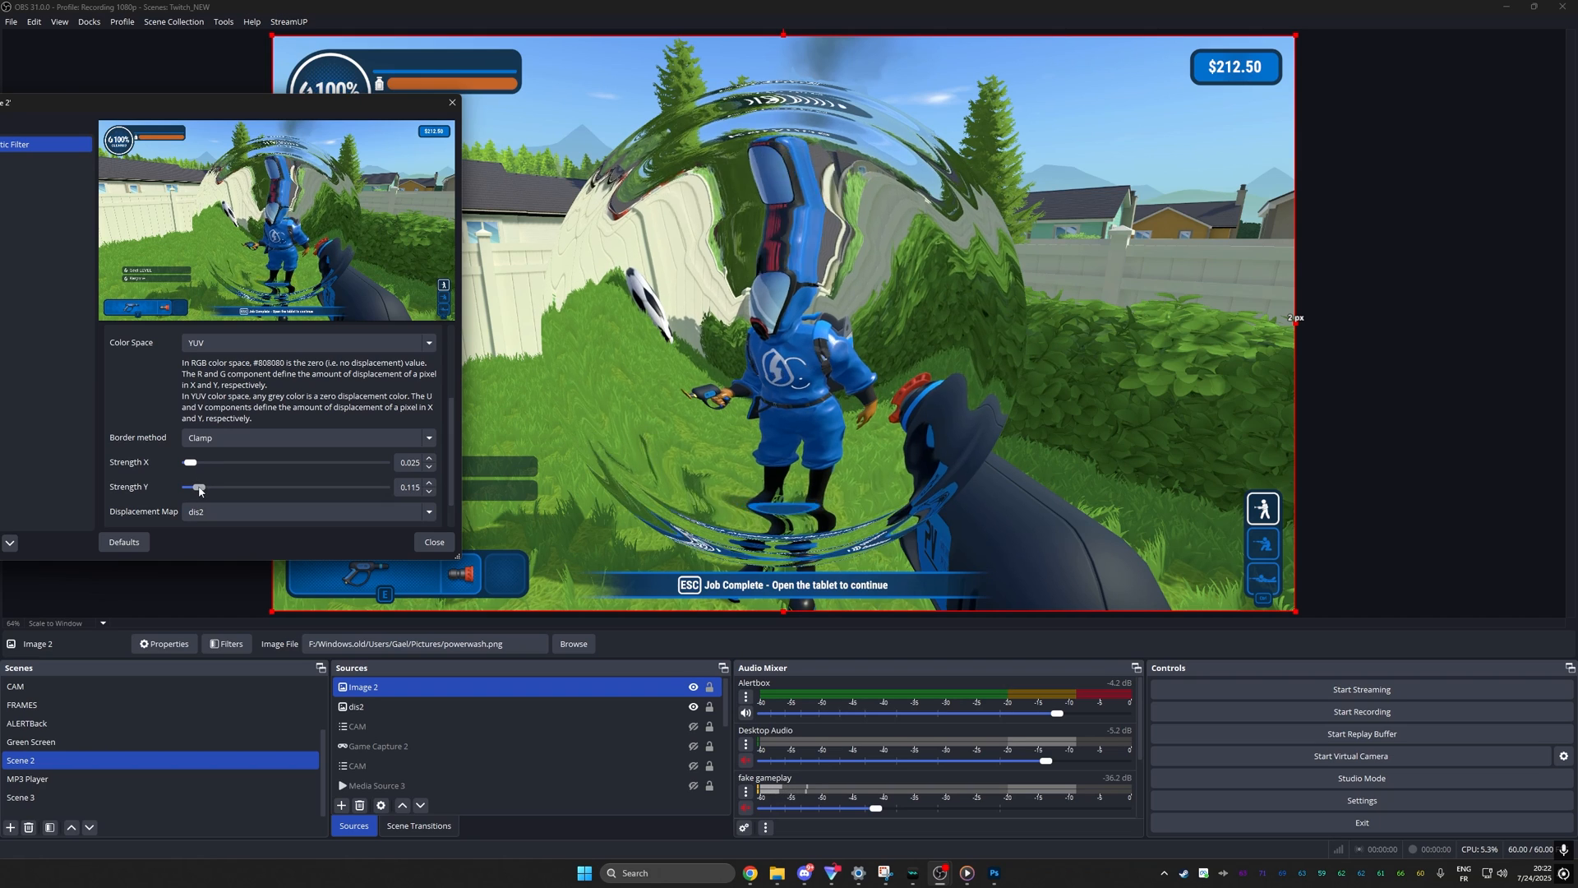
left_click_drag(201, 486, 192, 486)
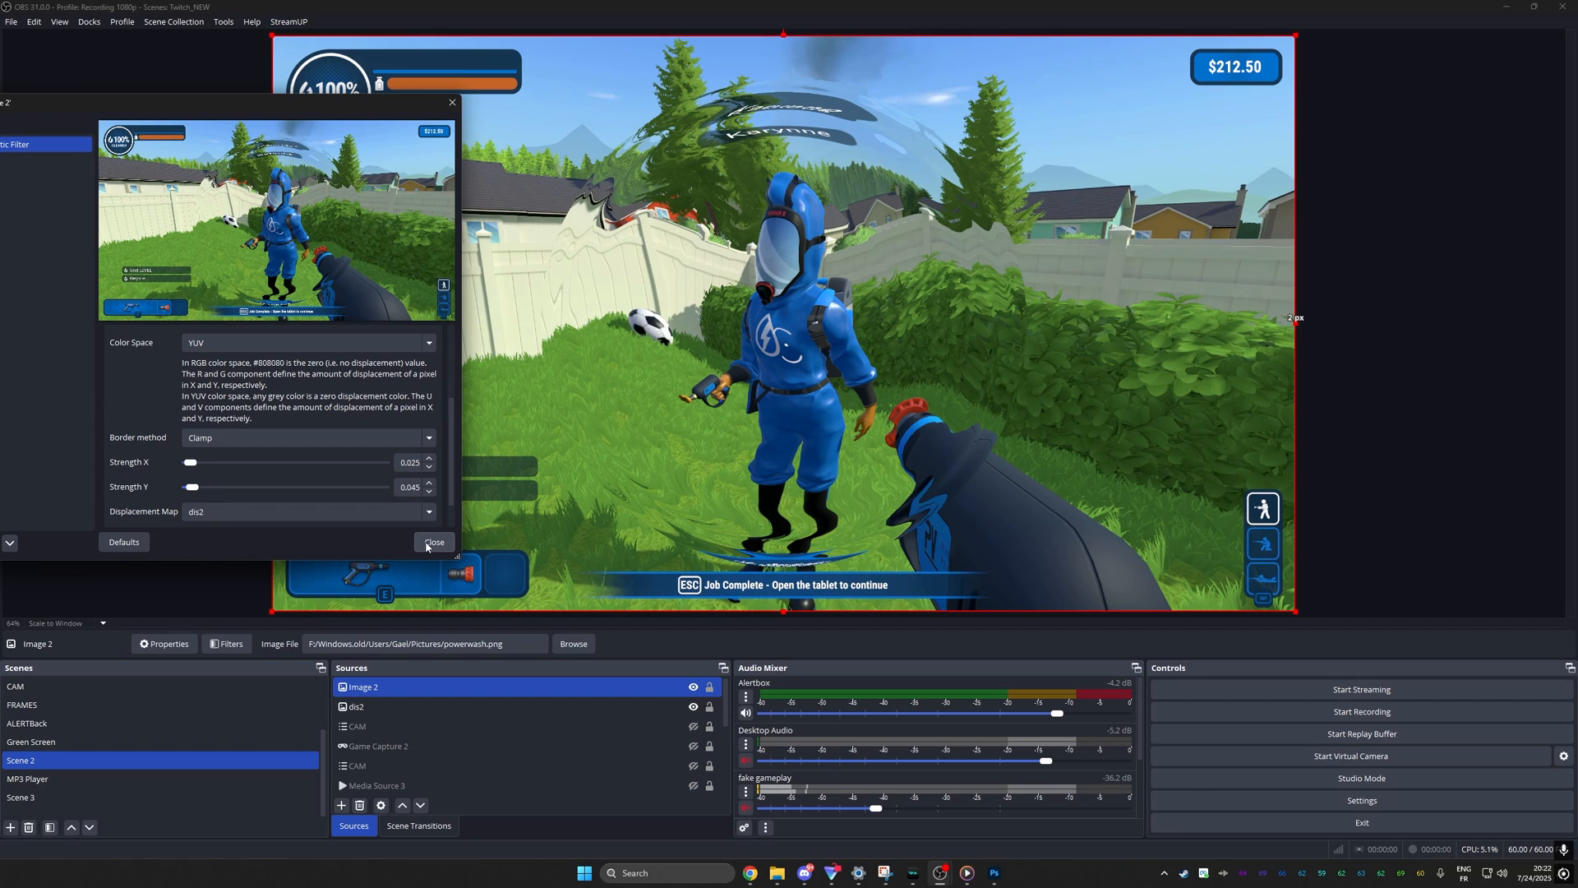
left_click(434, 541)
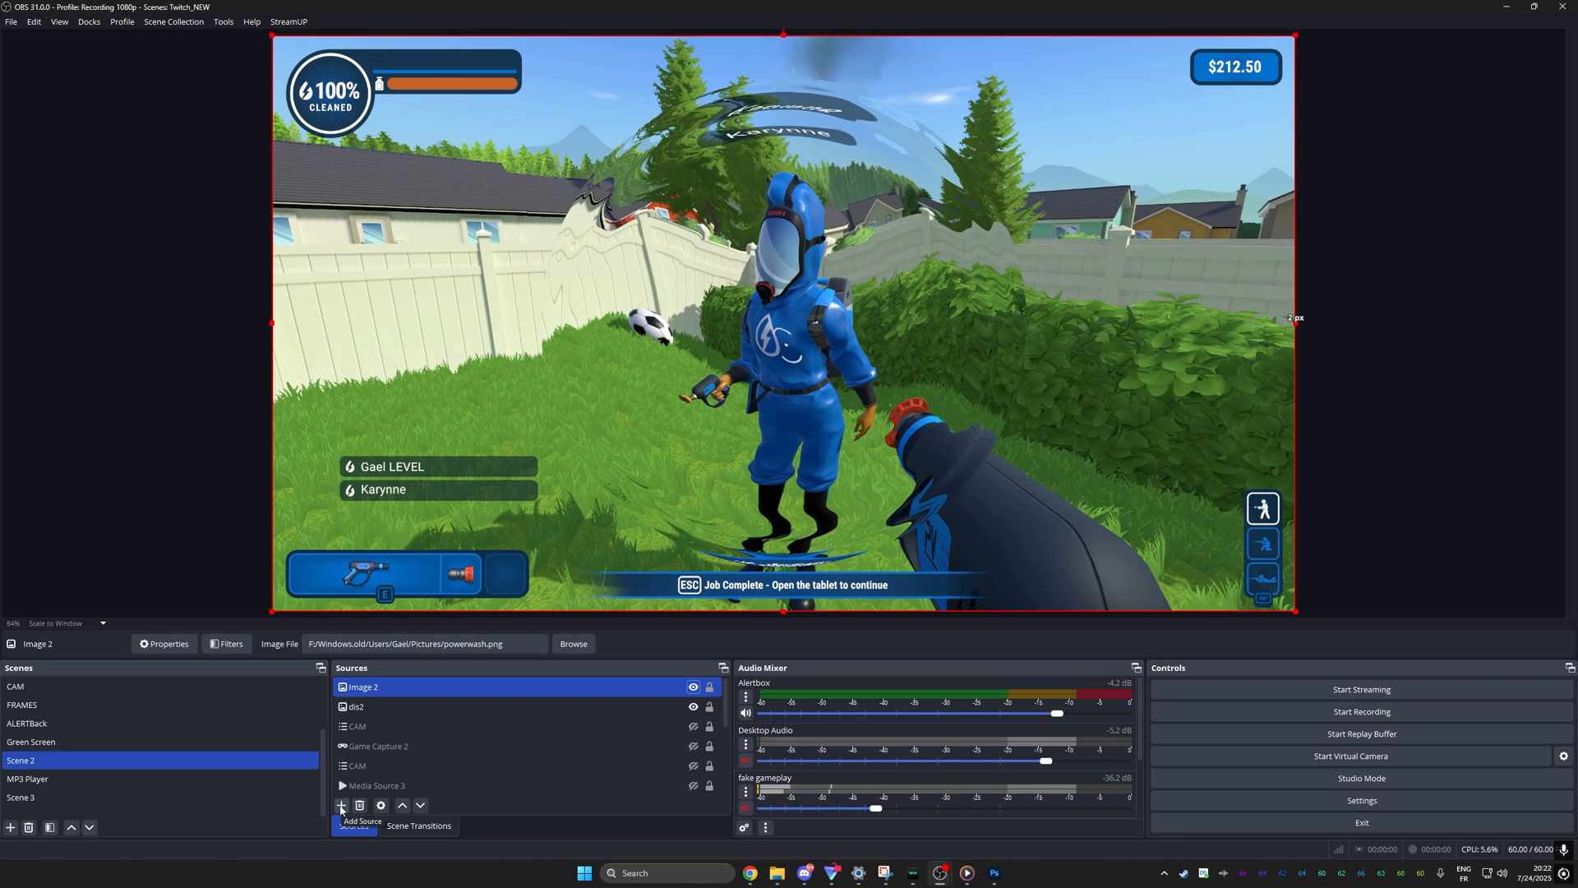
Add a Shadow source named Shadow 2 on dis2 as an 8px outer shadow around the lens
left_click(342, 805)
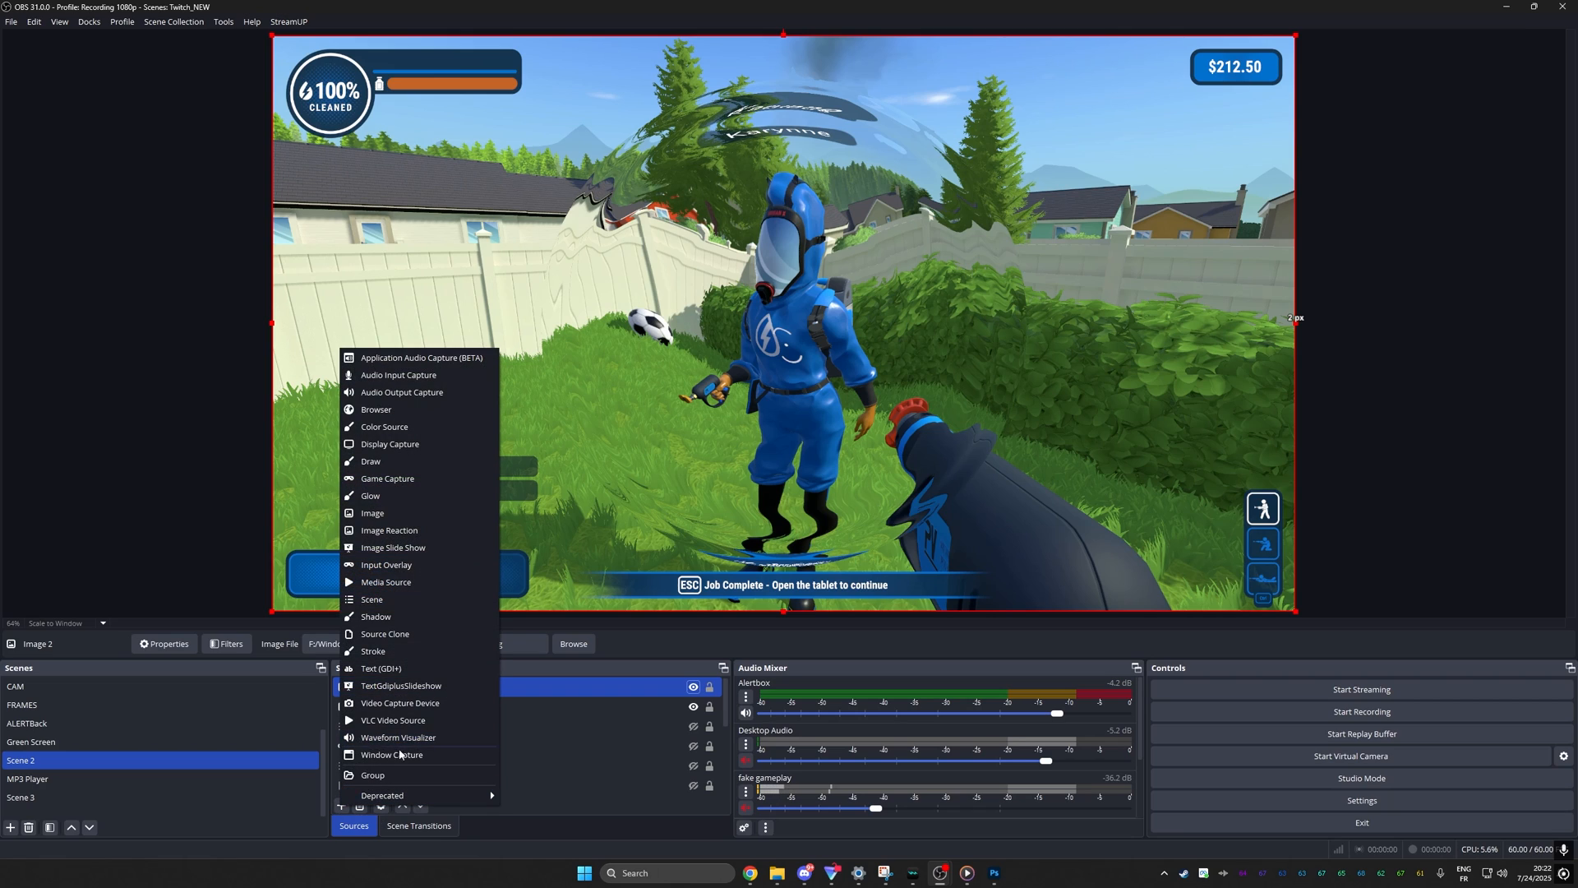
mouse_move(419, 663)
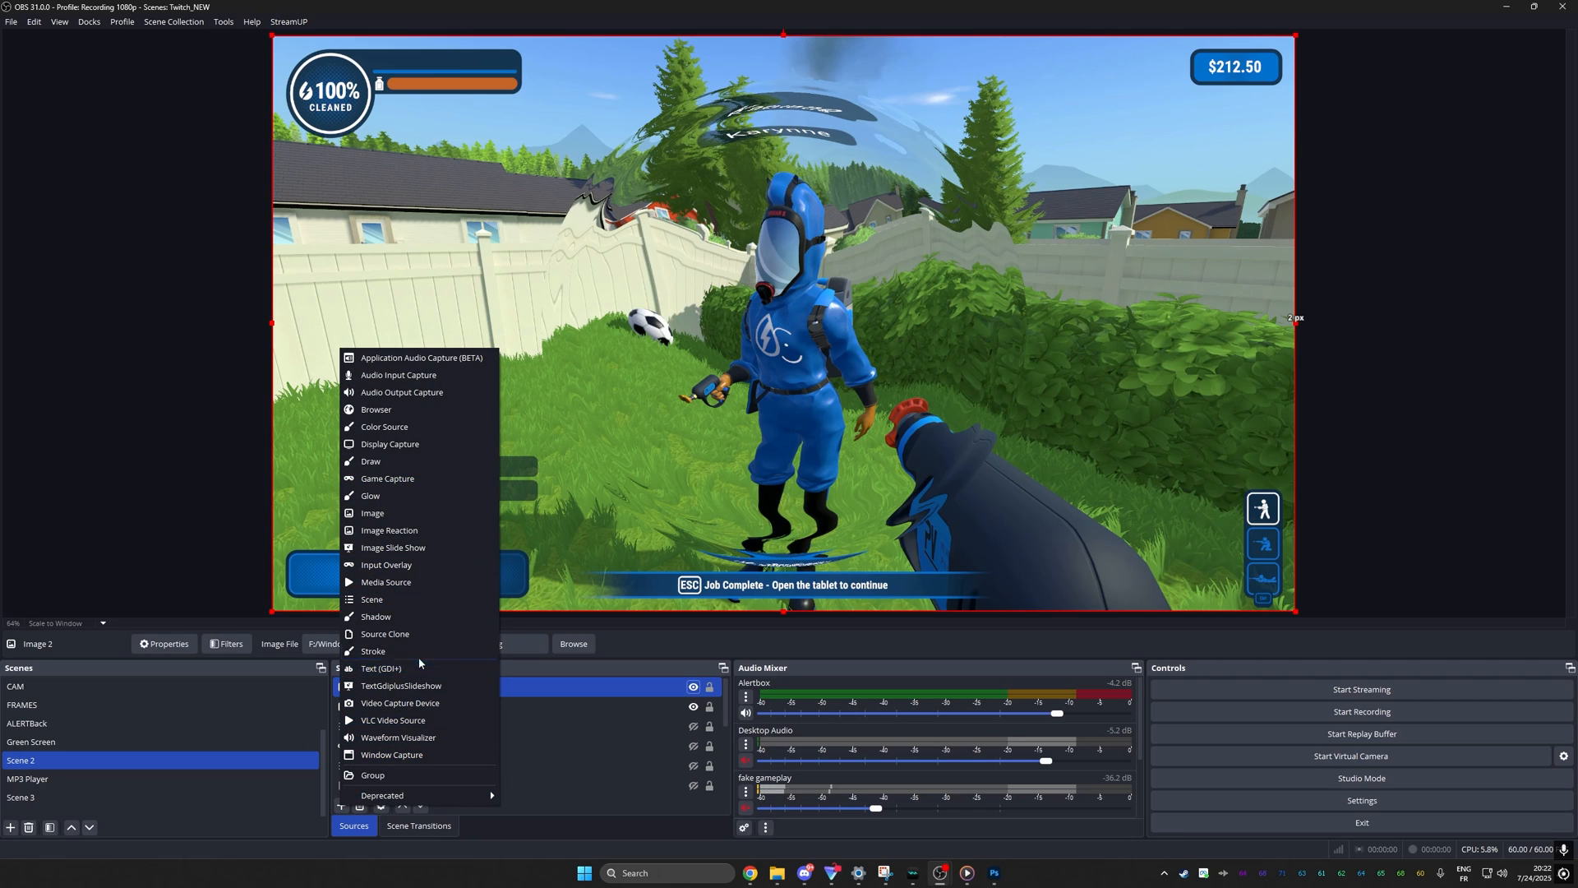
left_click(375, 616)
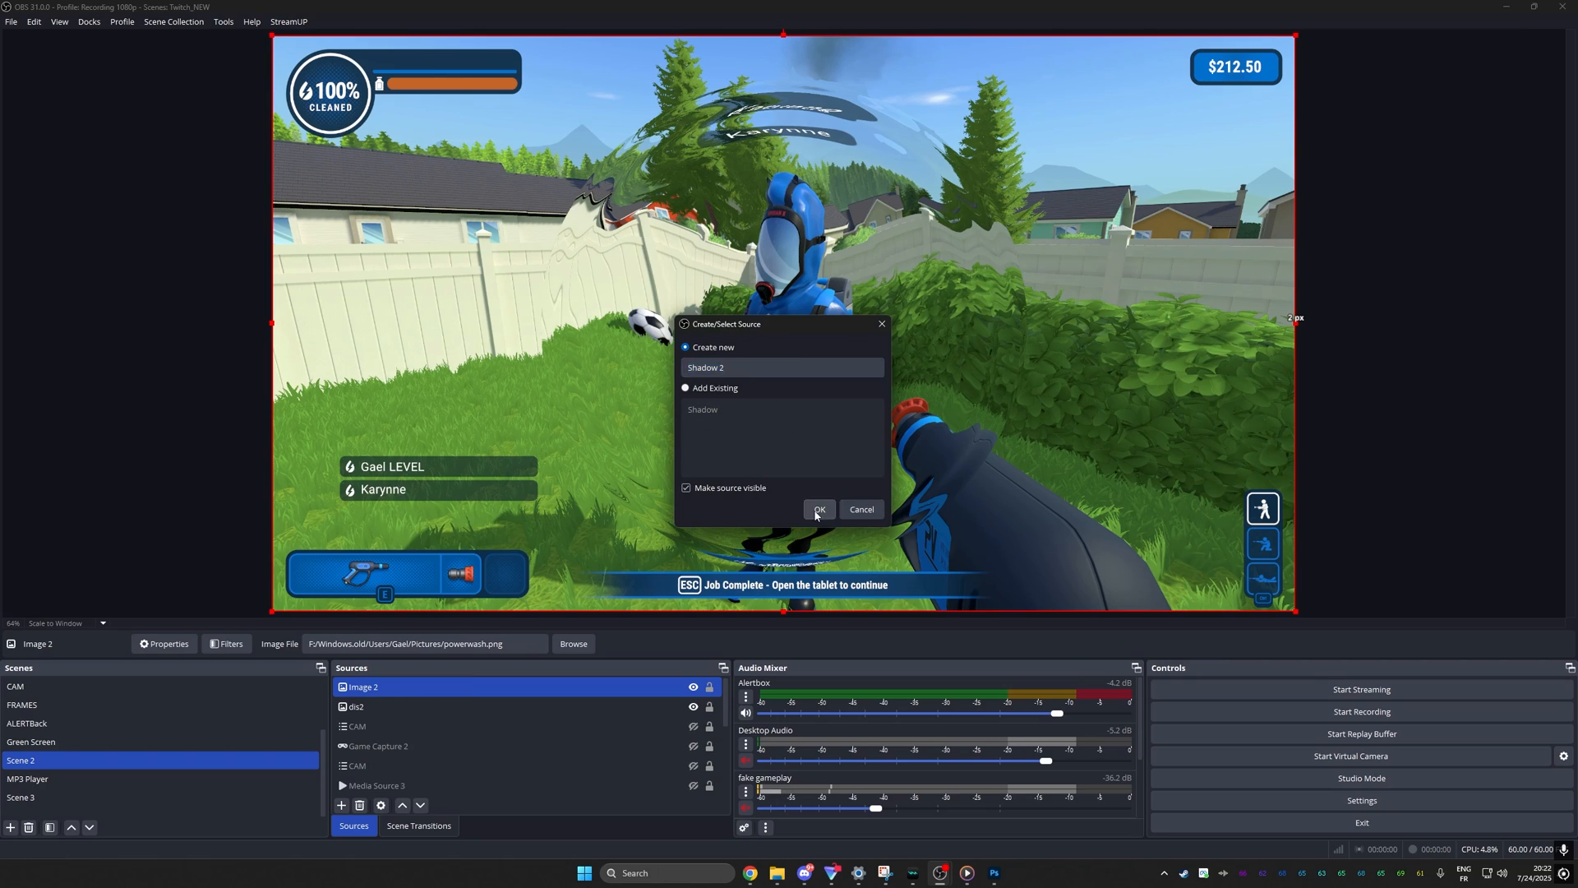
left_click(818, 510)
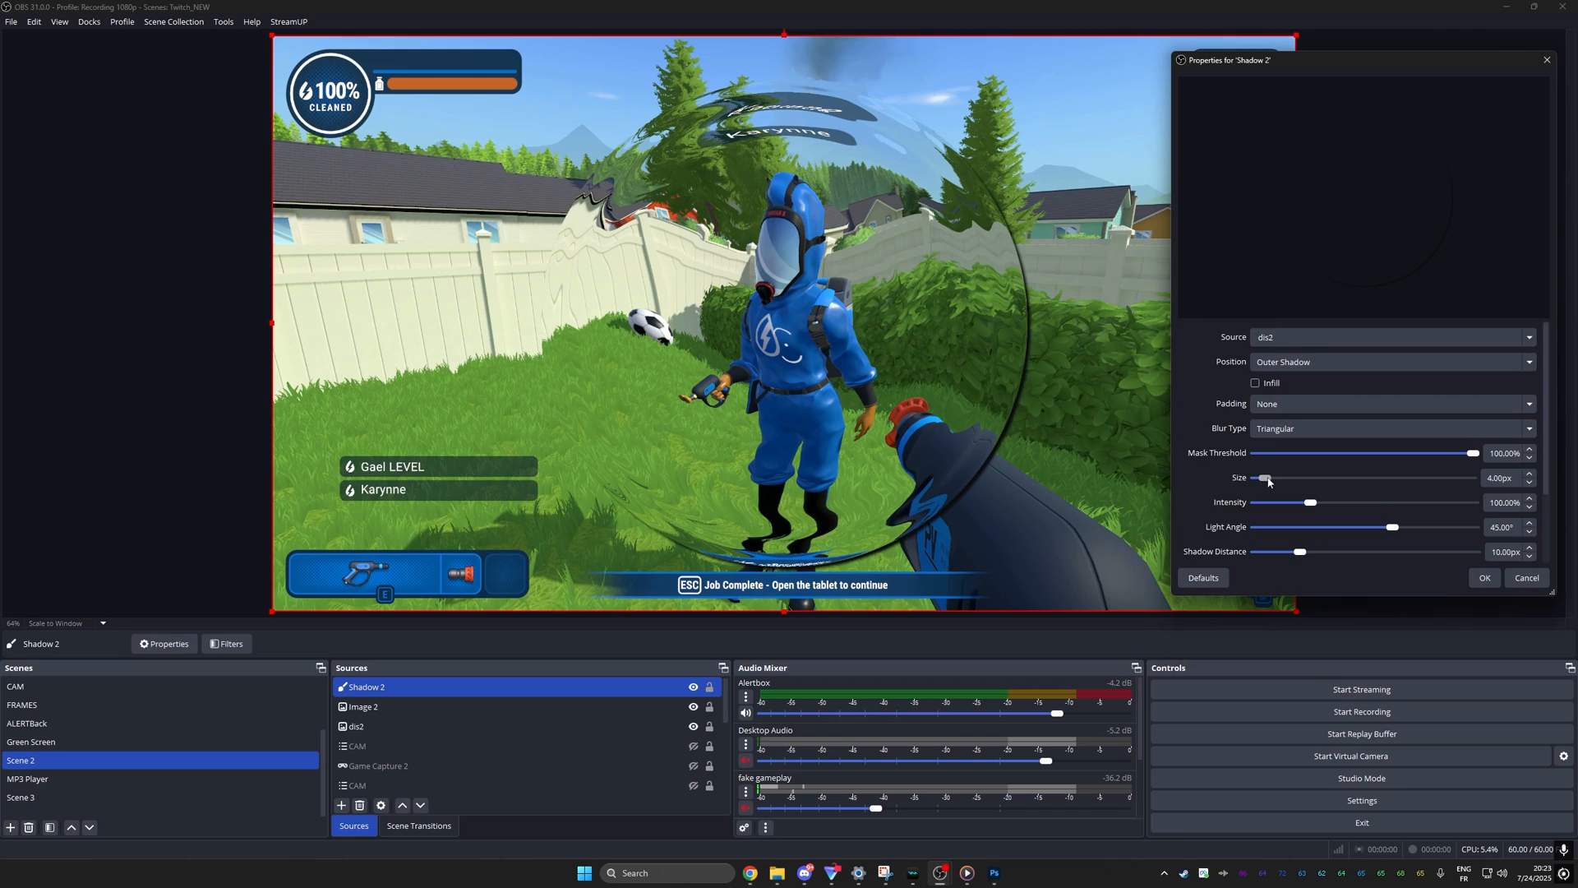
left_click_drag(1264, 477, 1275, 477)
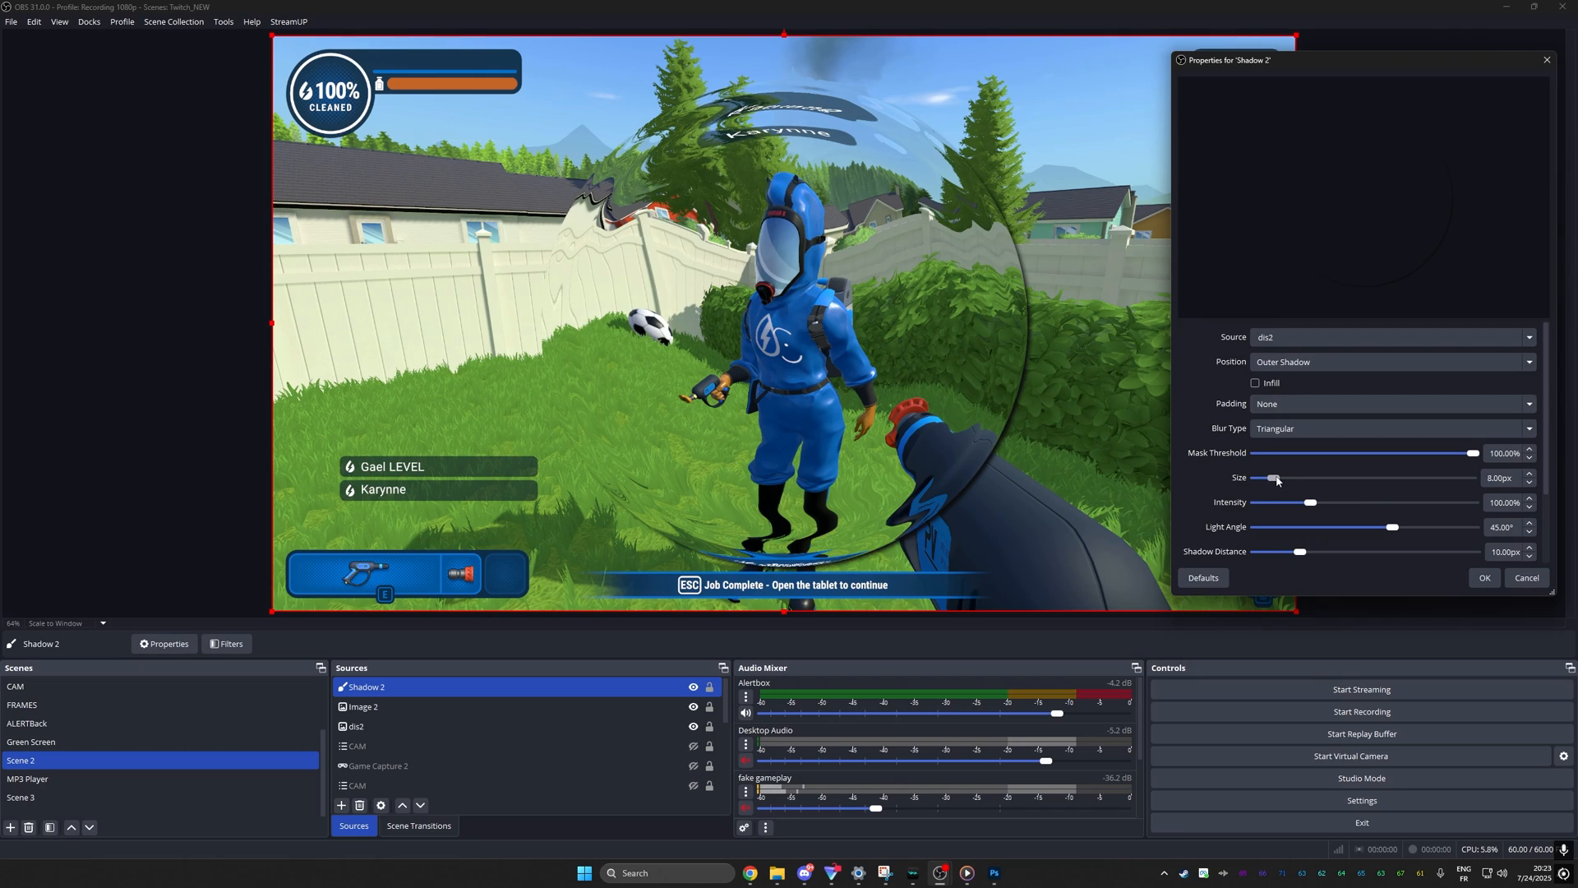
left_click_drag(1272, 479, 1309, 479)
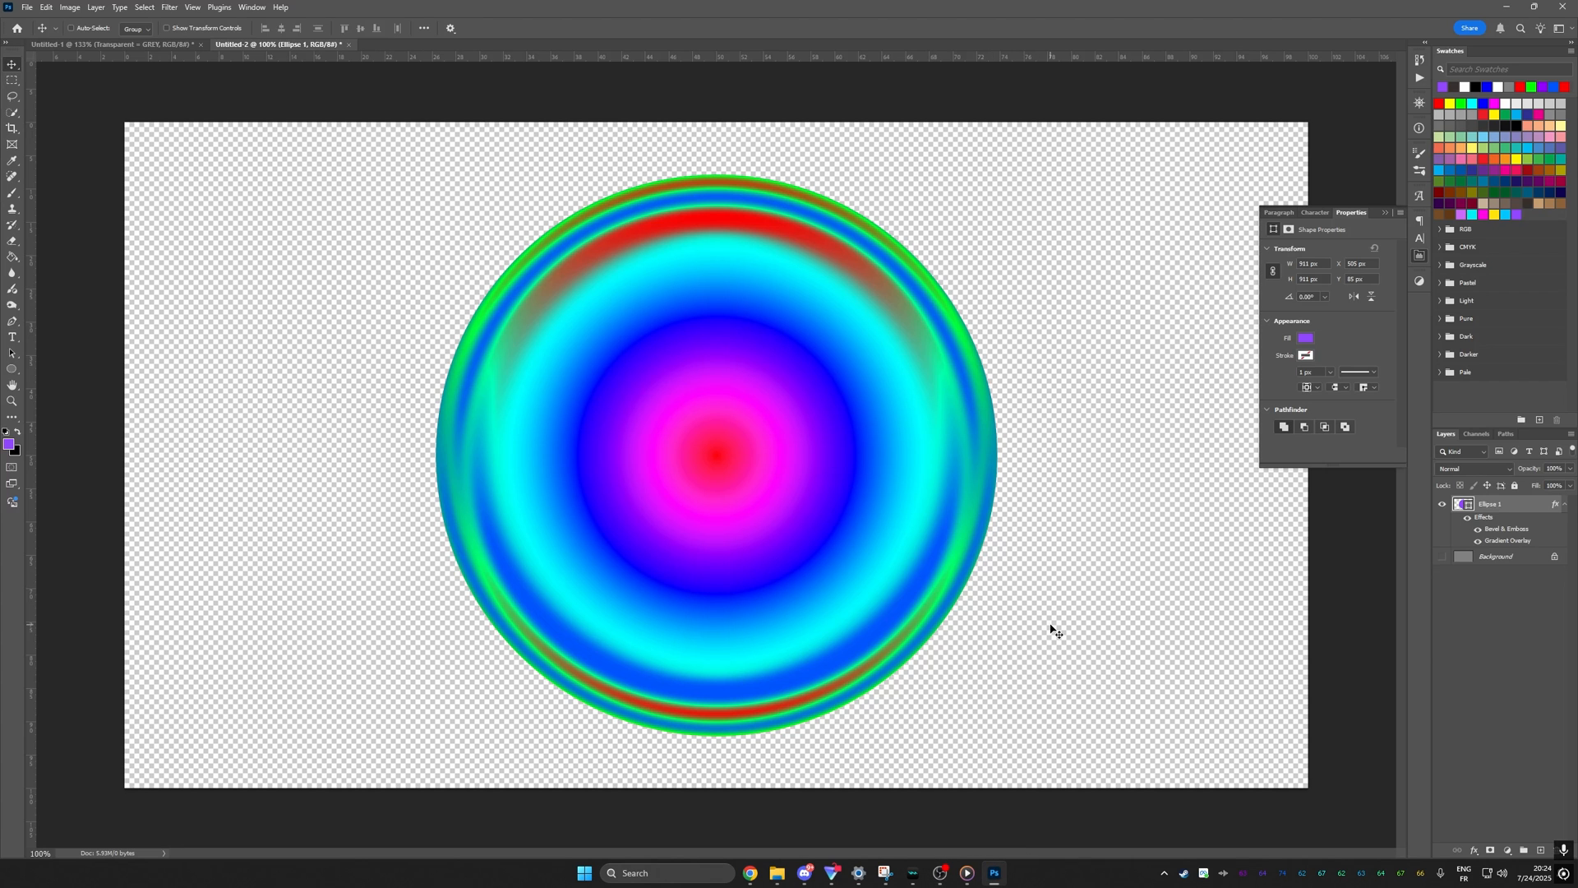
mouse_move(1042, 533)
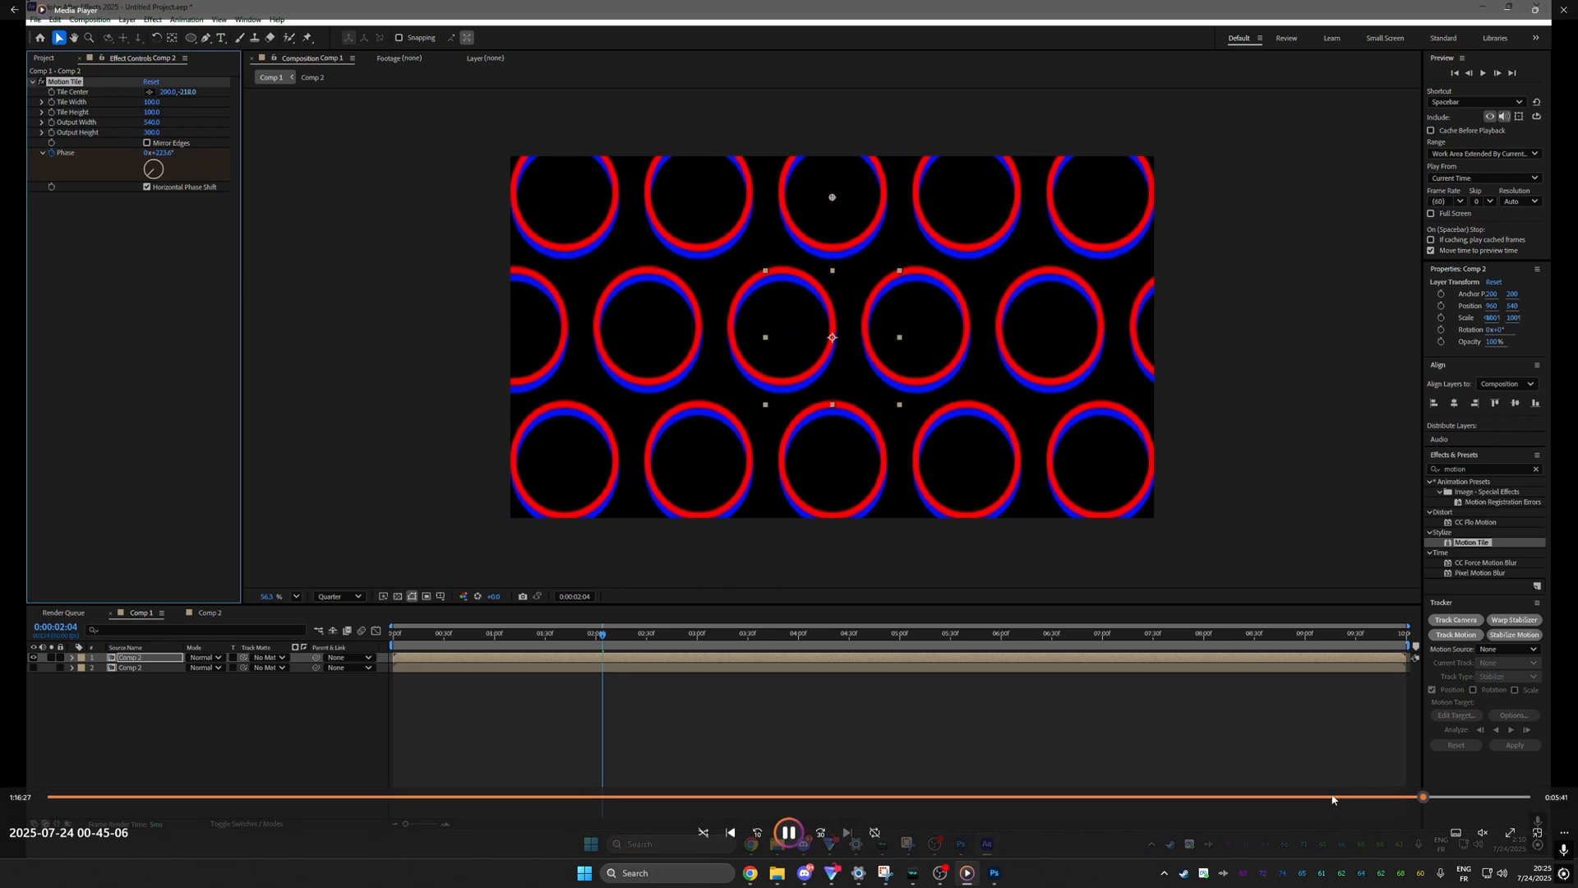
Jump back in the clip to earlier After Effects ring and Photoshop circle footage
left_click(993, 871)
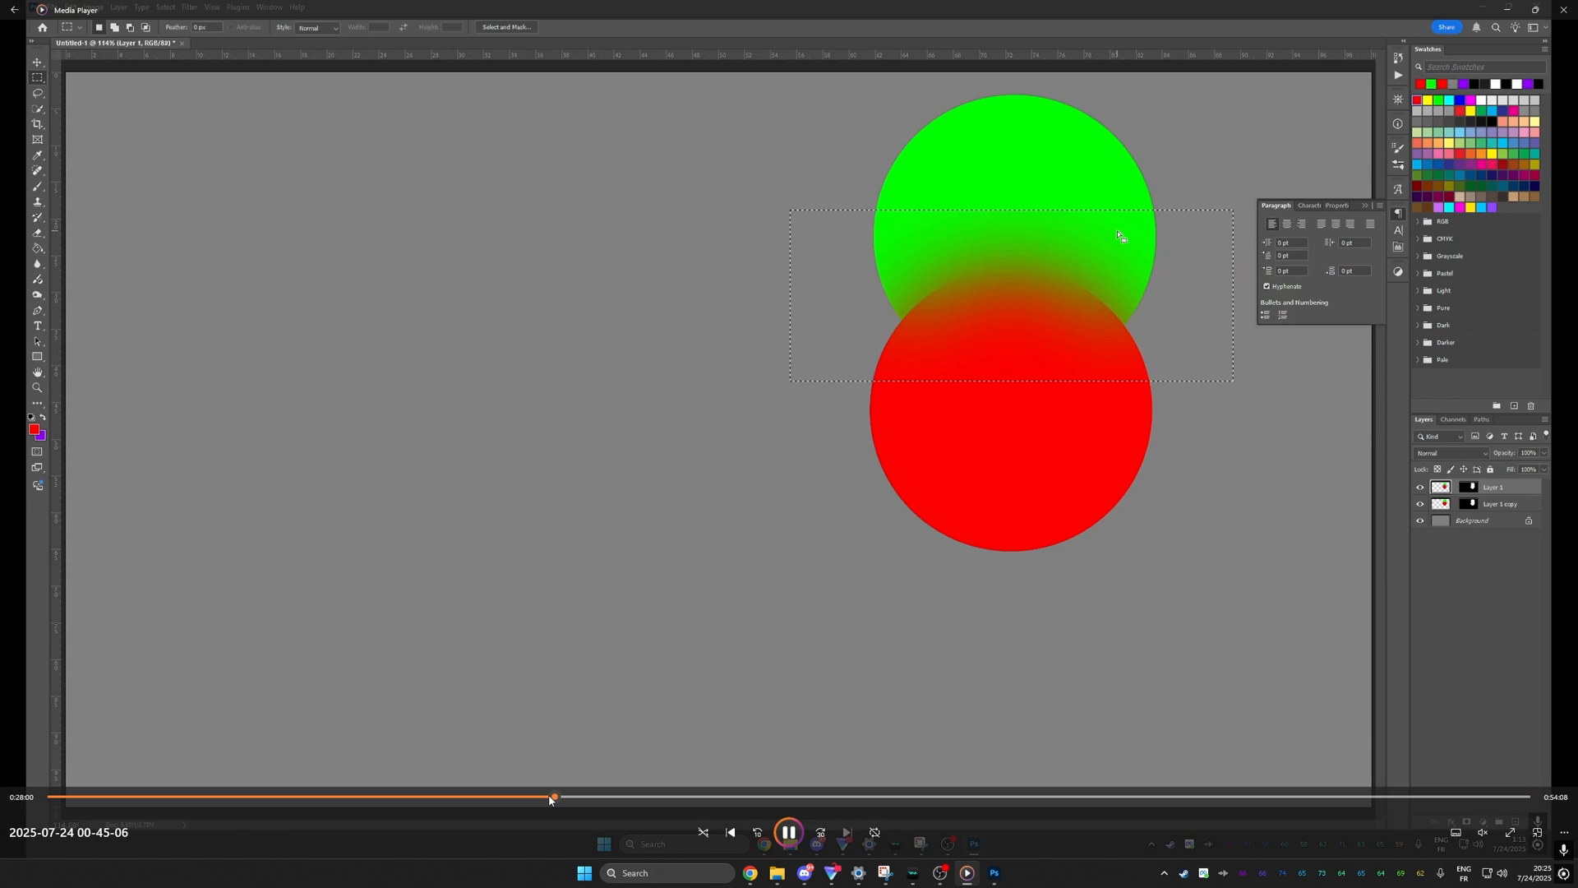